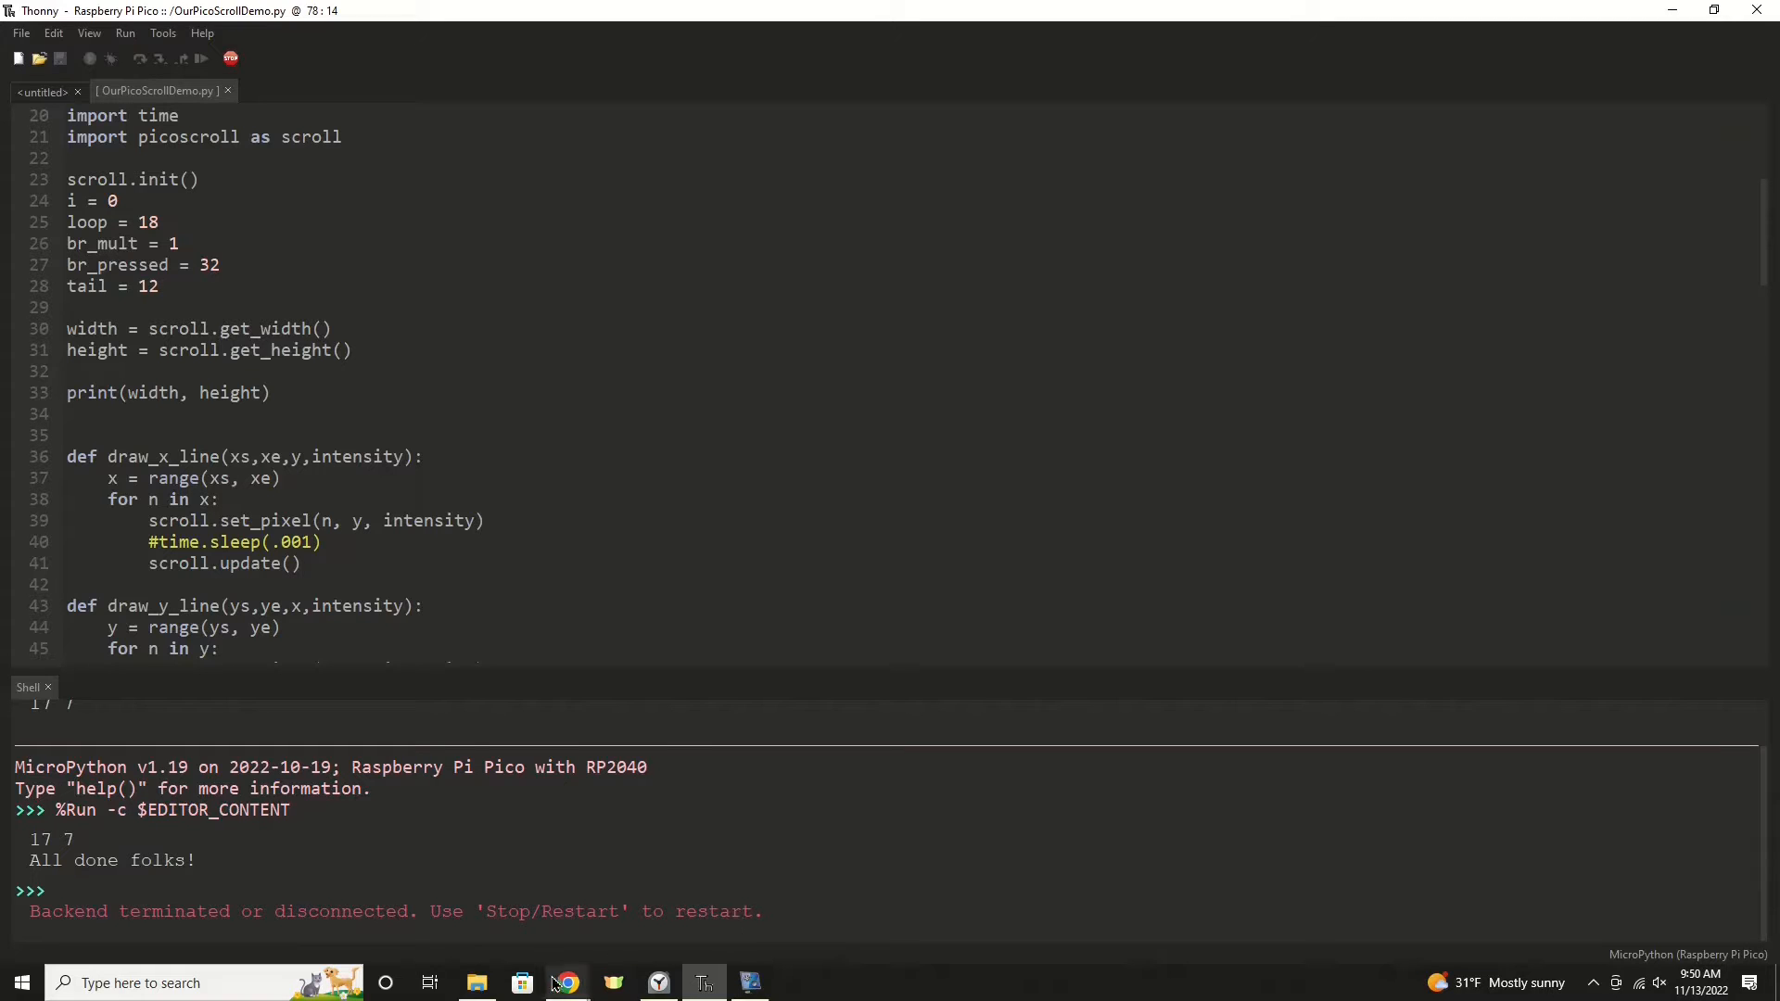
# Step: Review the Pico Scroll Pack product page's description and Features sections
pyautogui.click(566, 983)
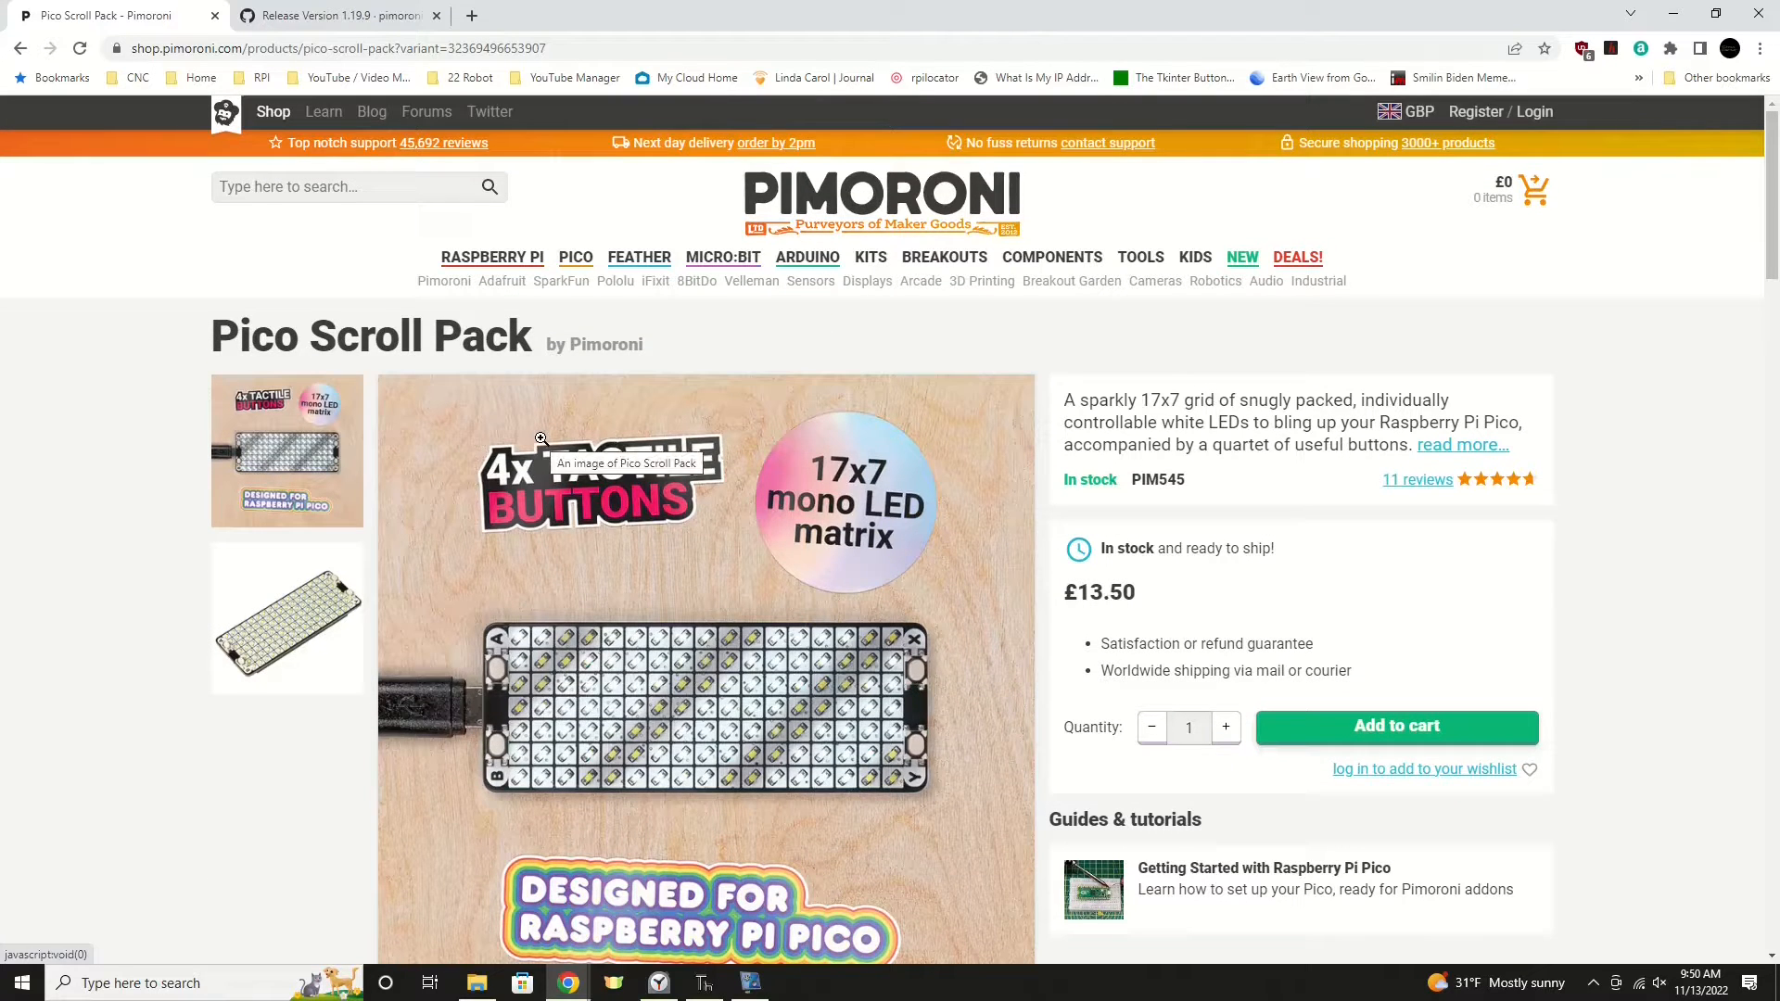
pyautogui.scroll(-3)
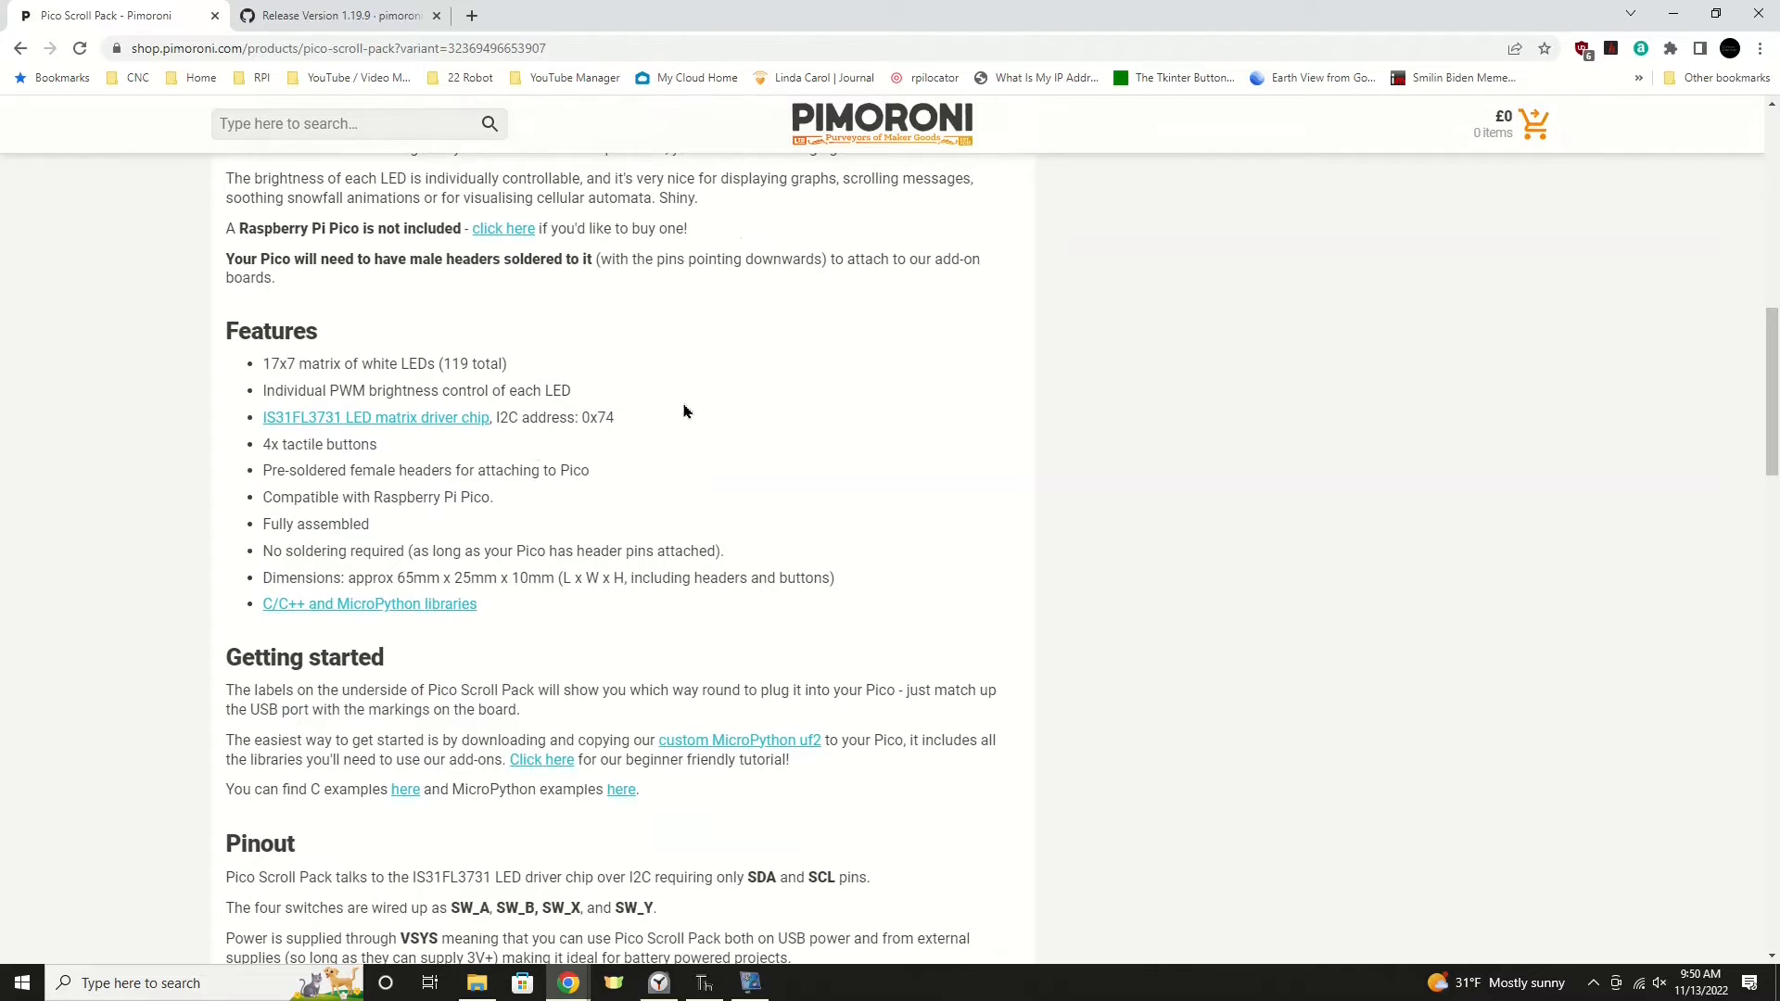
pyautogui.moveTo(693, 404)
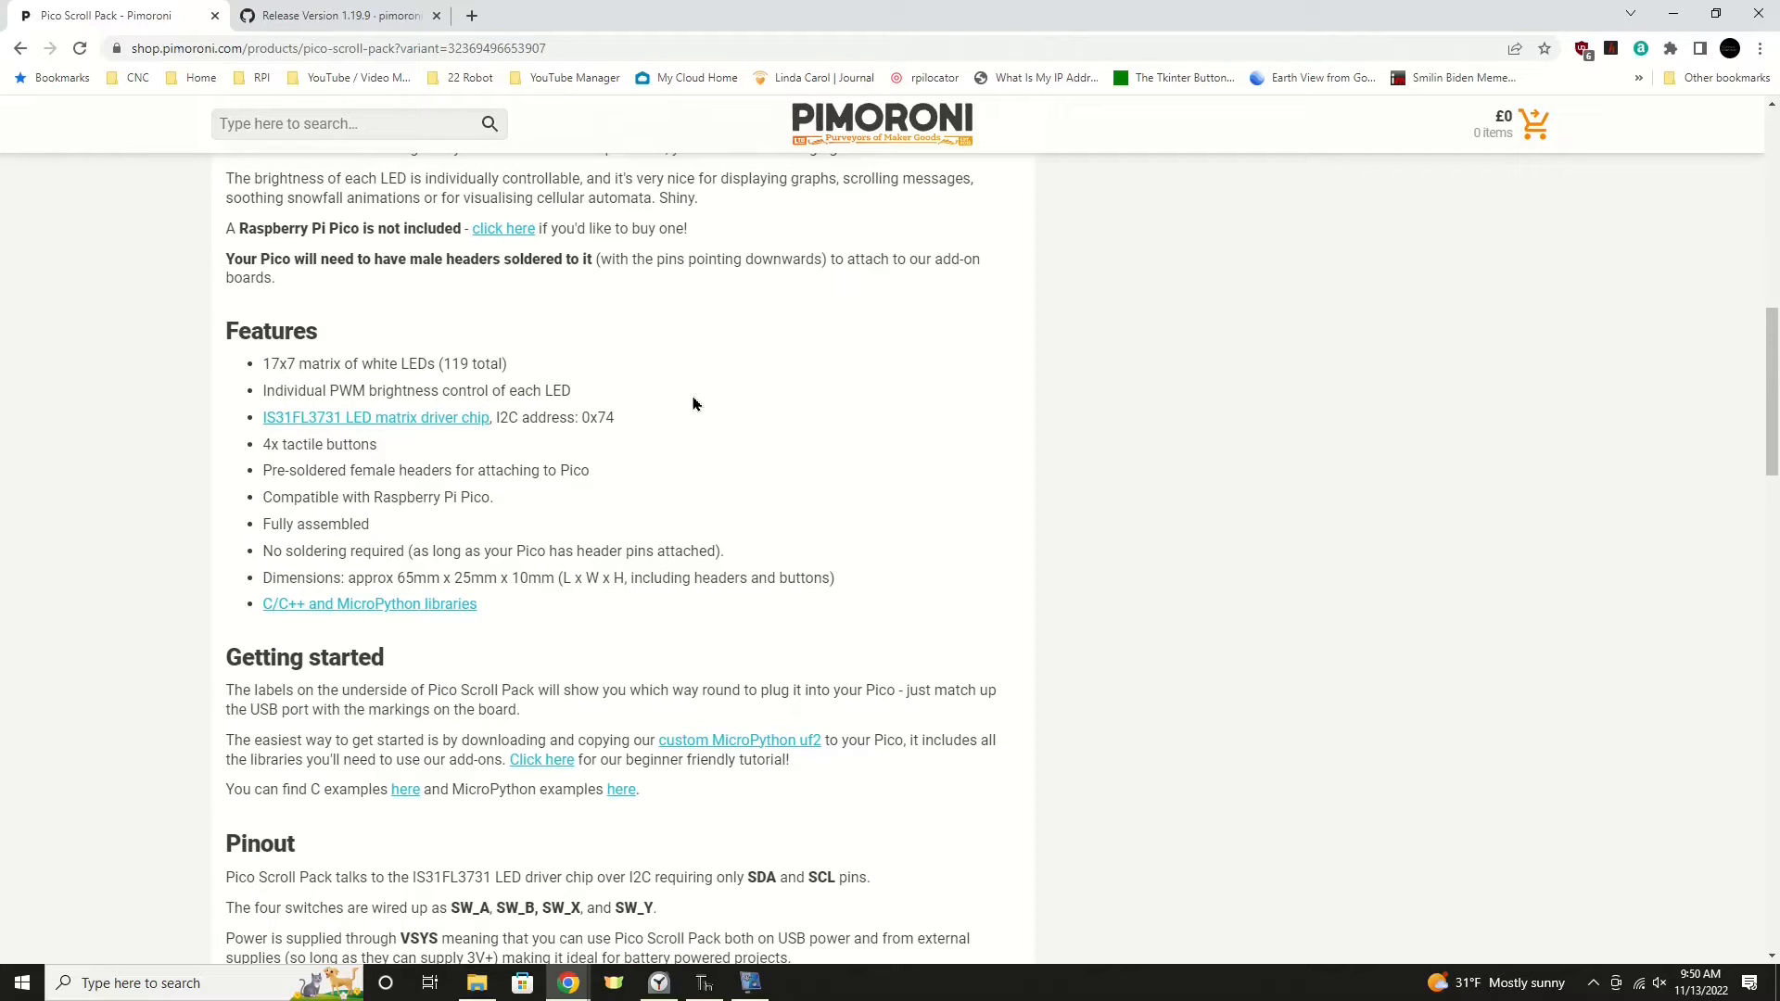
pyautogui.moveTo(694, 503)
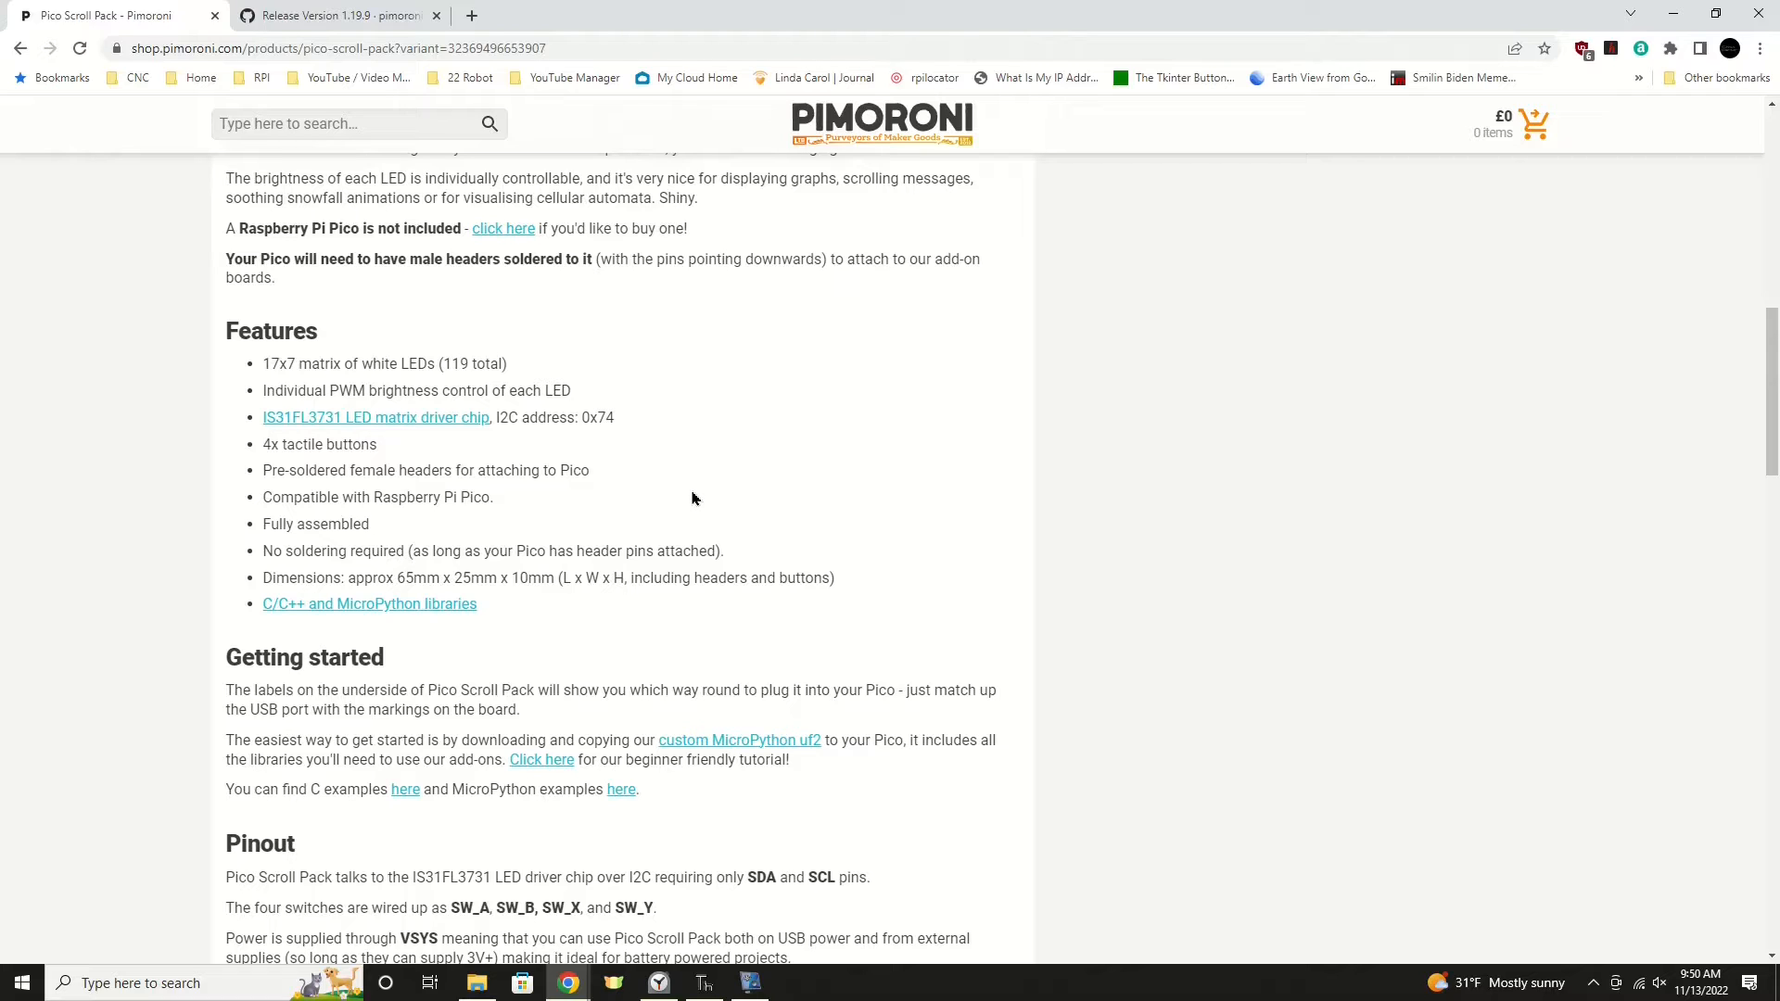
pyautogui.moveTo(548, 511)
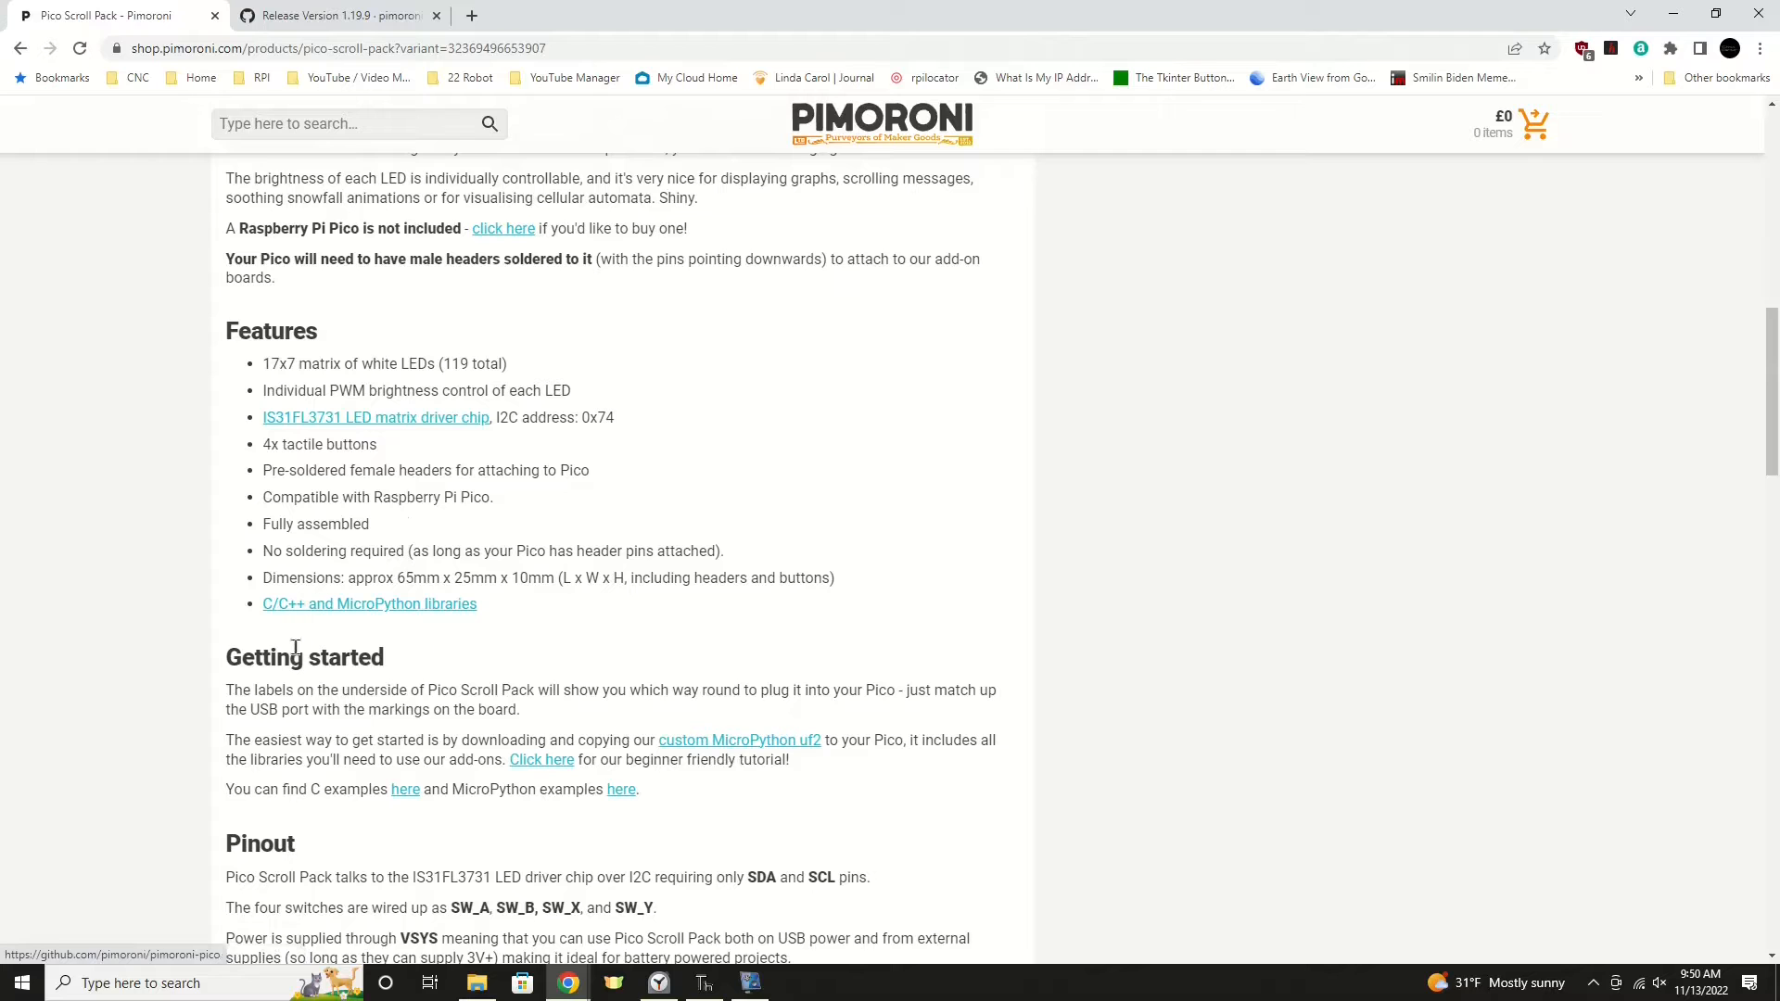
pyautogui.scroll(3)
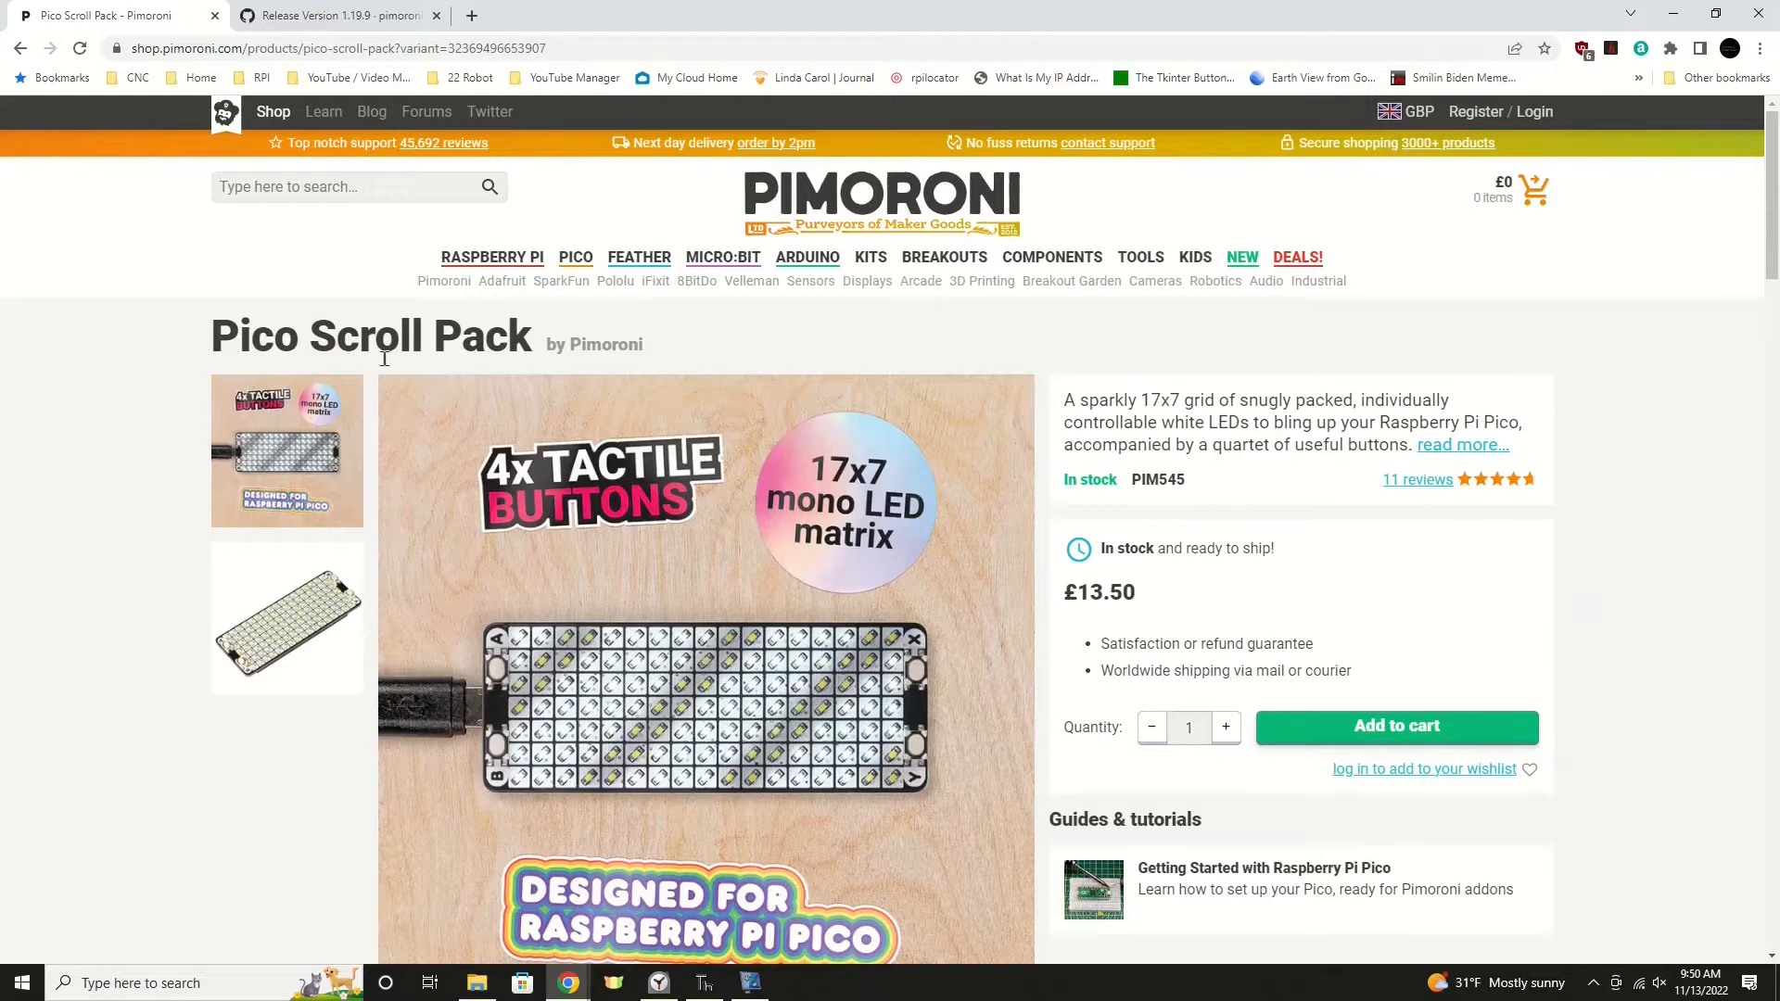
pyautogui.scroll(-3)
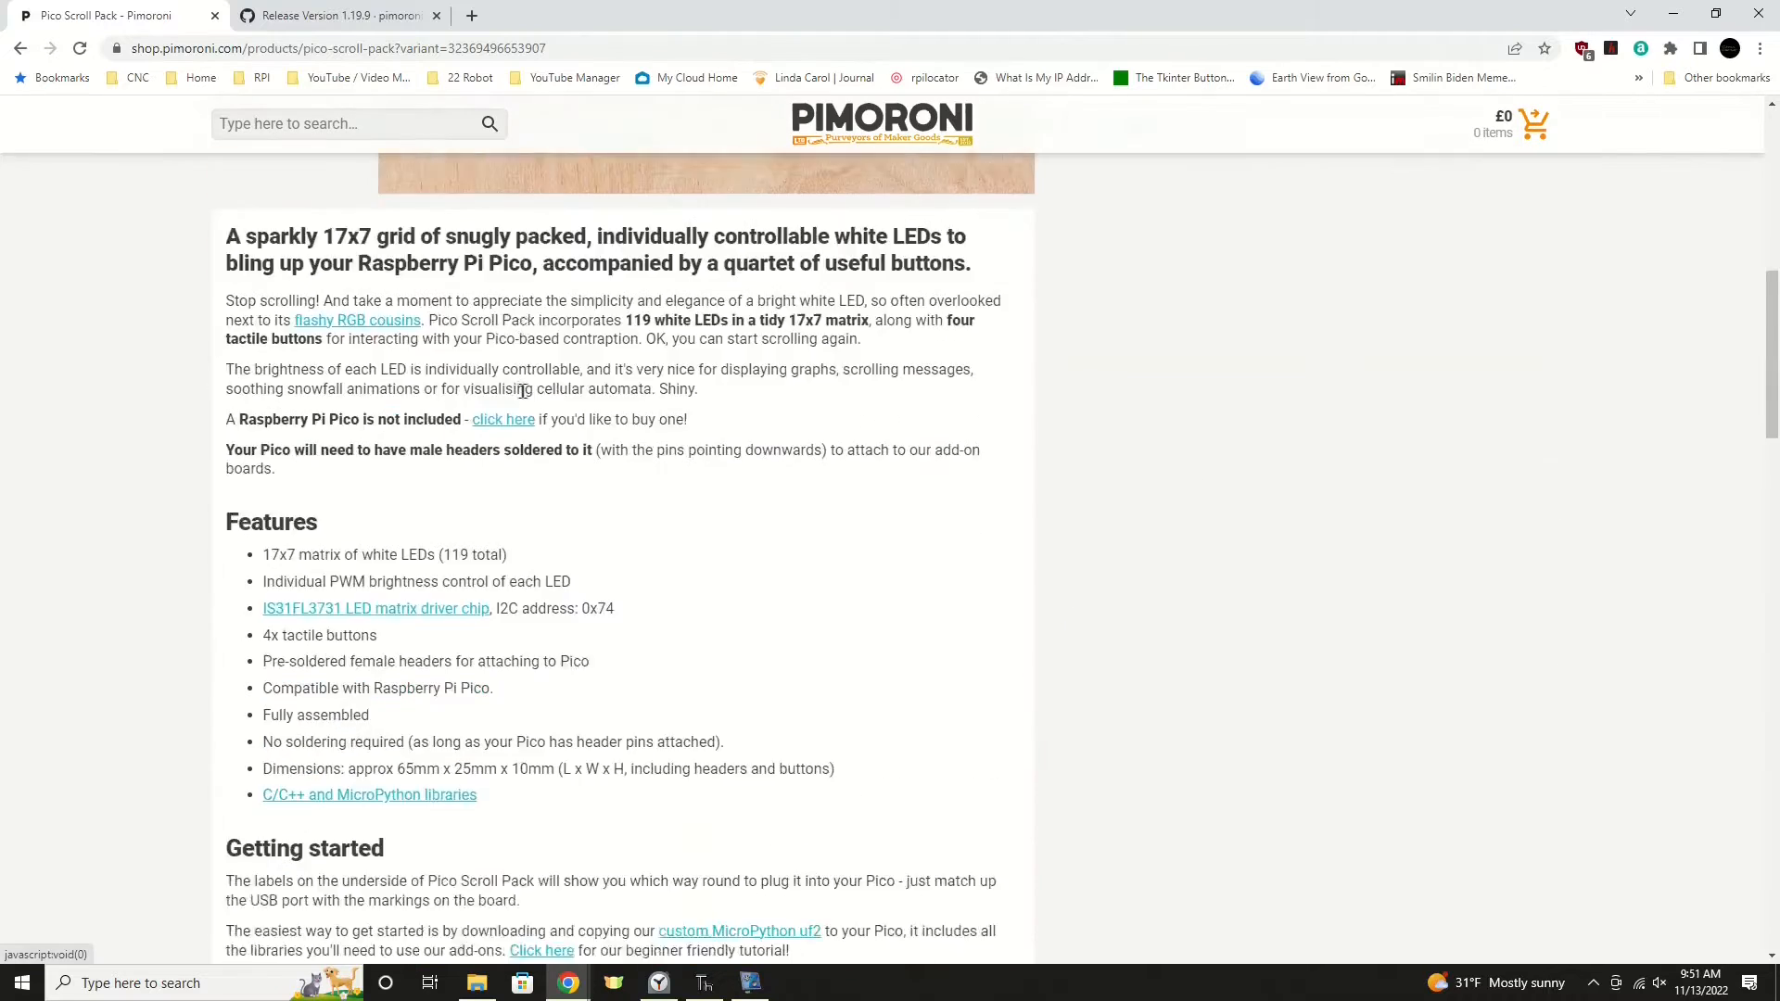
pyautogui.scroll(-3)
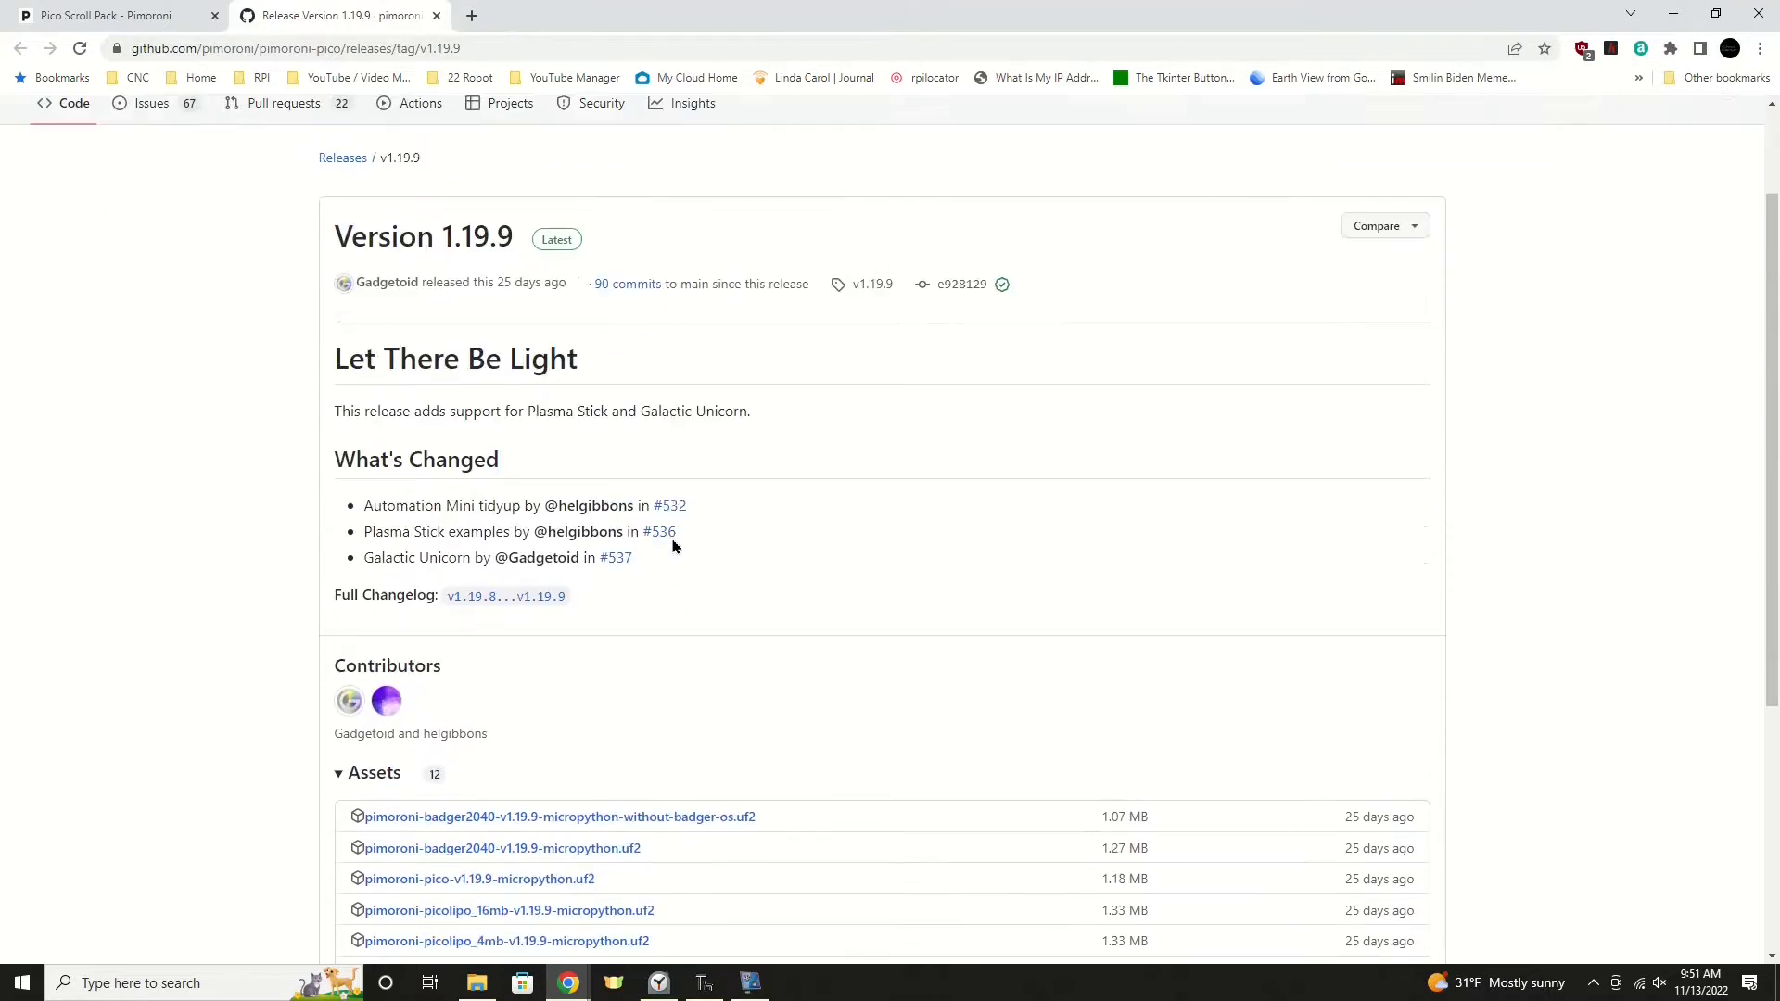
# Step: Scroll down the v1.19.9 release page to its Assets list of uf2 files
pyautogui.scroll(-3)
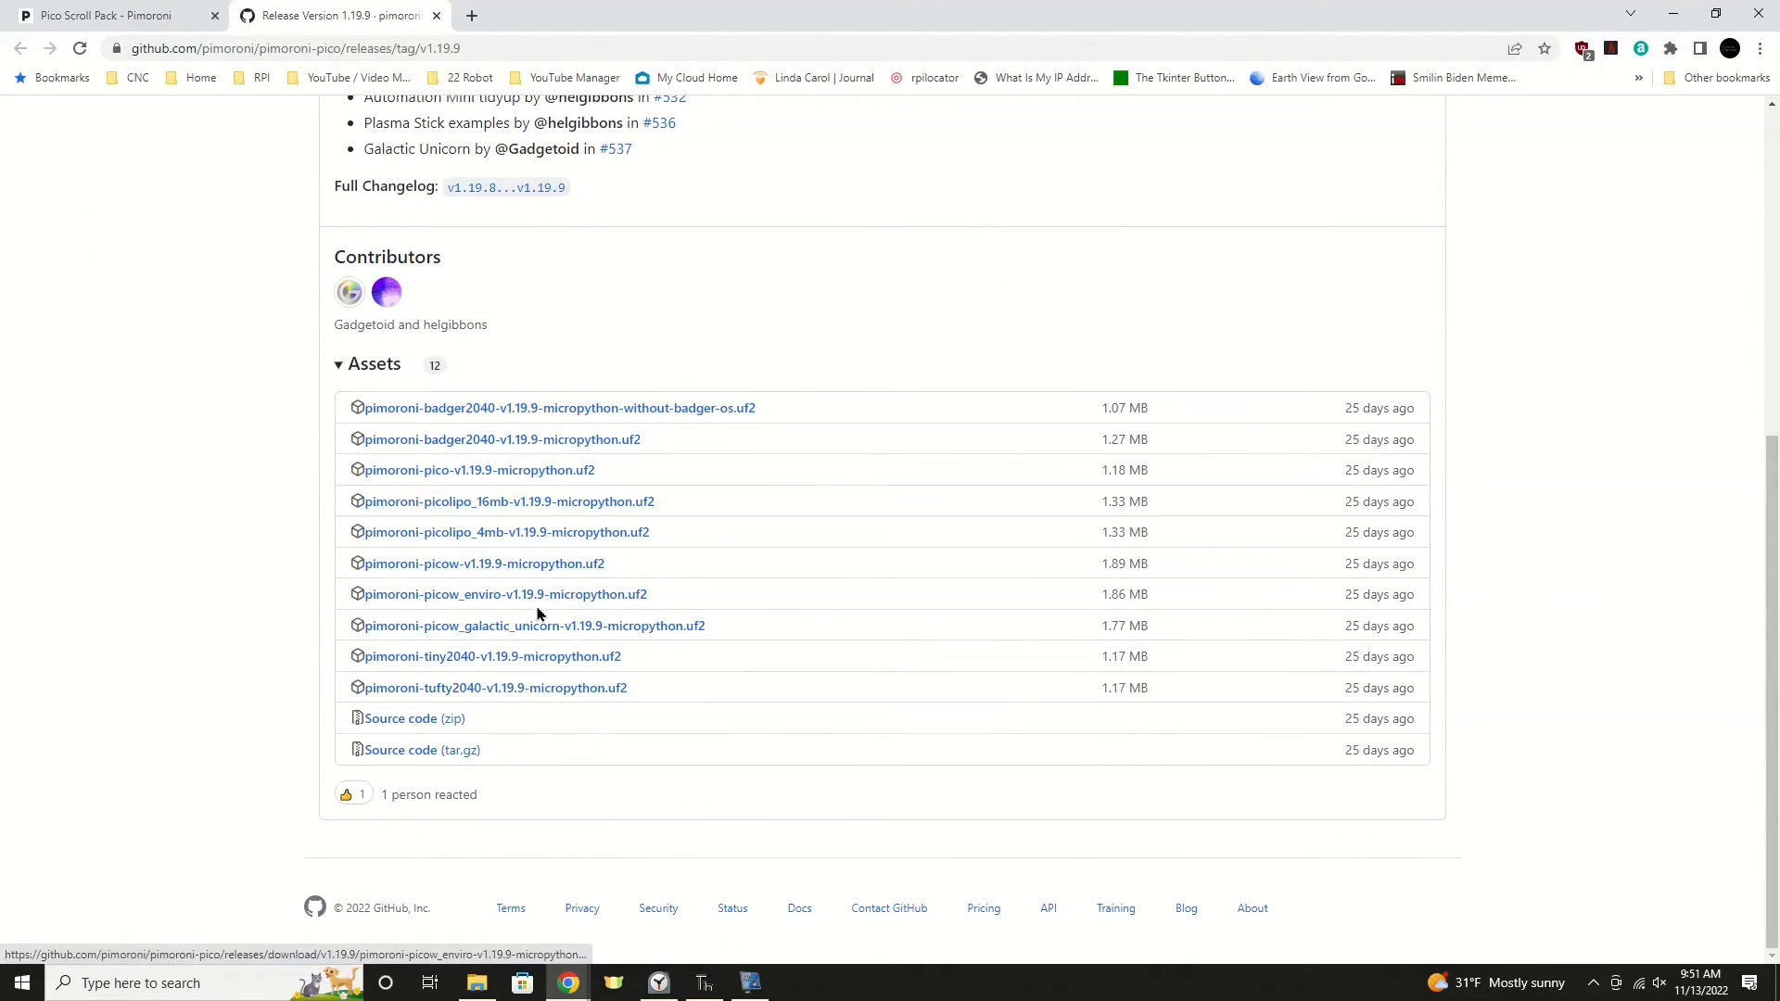
pyautogui.moveTo(560, 423)
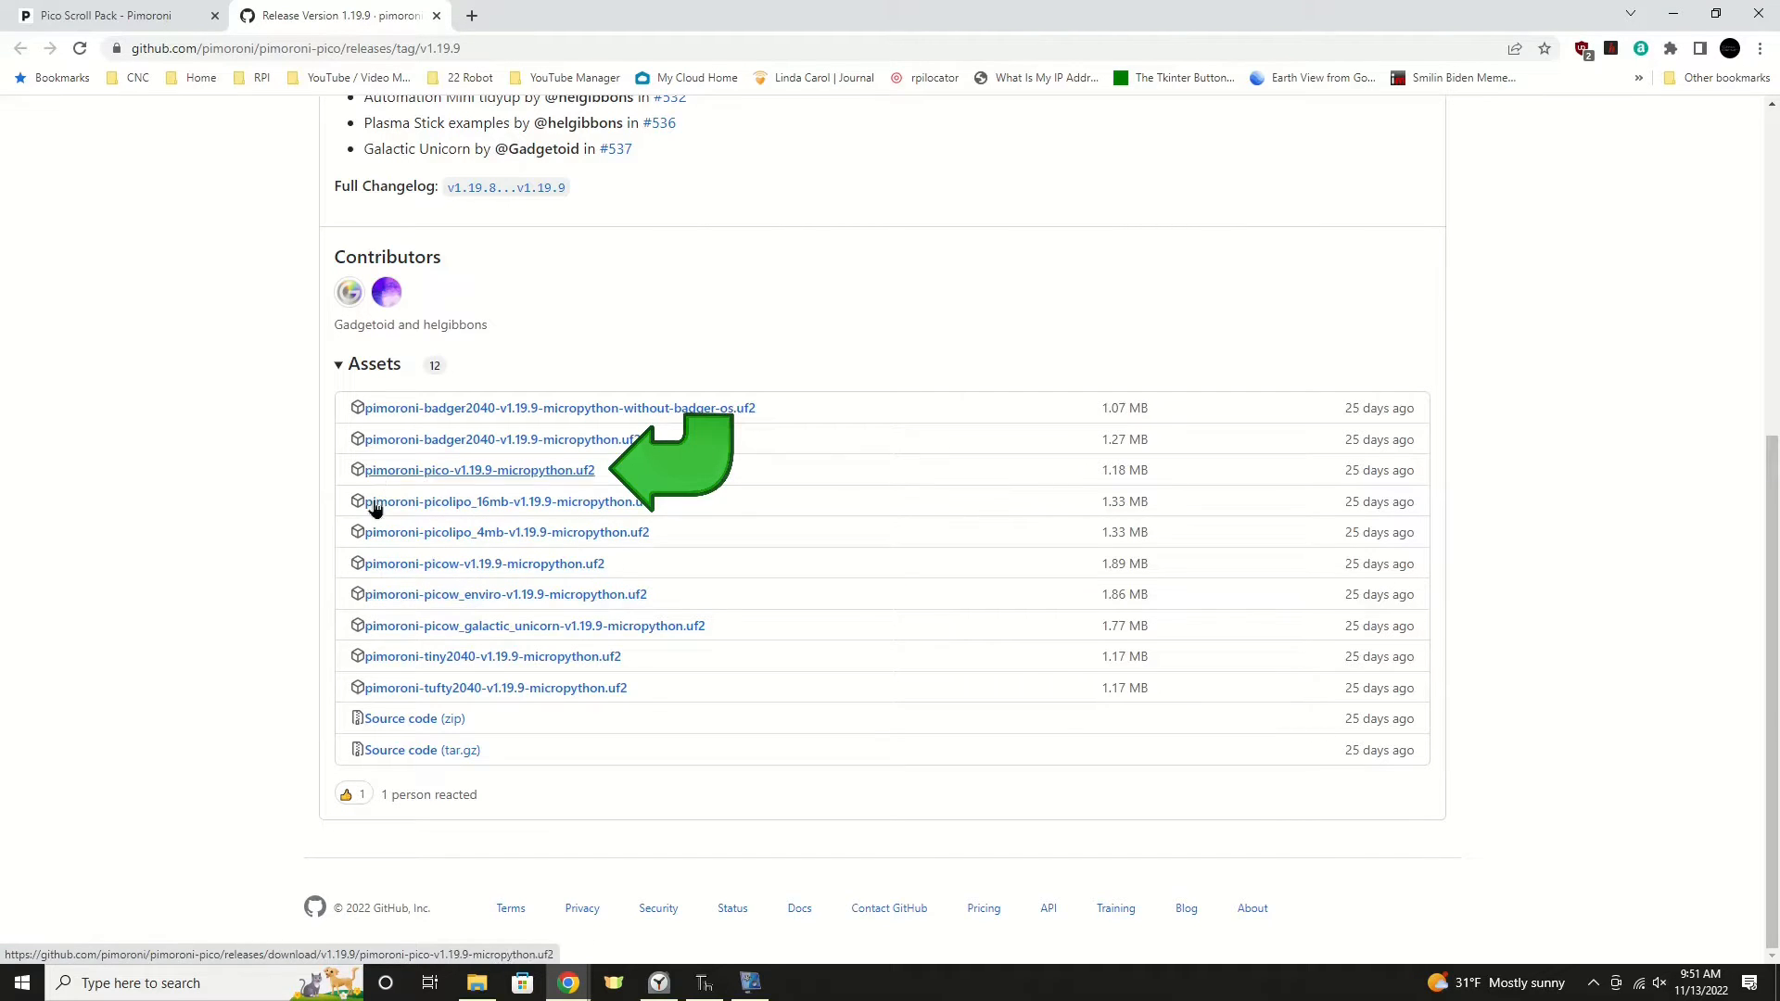
pyautogui.moveTo(495, 538)
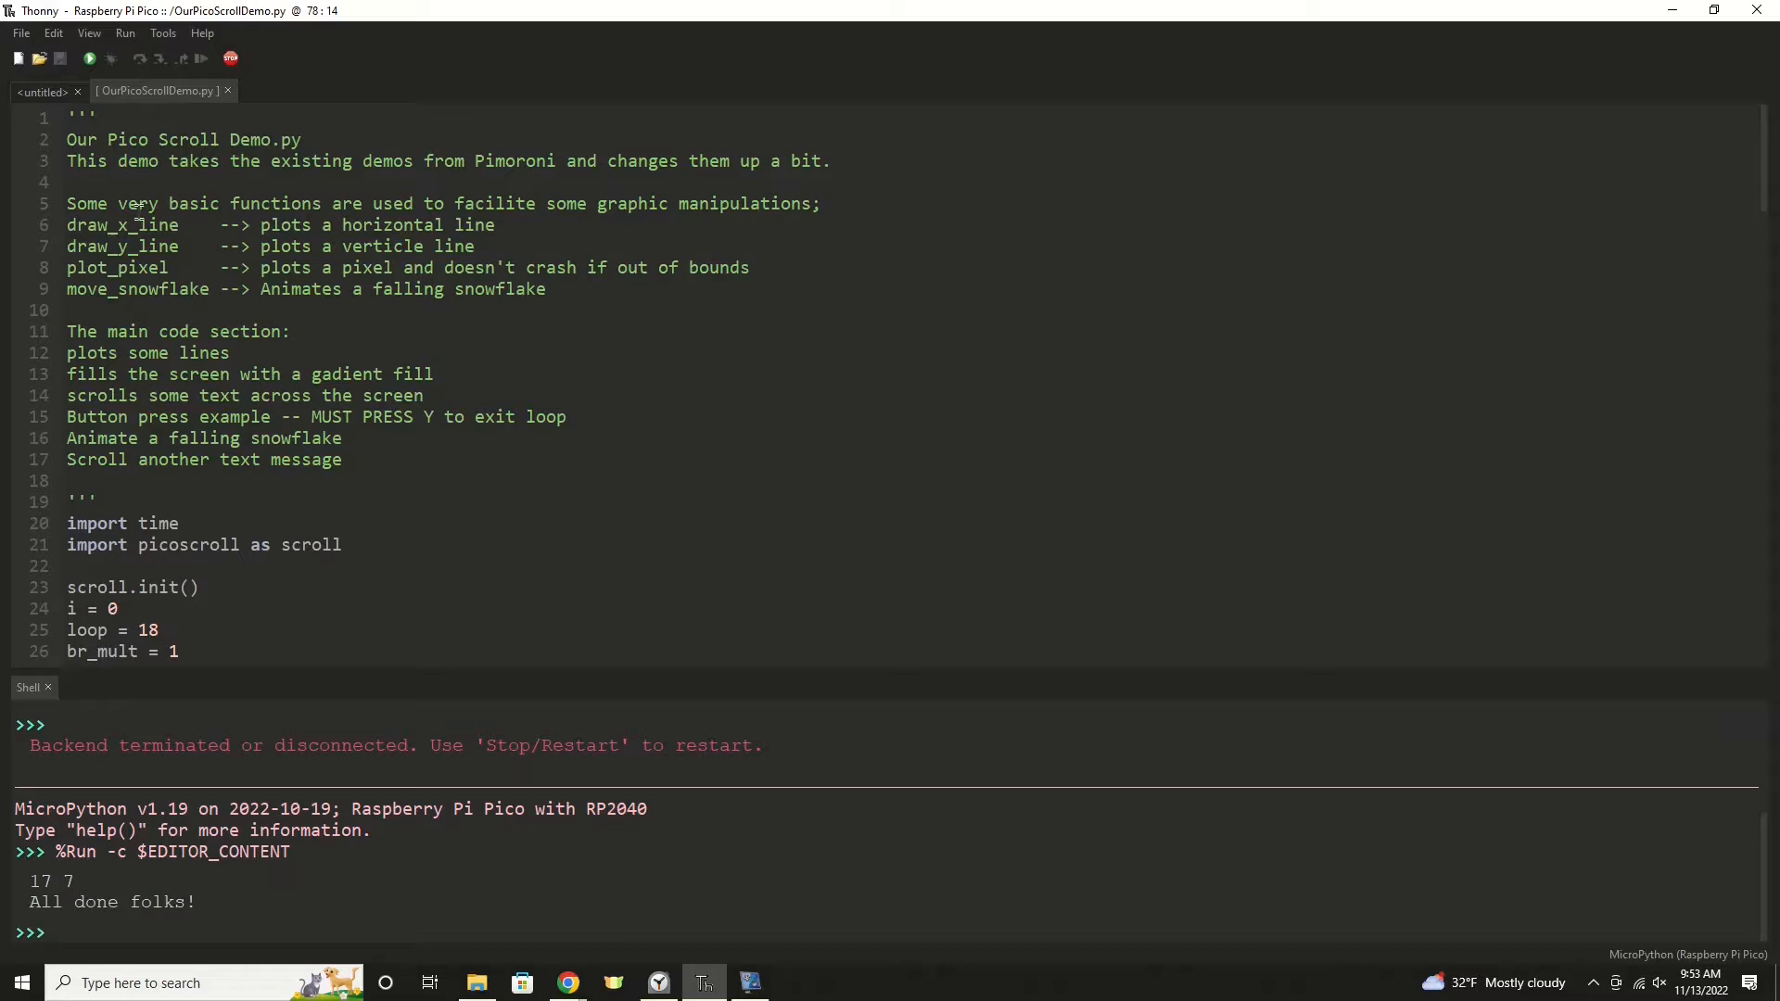
pyautogui.scroll(-3)
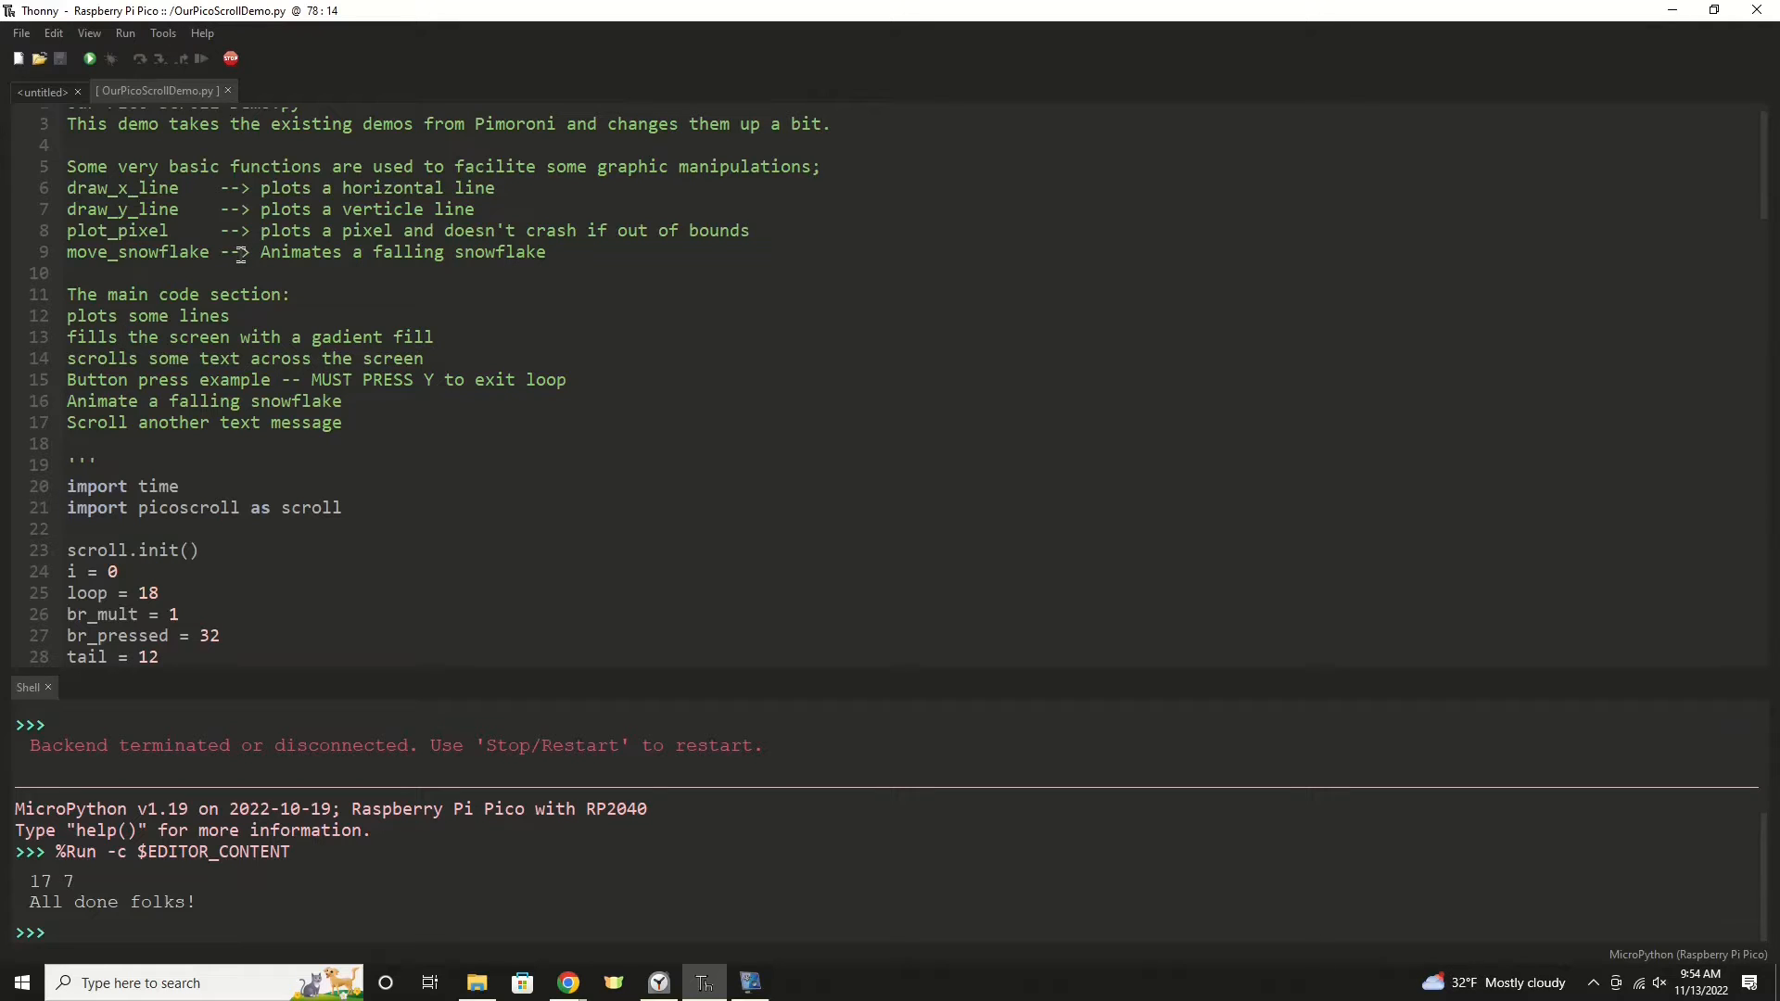
pyautogui.scroll(-3)
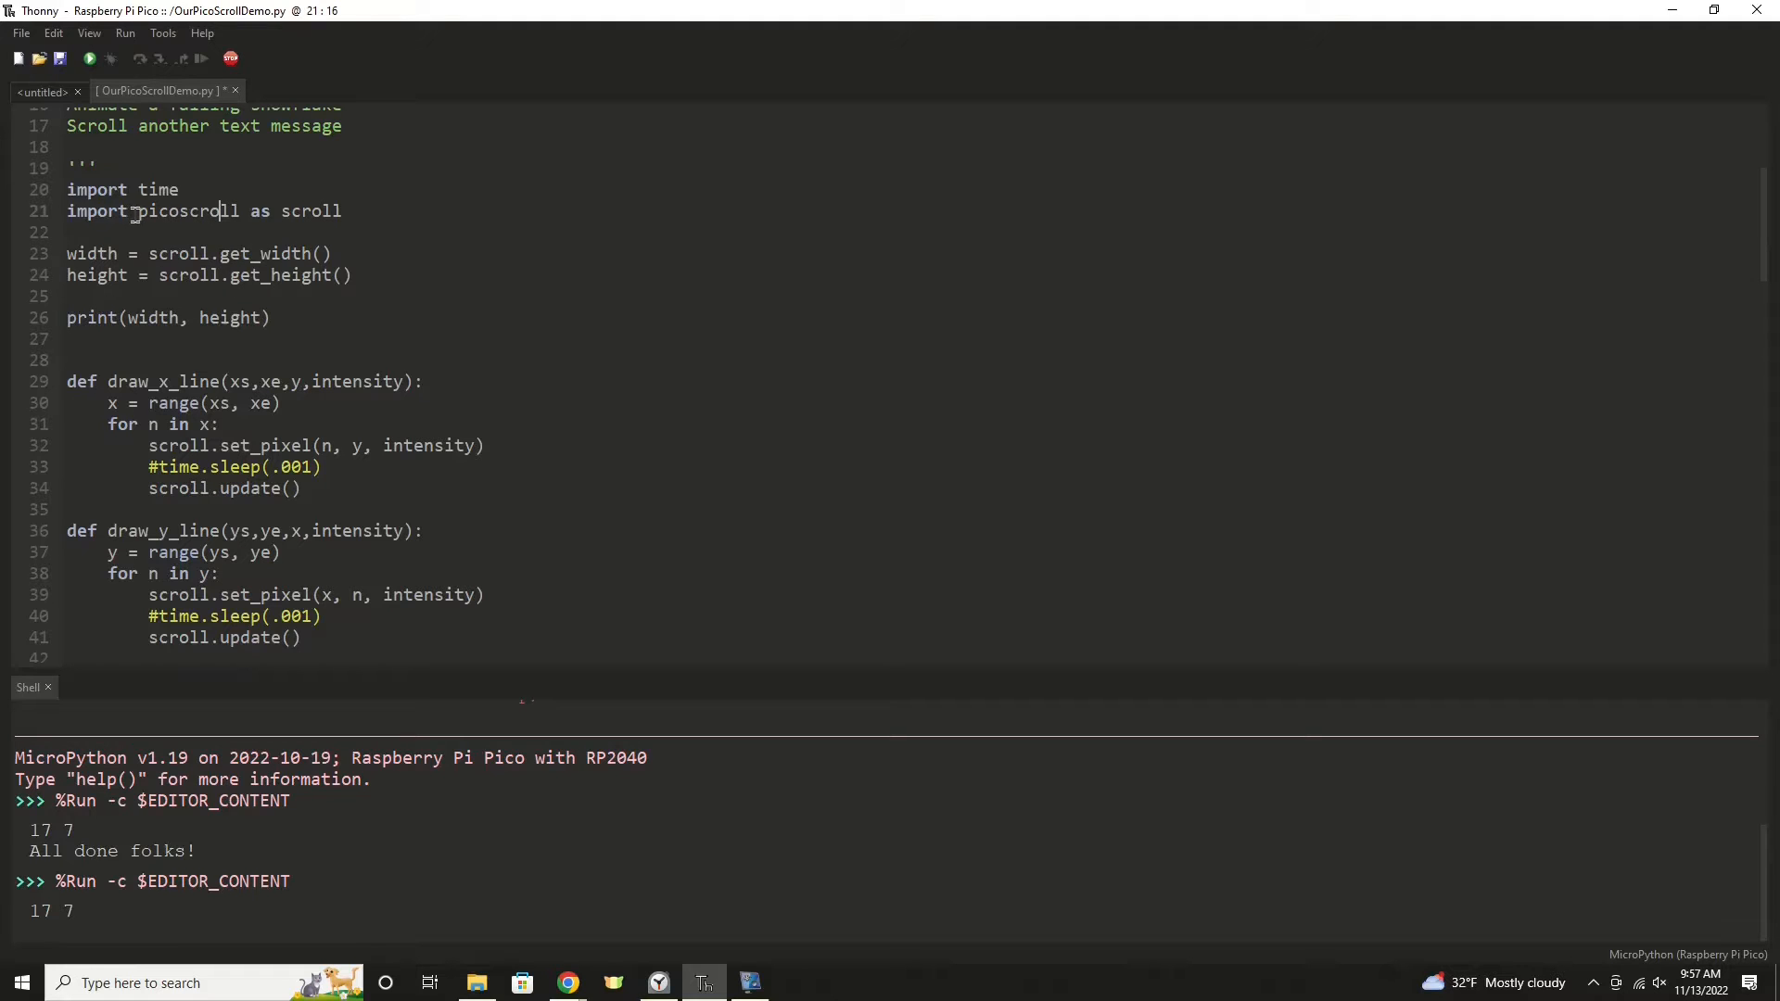
pyautogui.doubleClick(188, 211)
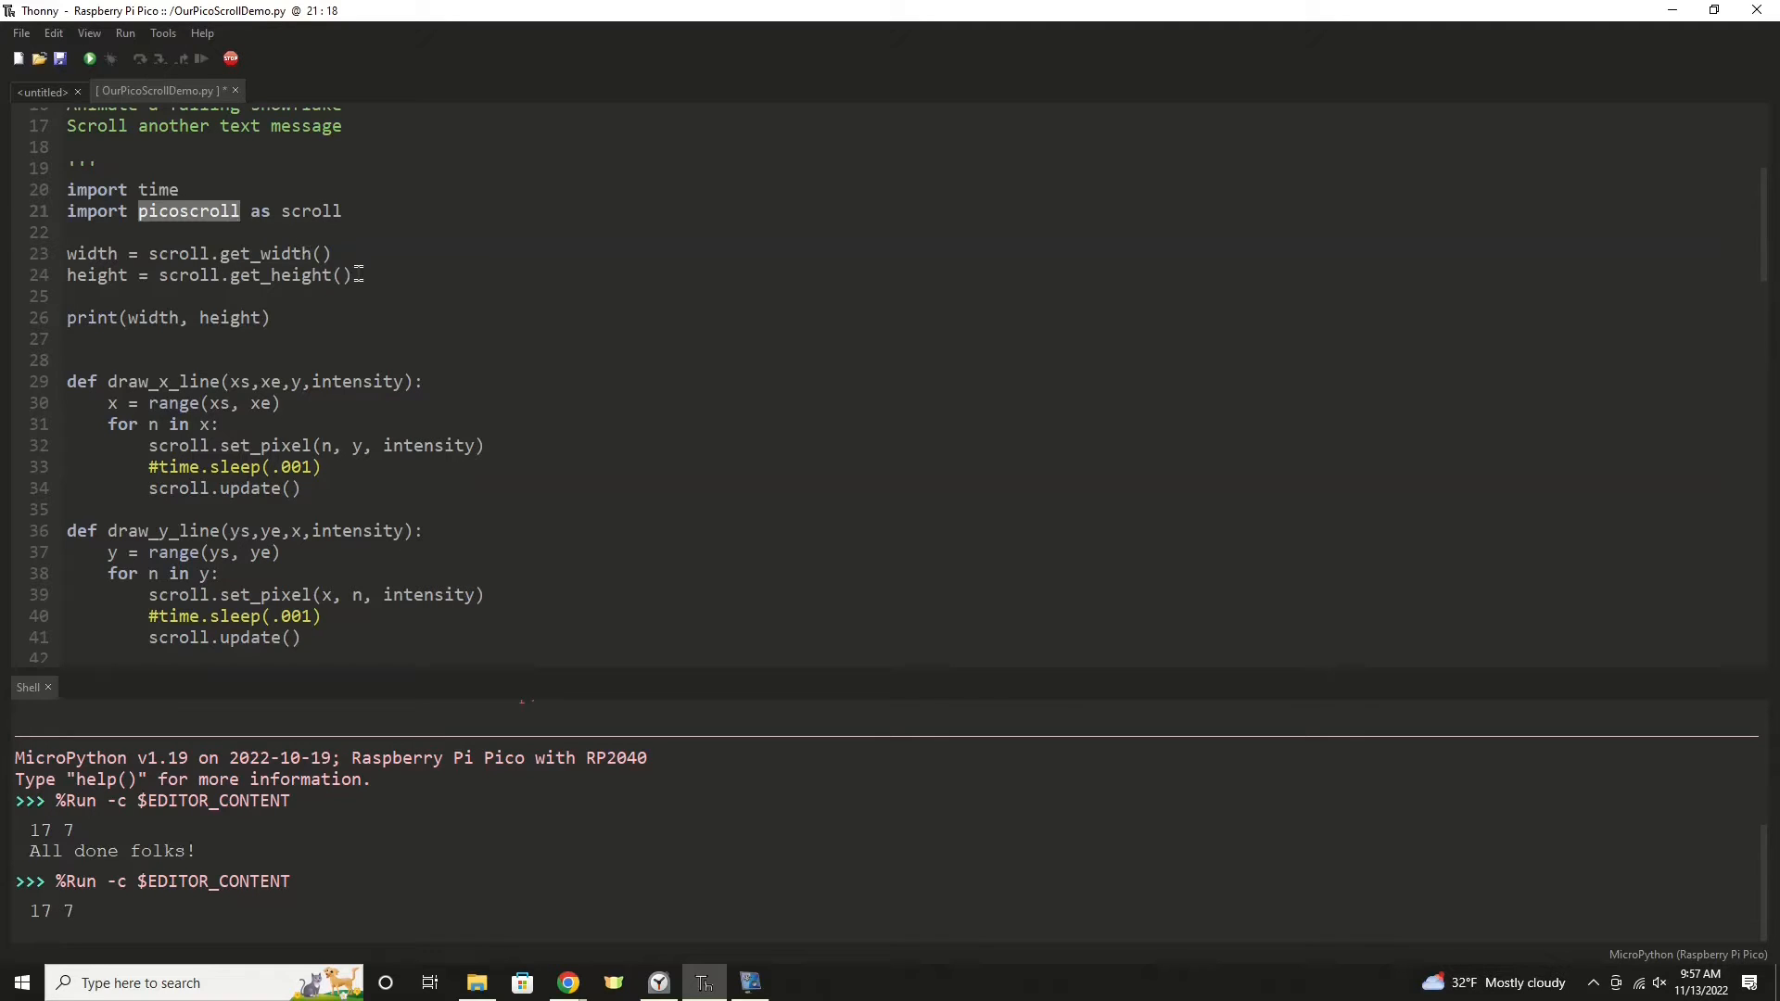
pyautogui.scroll(-3)
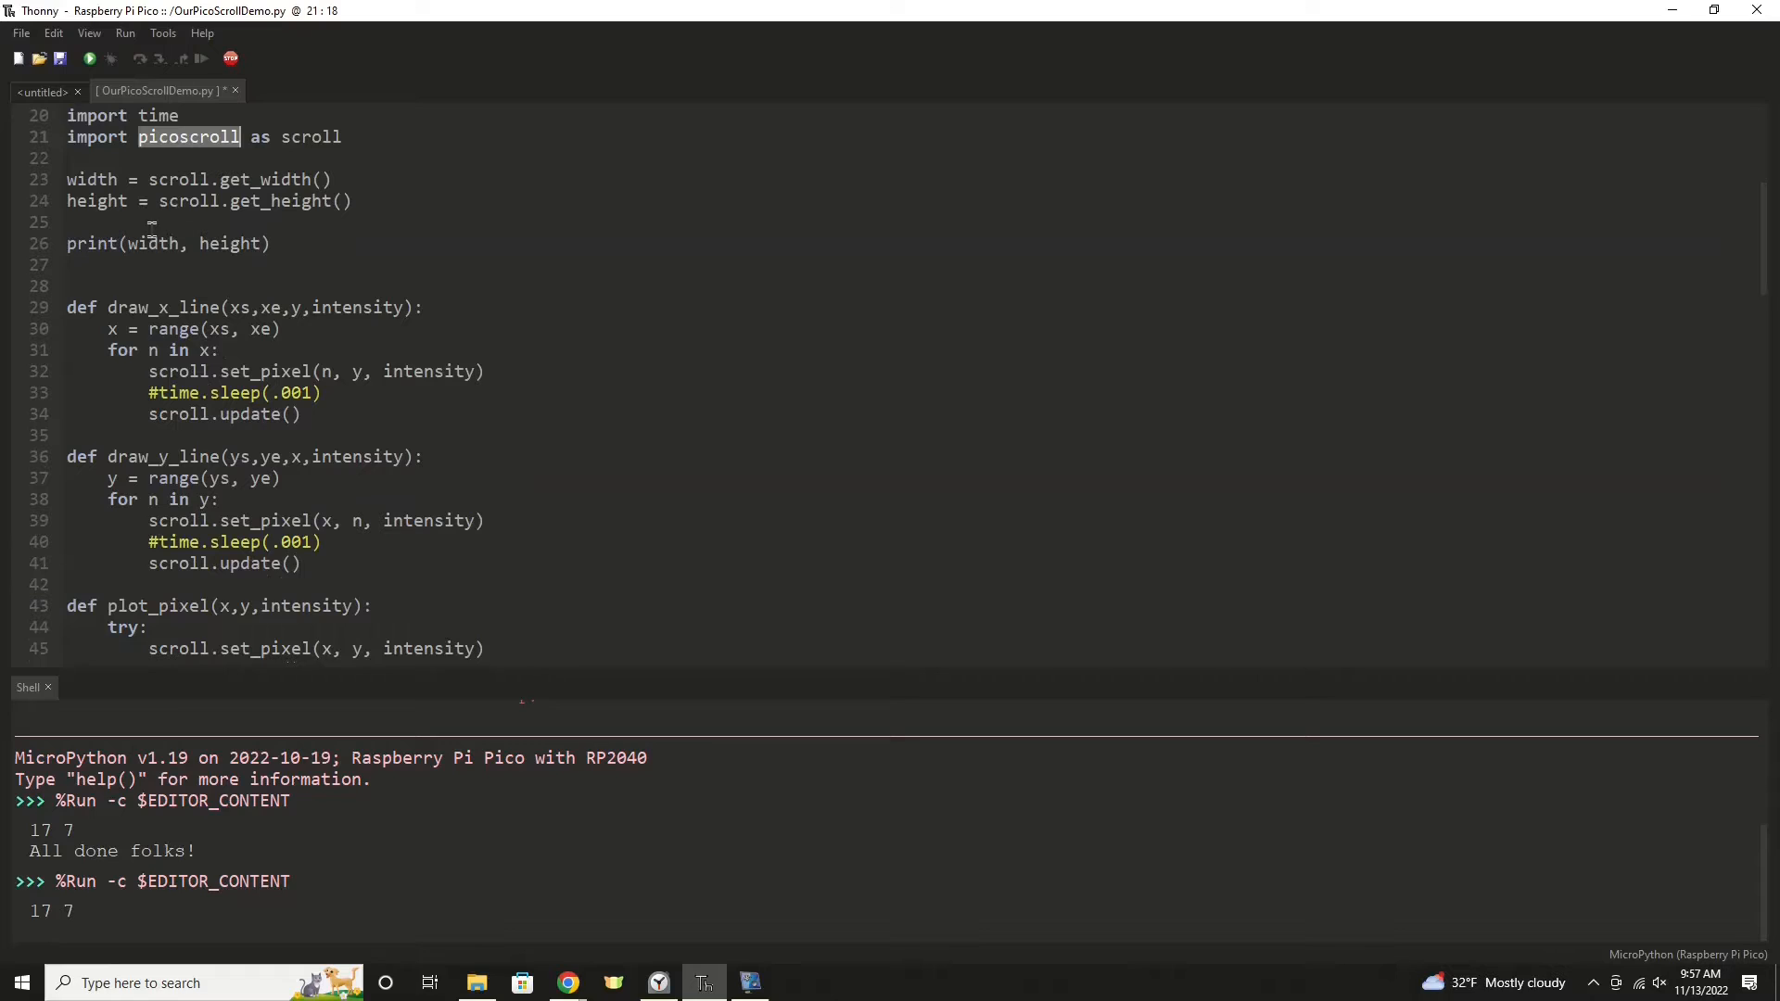
pyautogui.scroll(-3)
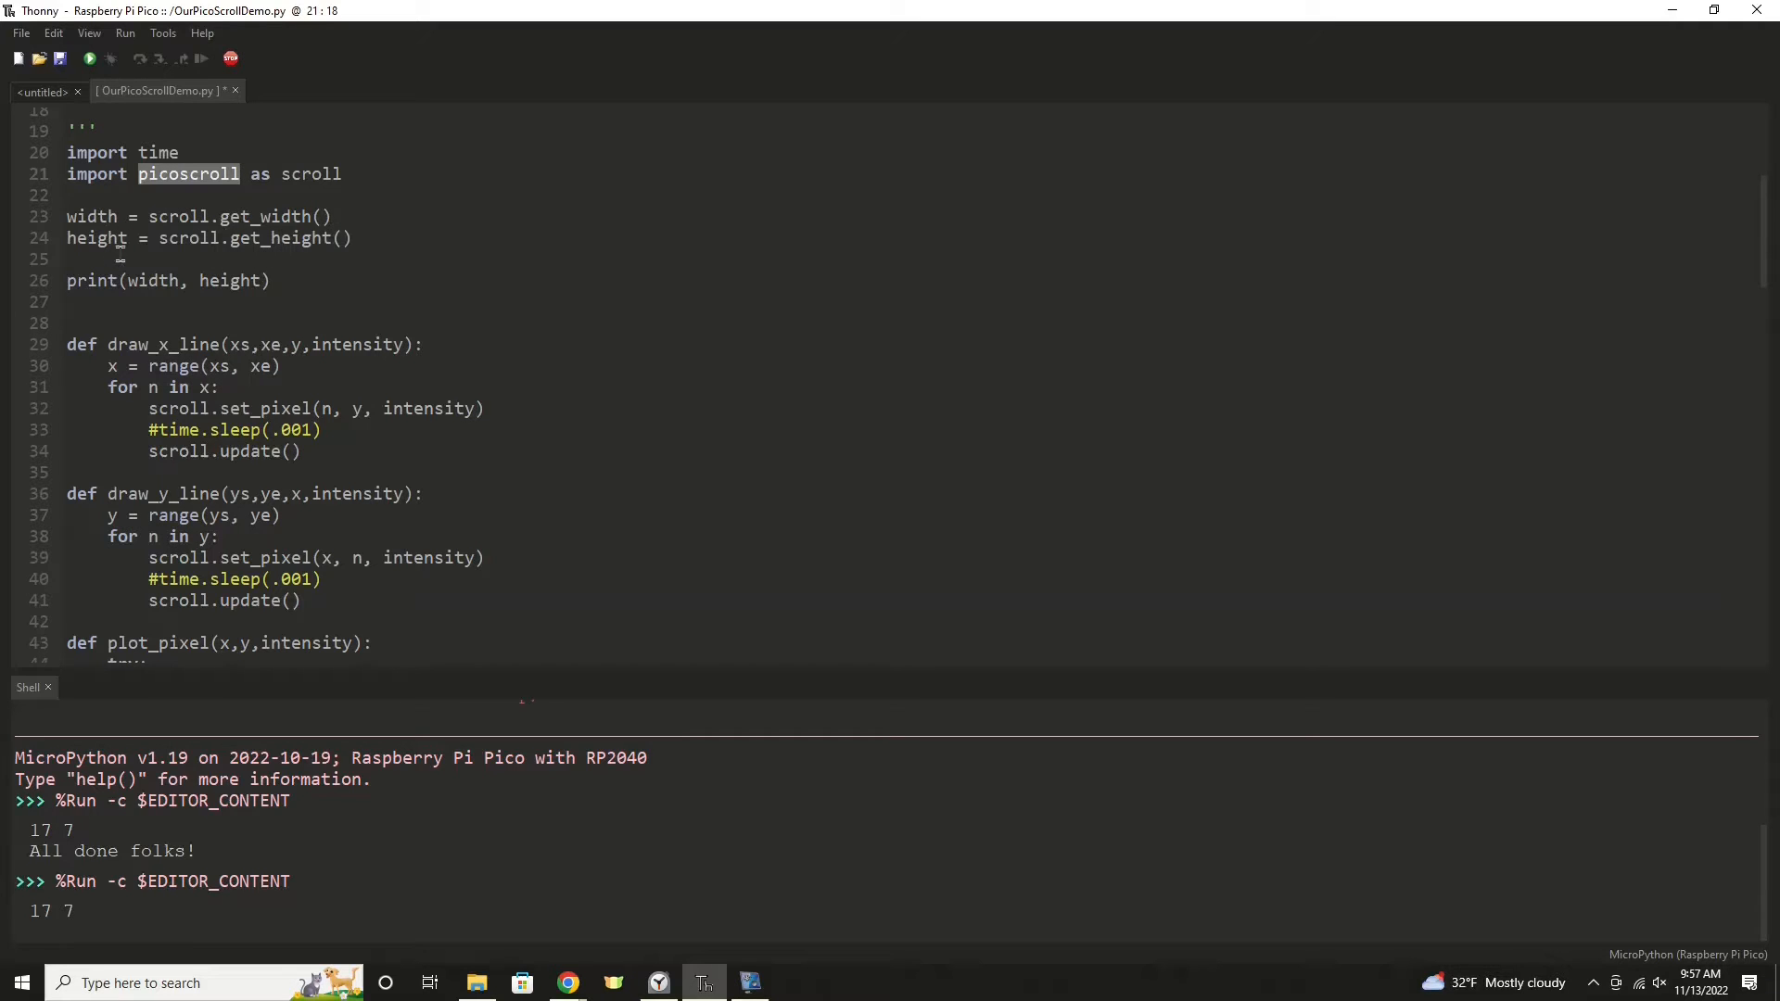
pyautogui.scroll(-3)
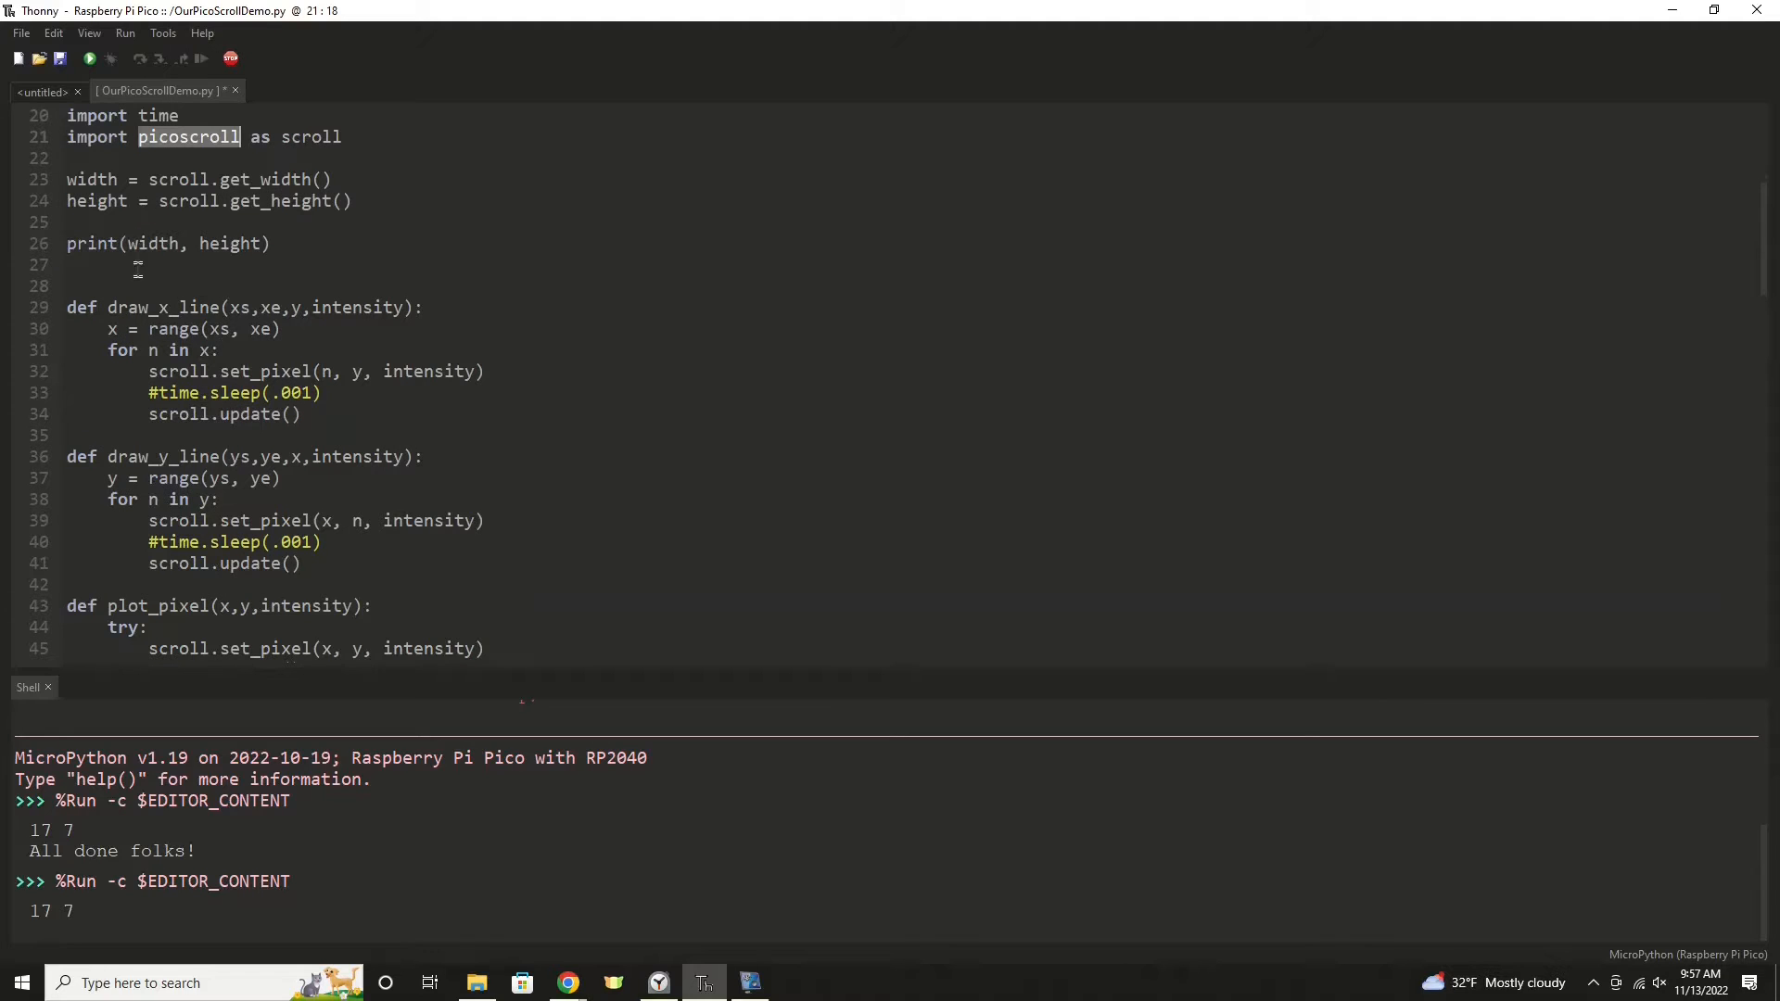
pyautogui.scroll(-3)
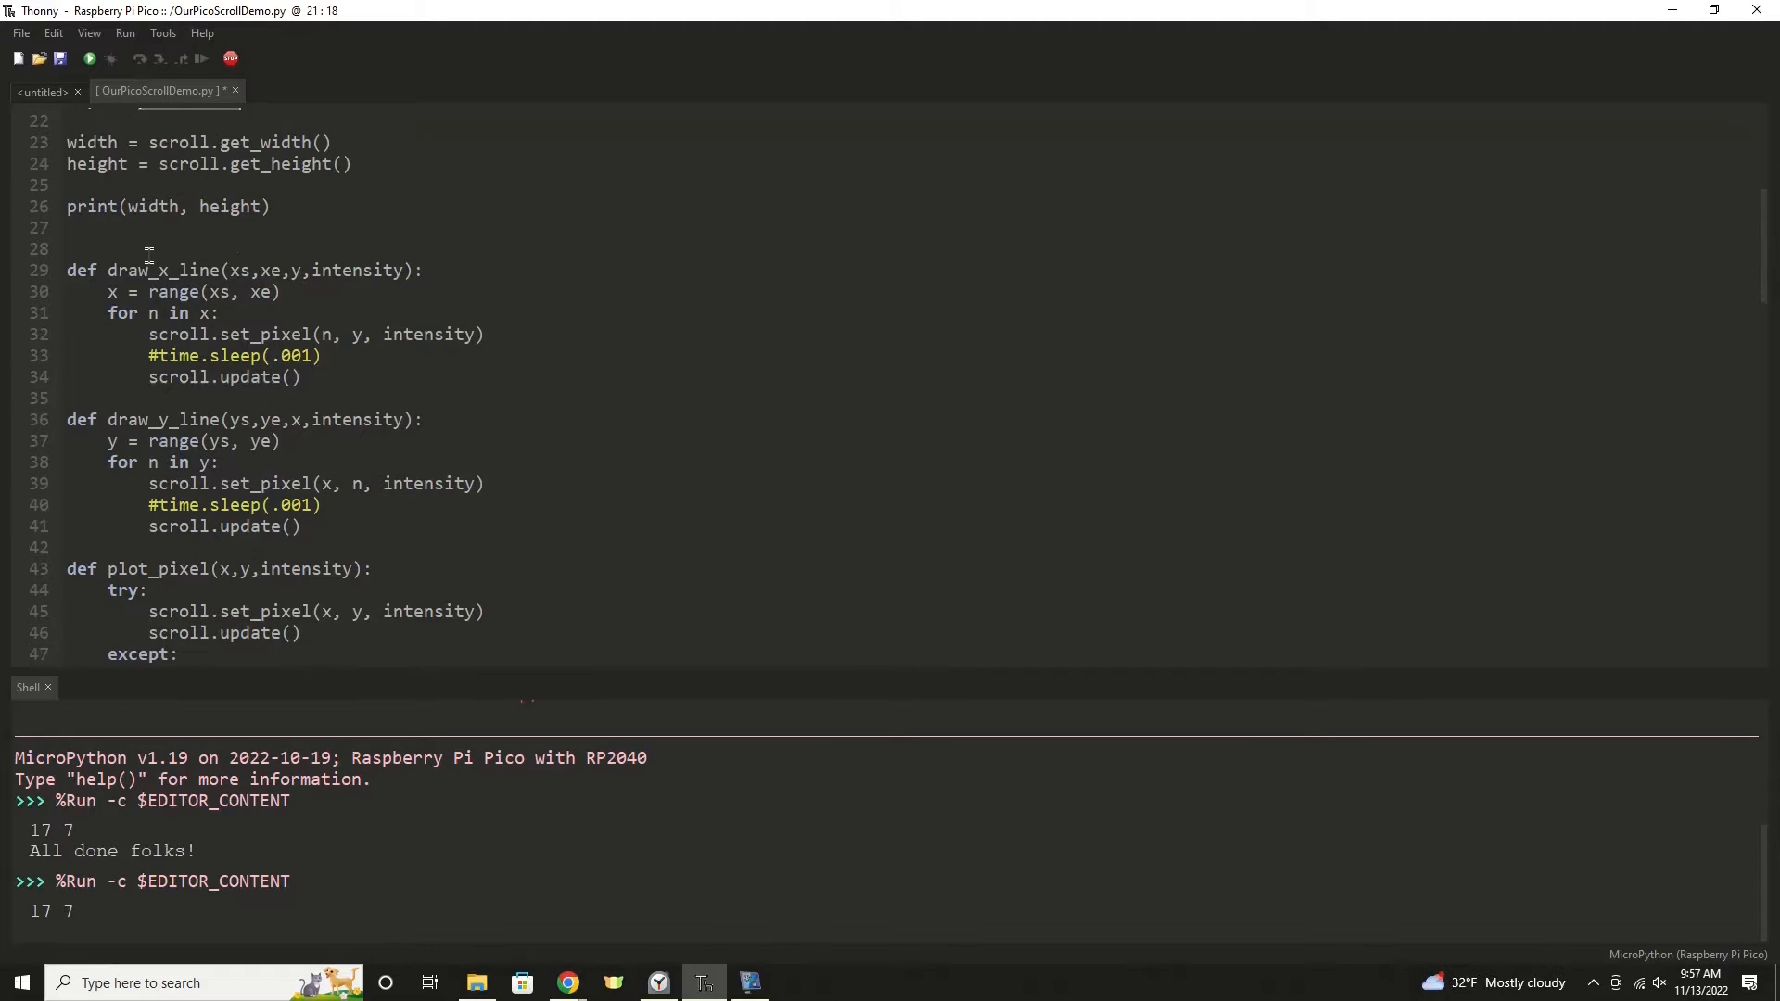
pyautogui.scroll(-3)
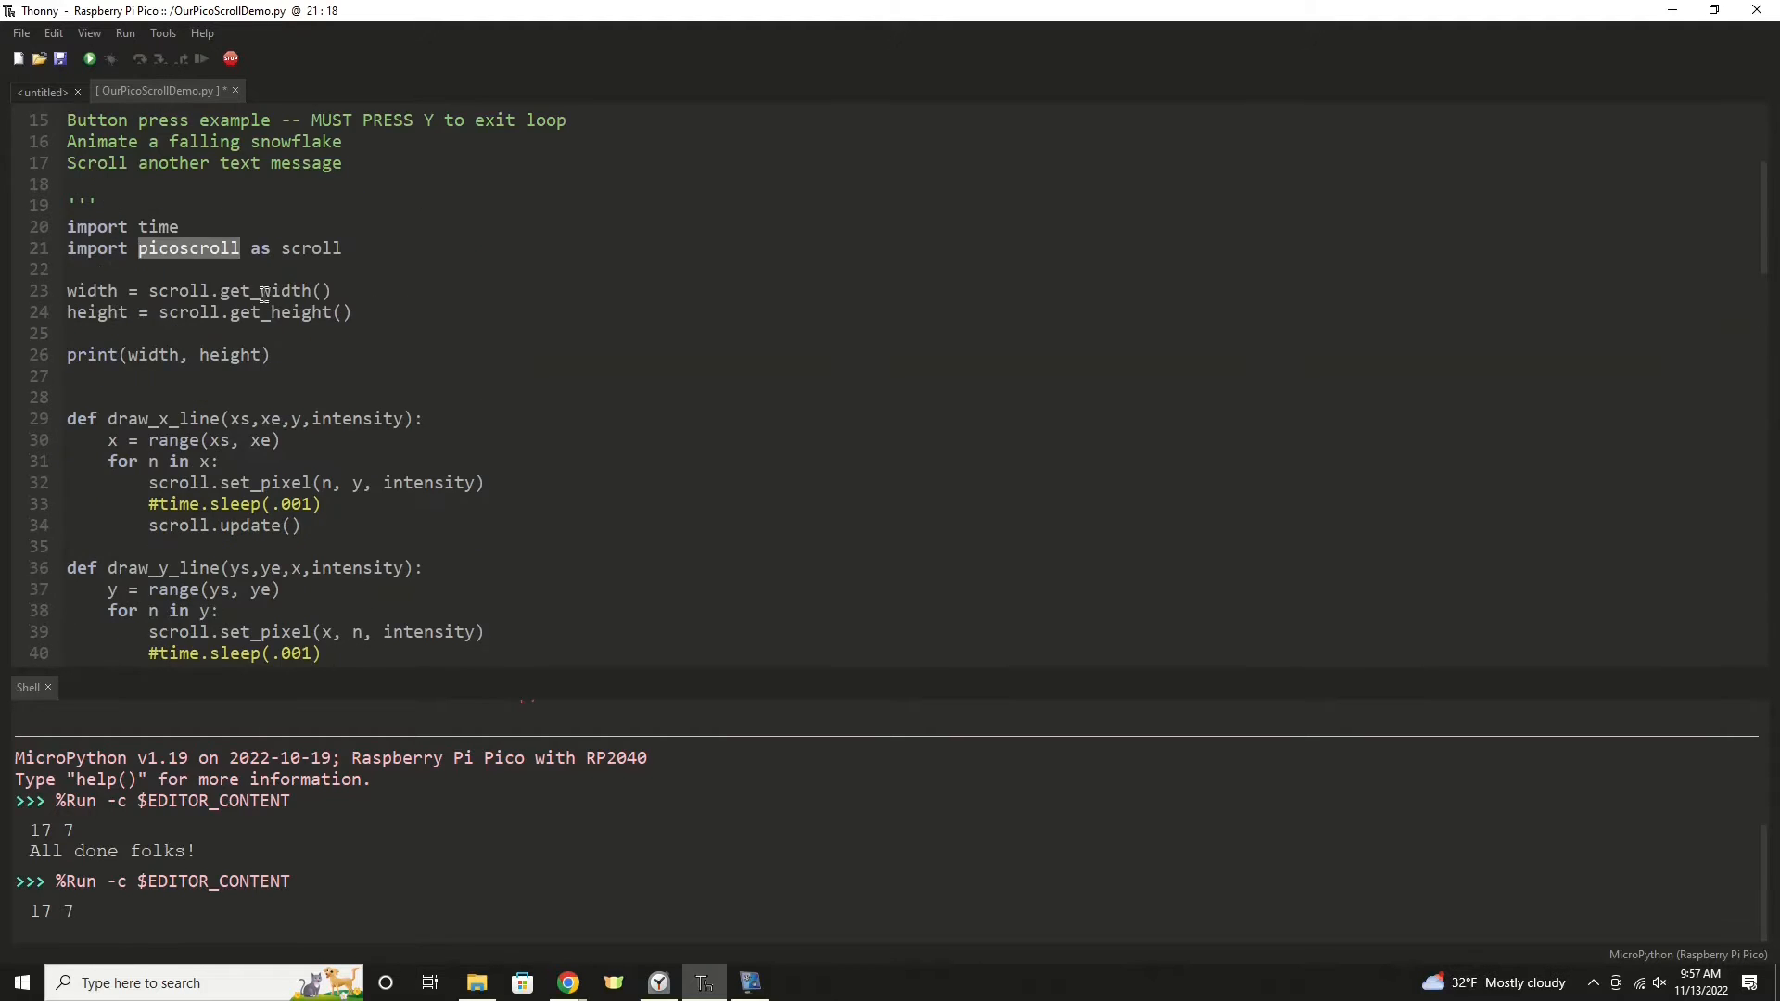
pyautogui.scroll(-3)
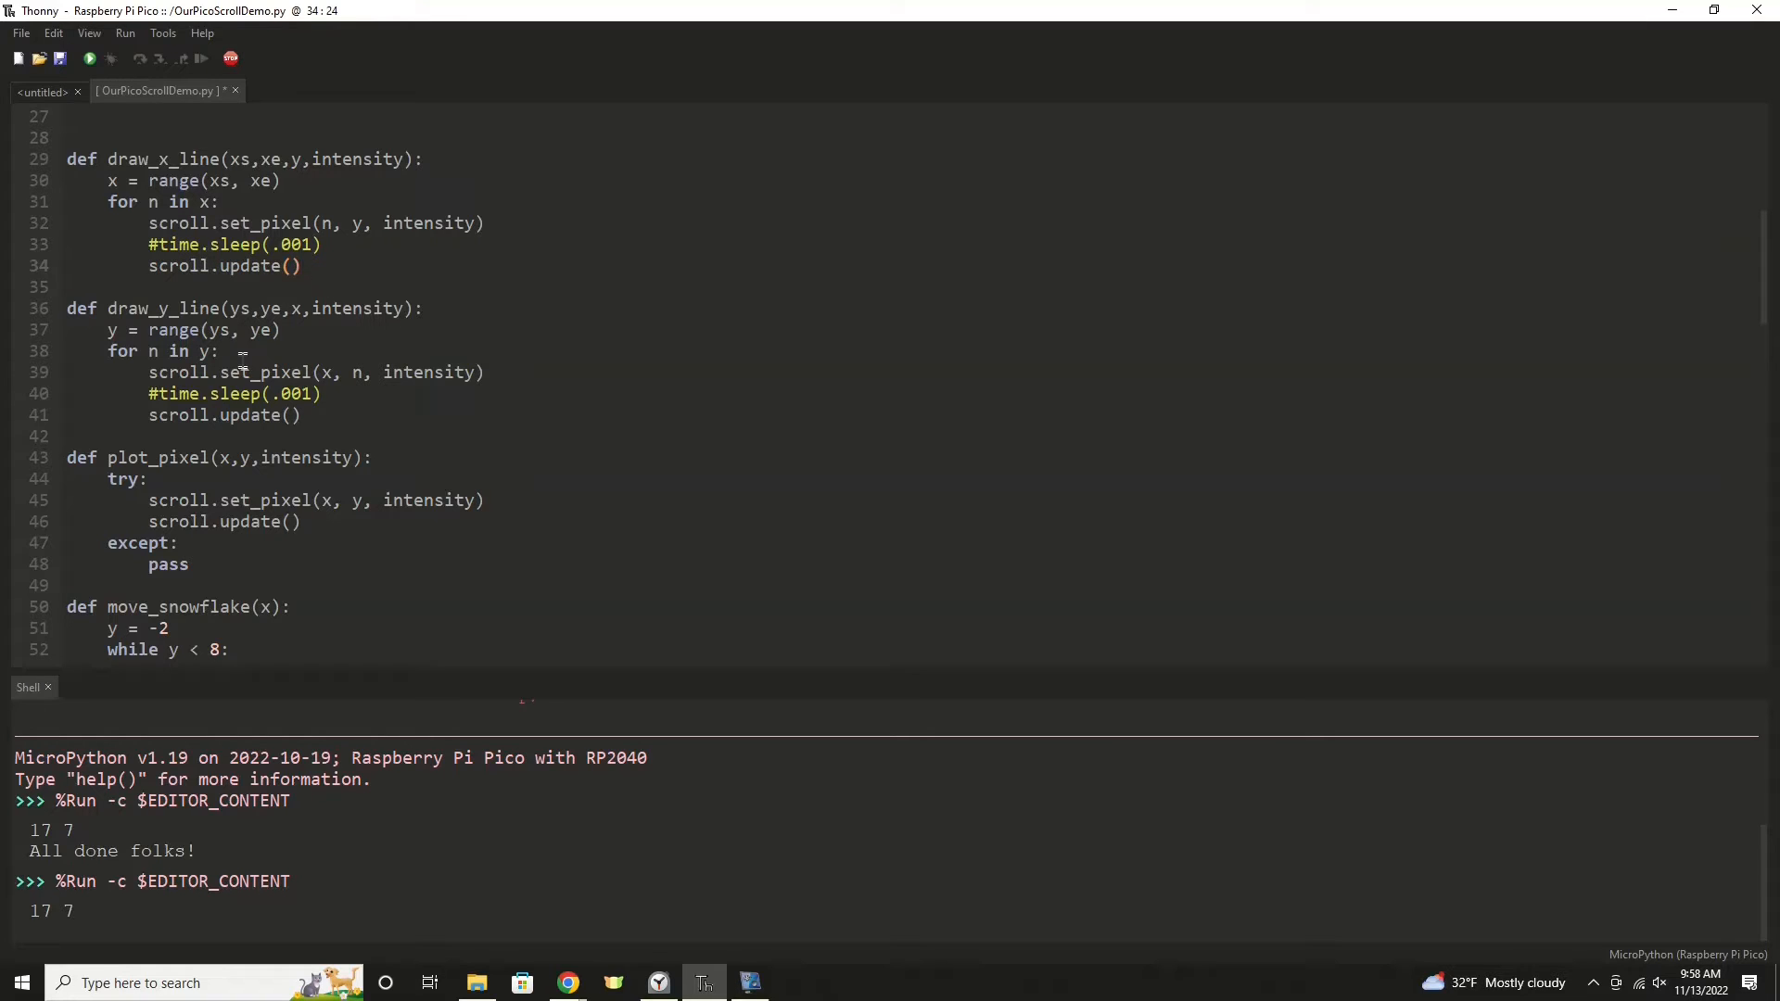
# Step: Scroll the editor to show move_snowflake's loop after the run prints 'All done folks!'
pyautogui.scroll(-3)
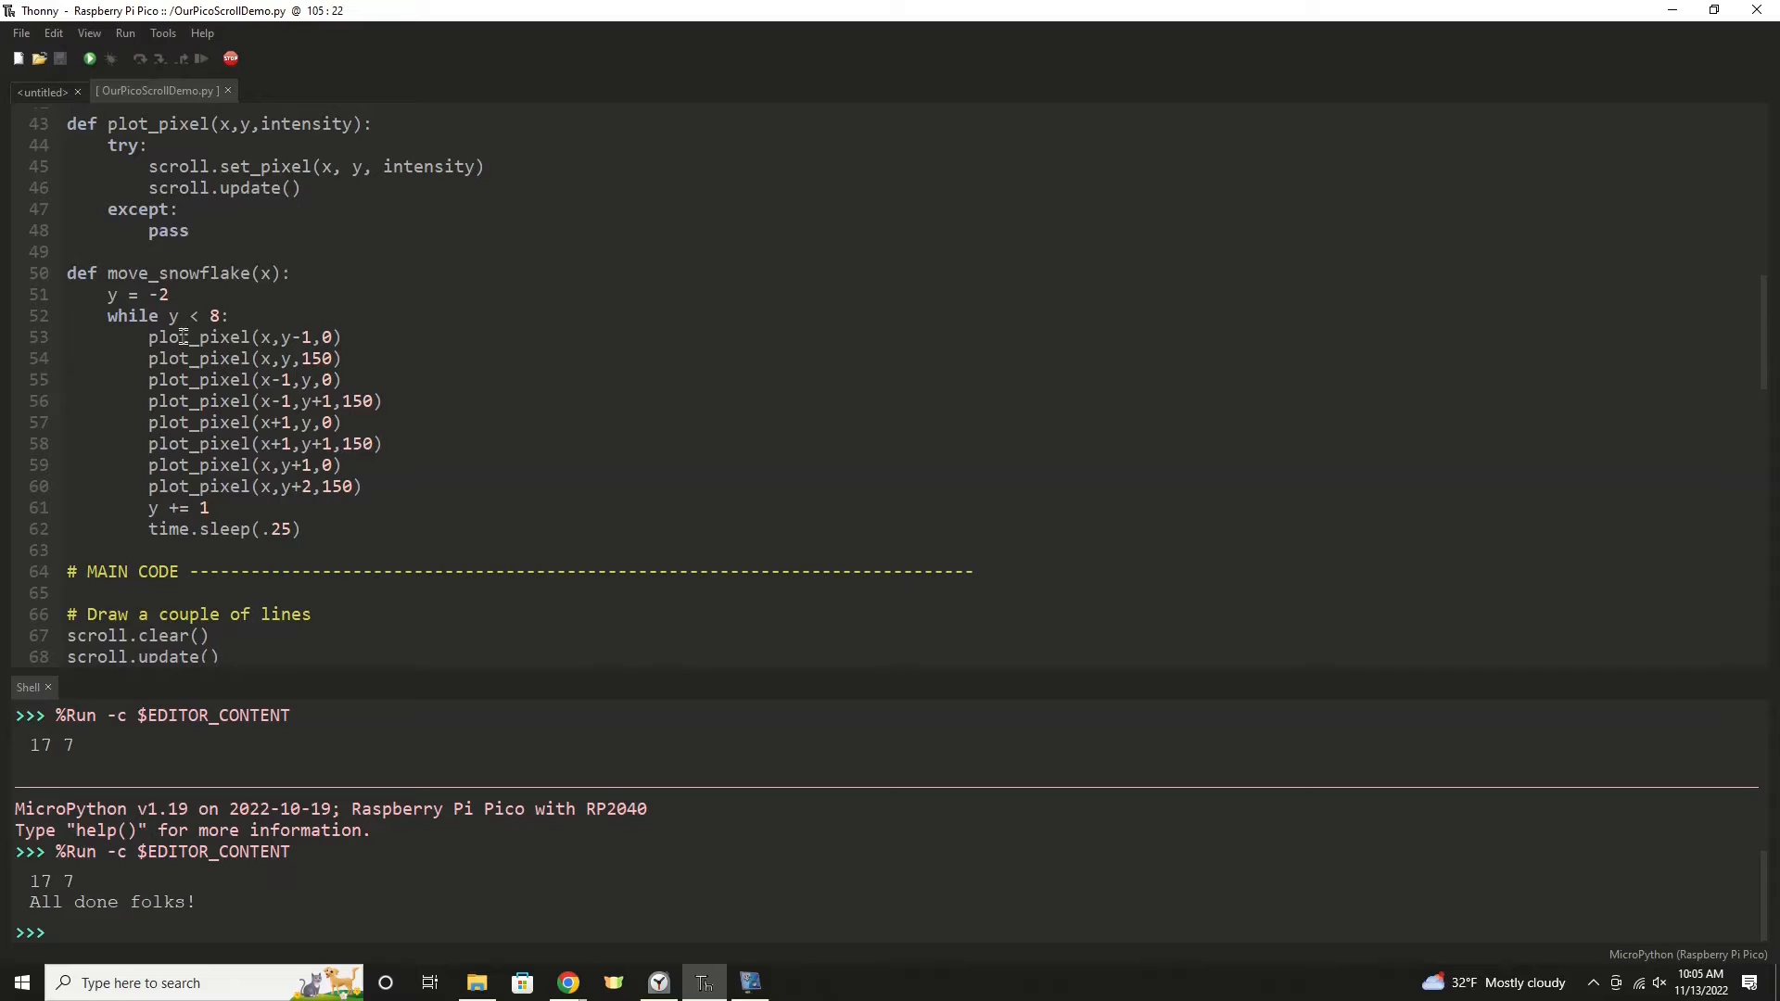
pyautogui.scroll(-3)
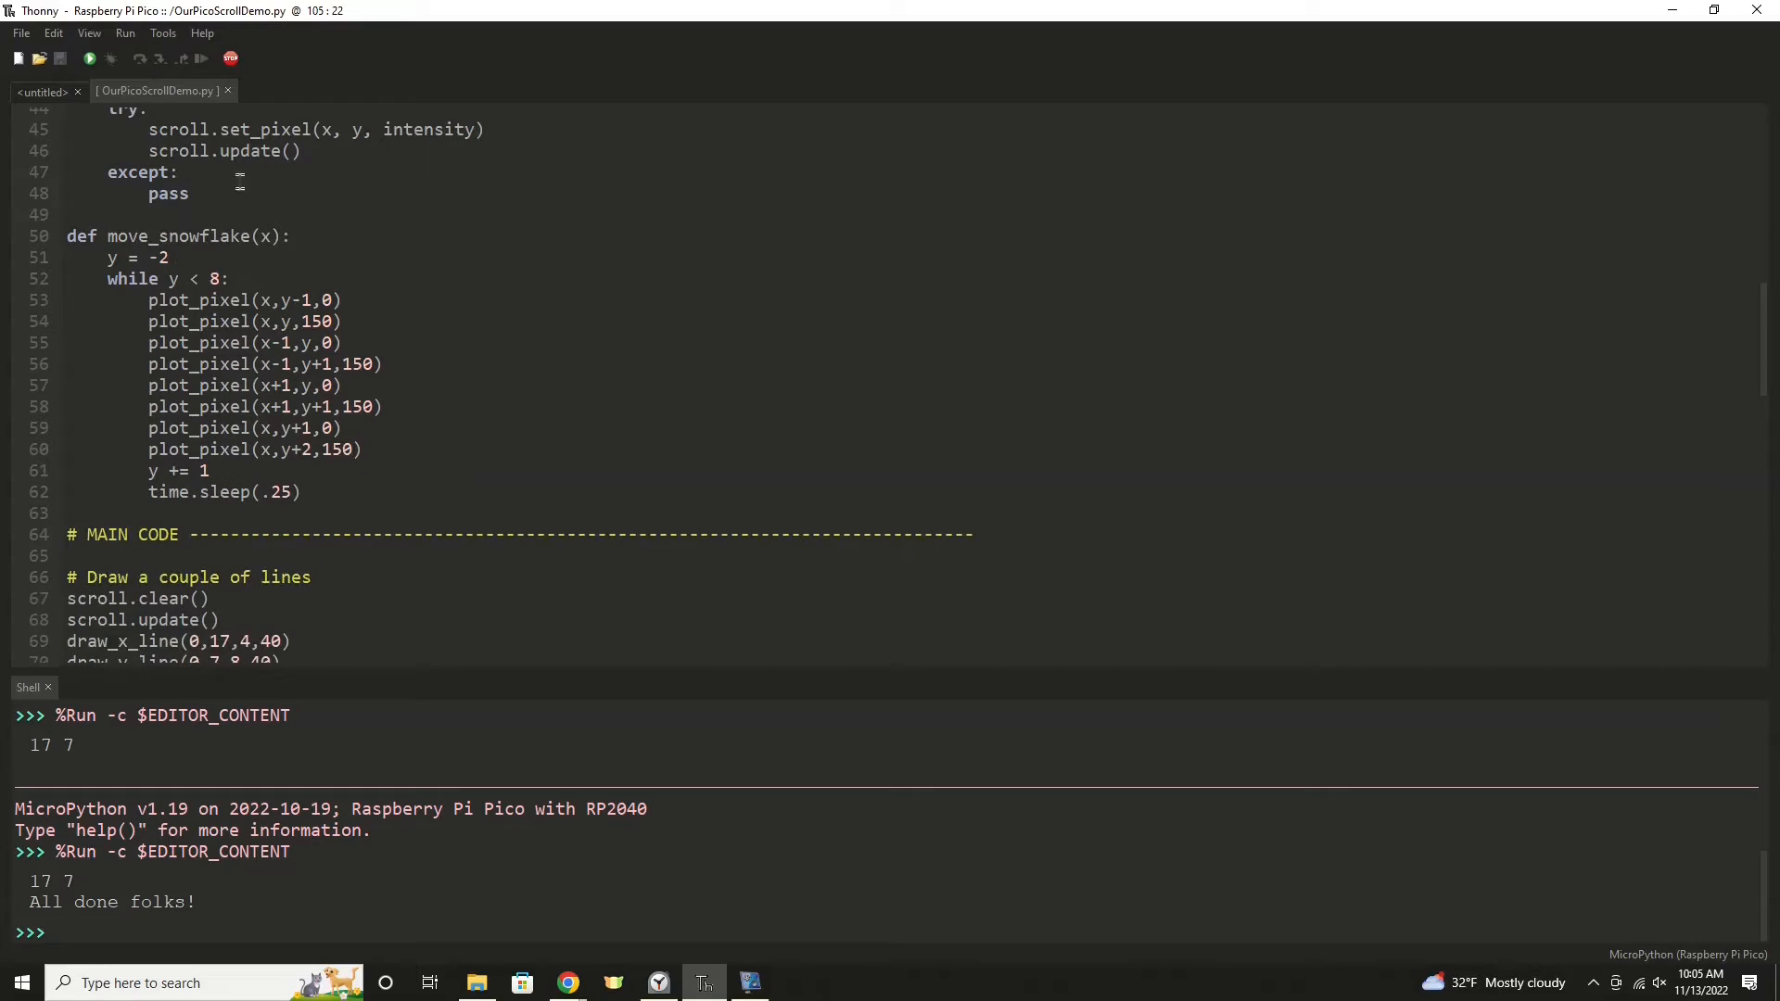
pyautogui.scroll(-3)
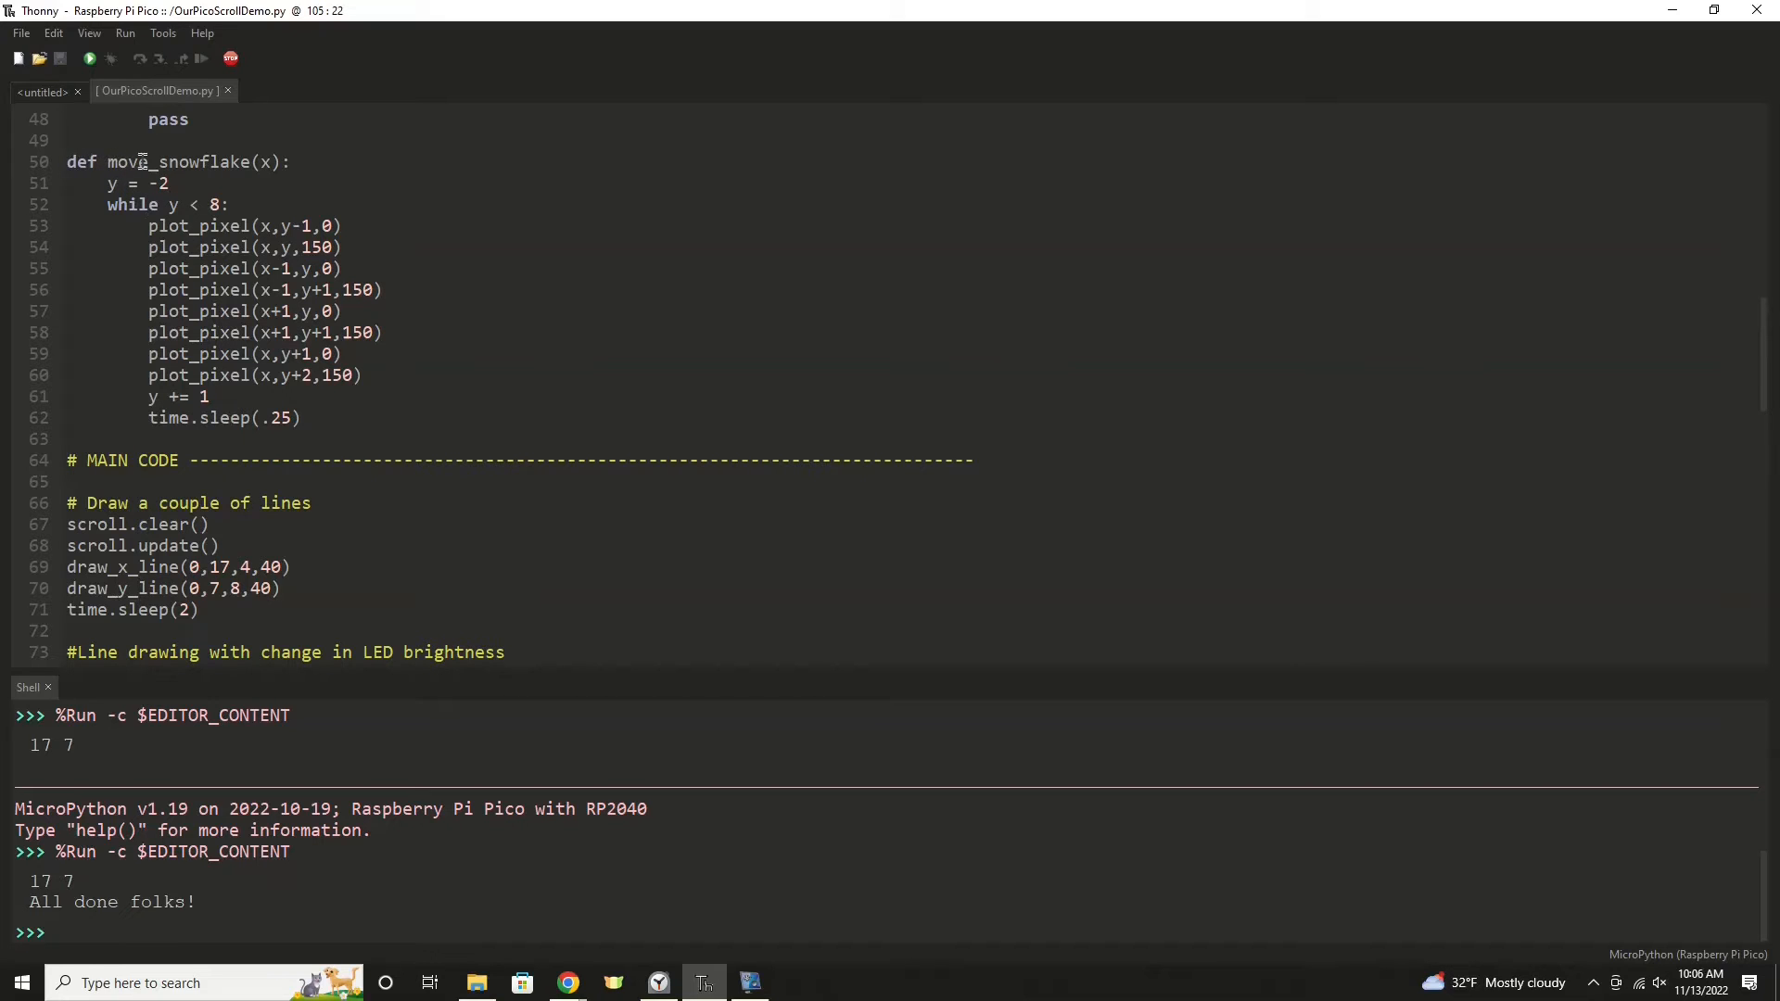
pyautogui.moveTo(108, 182)
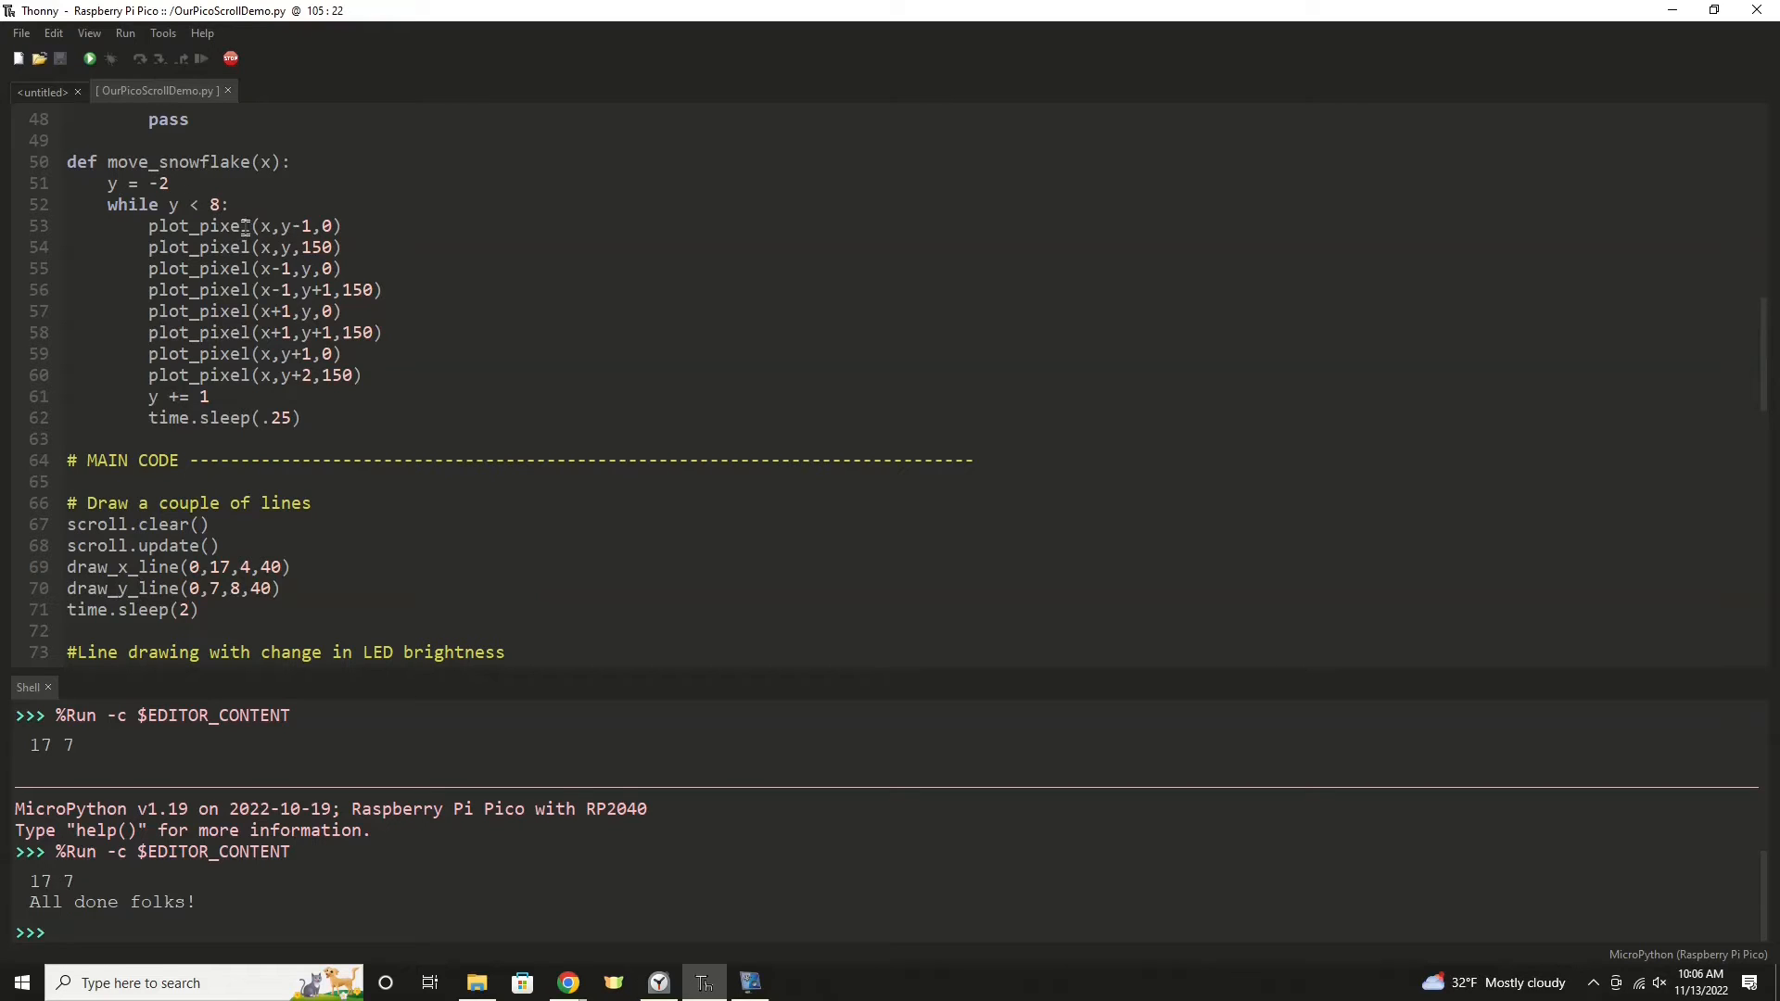
pyautogui.moveTo(160, 333)
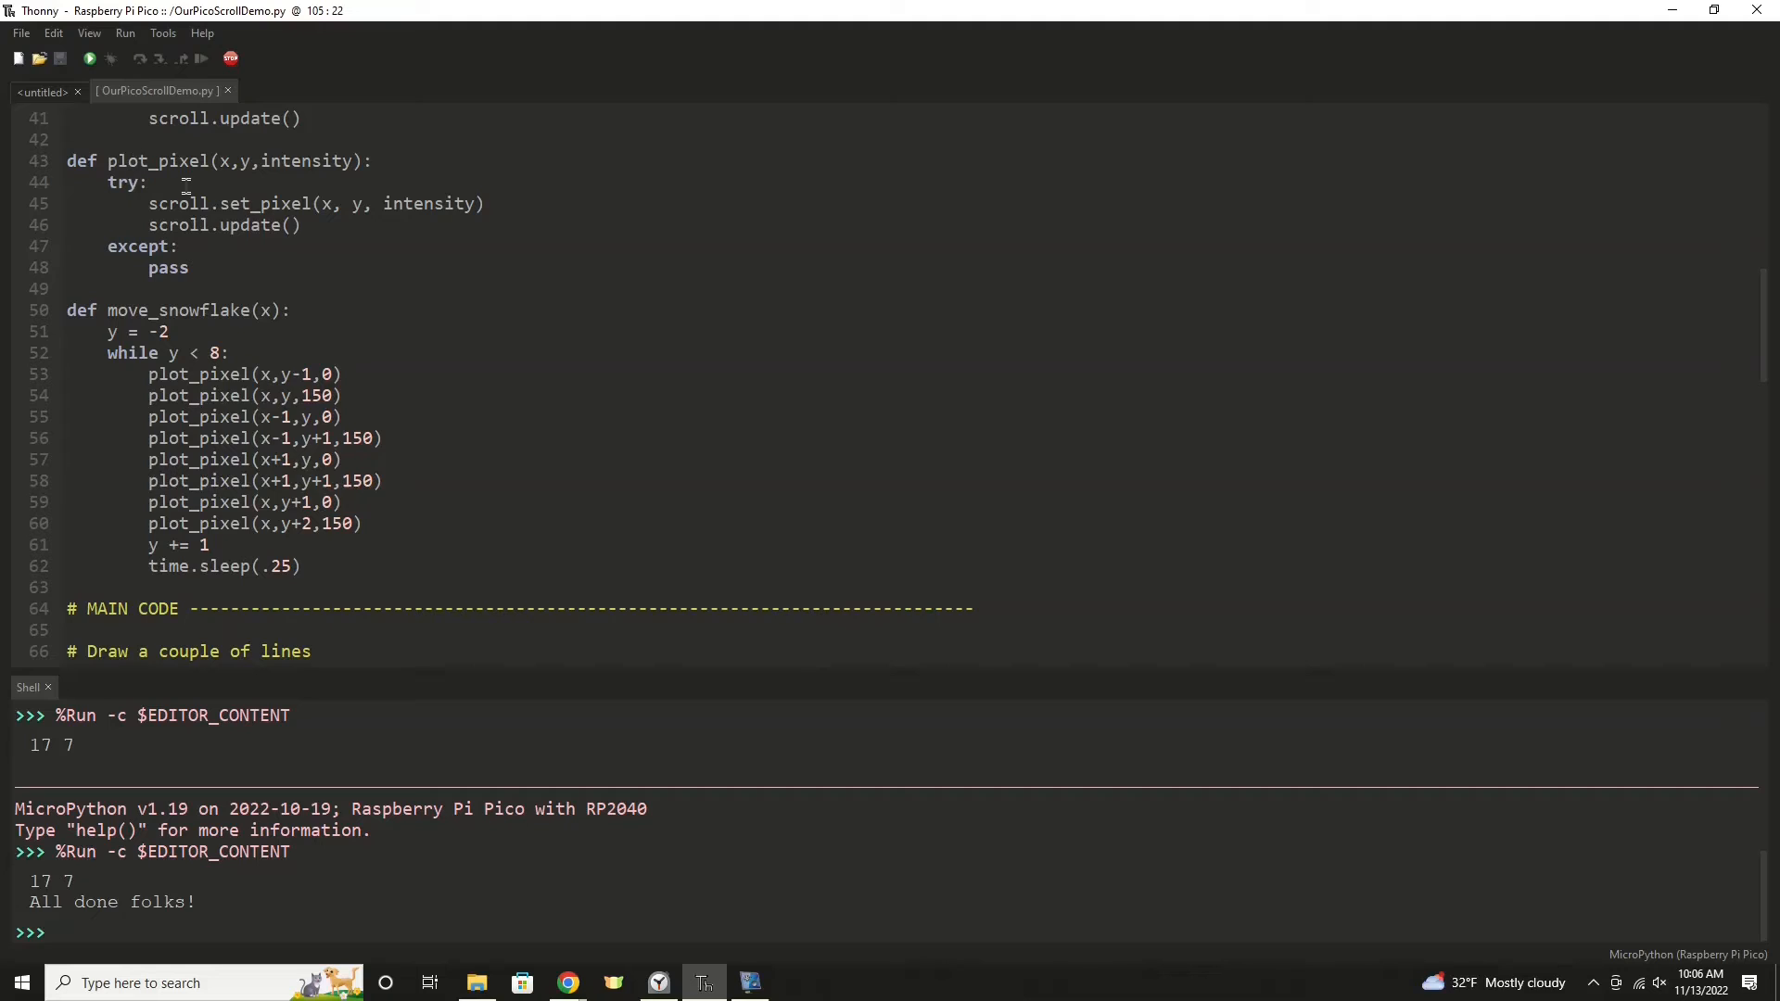
pyautogui.scroll(-3)
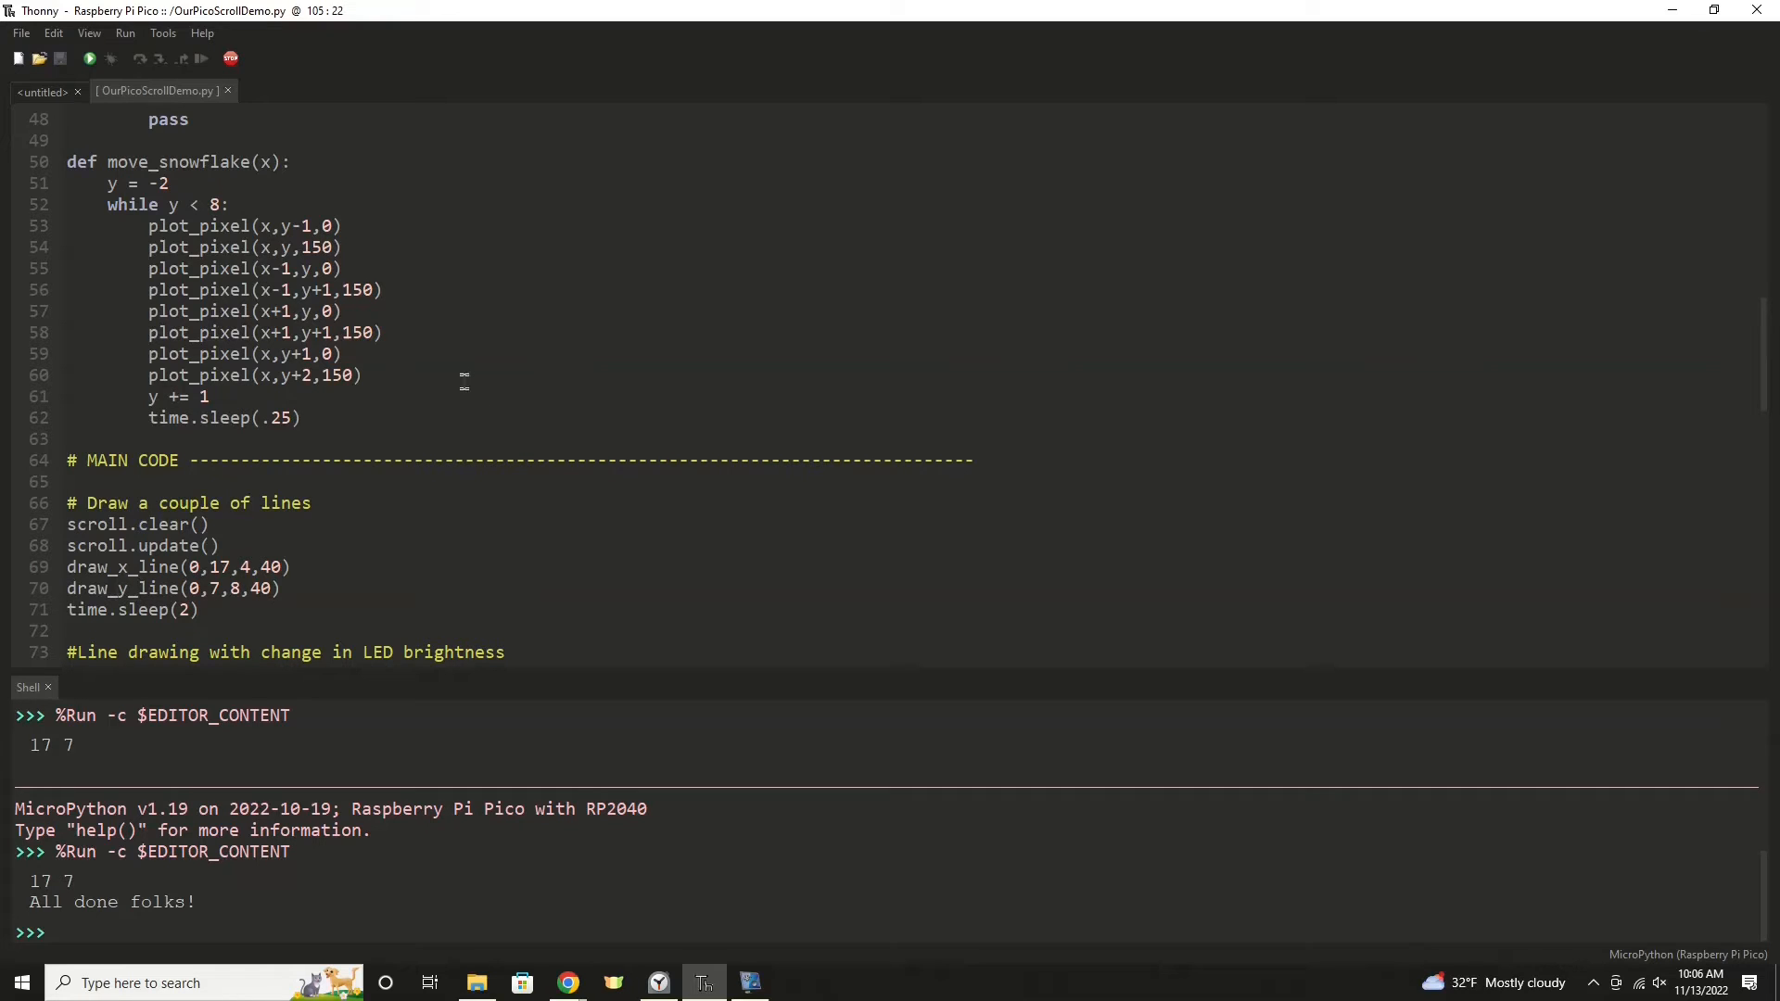
pyautogui.scroll(-3)
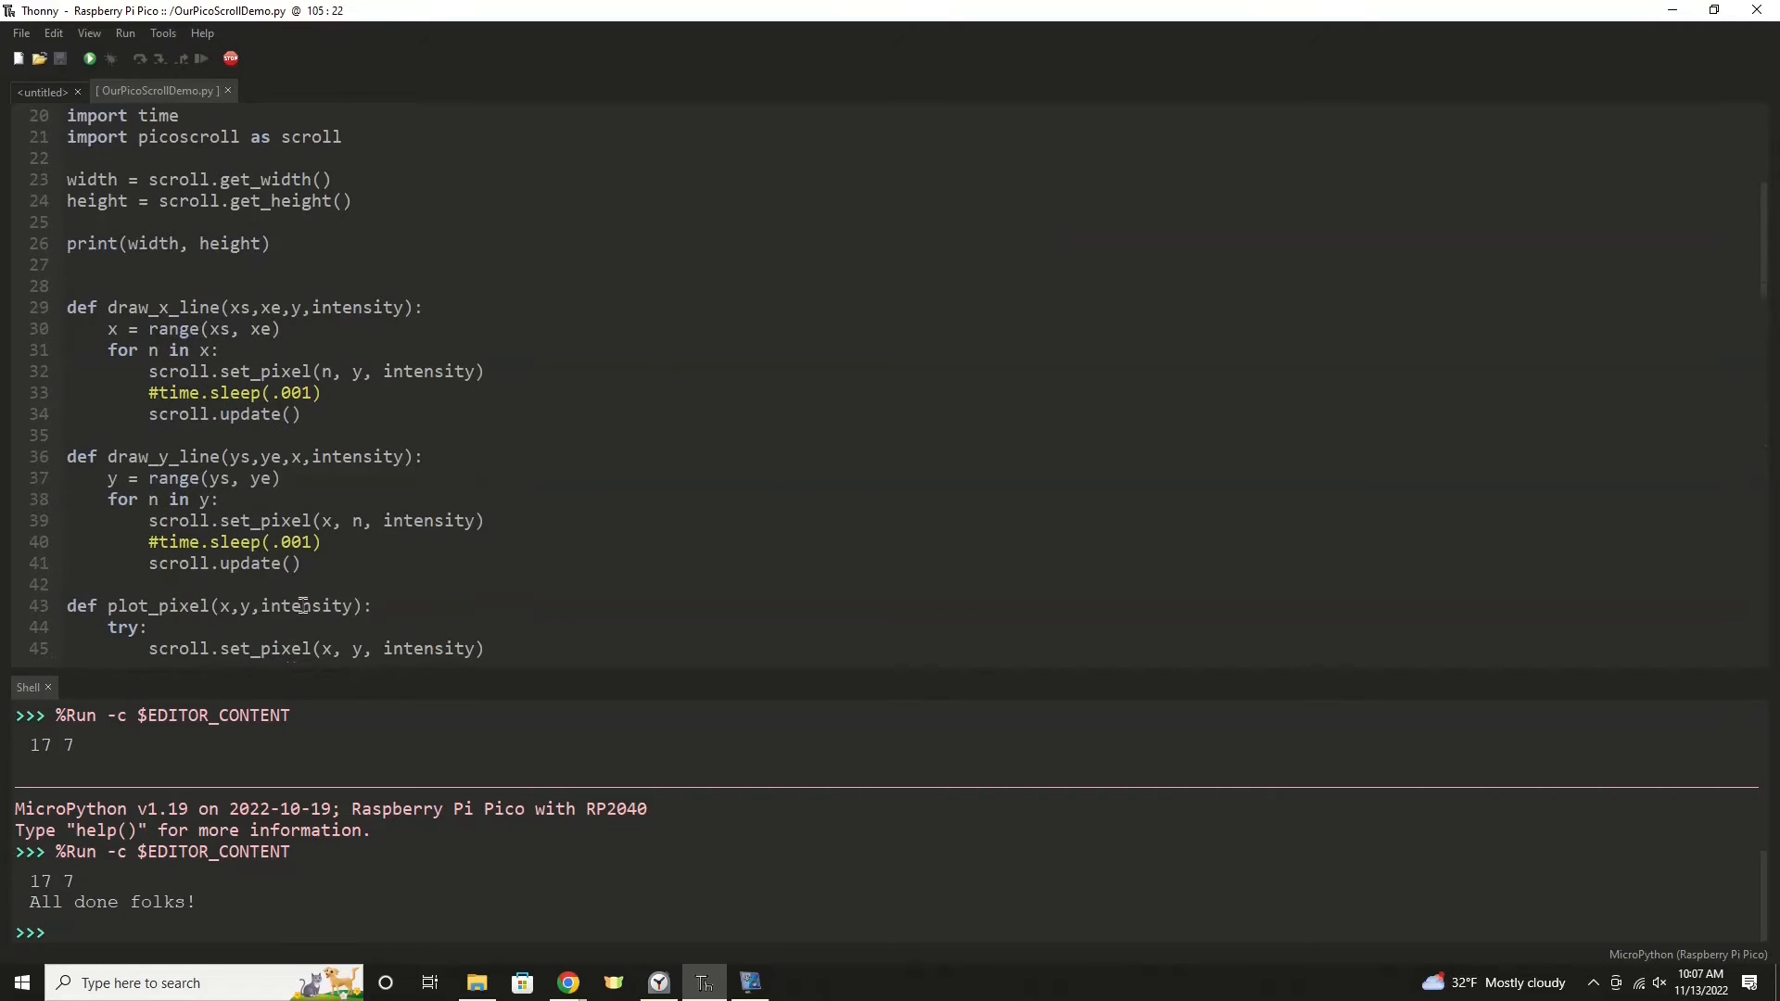
pyautogui.scroll(-3)
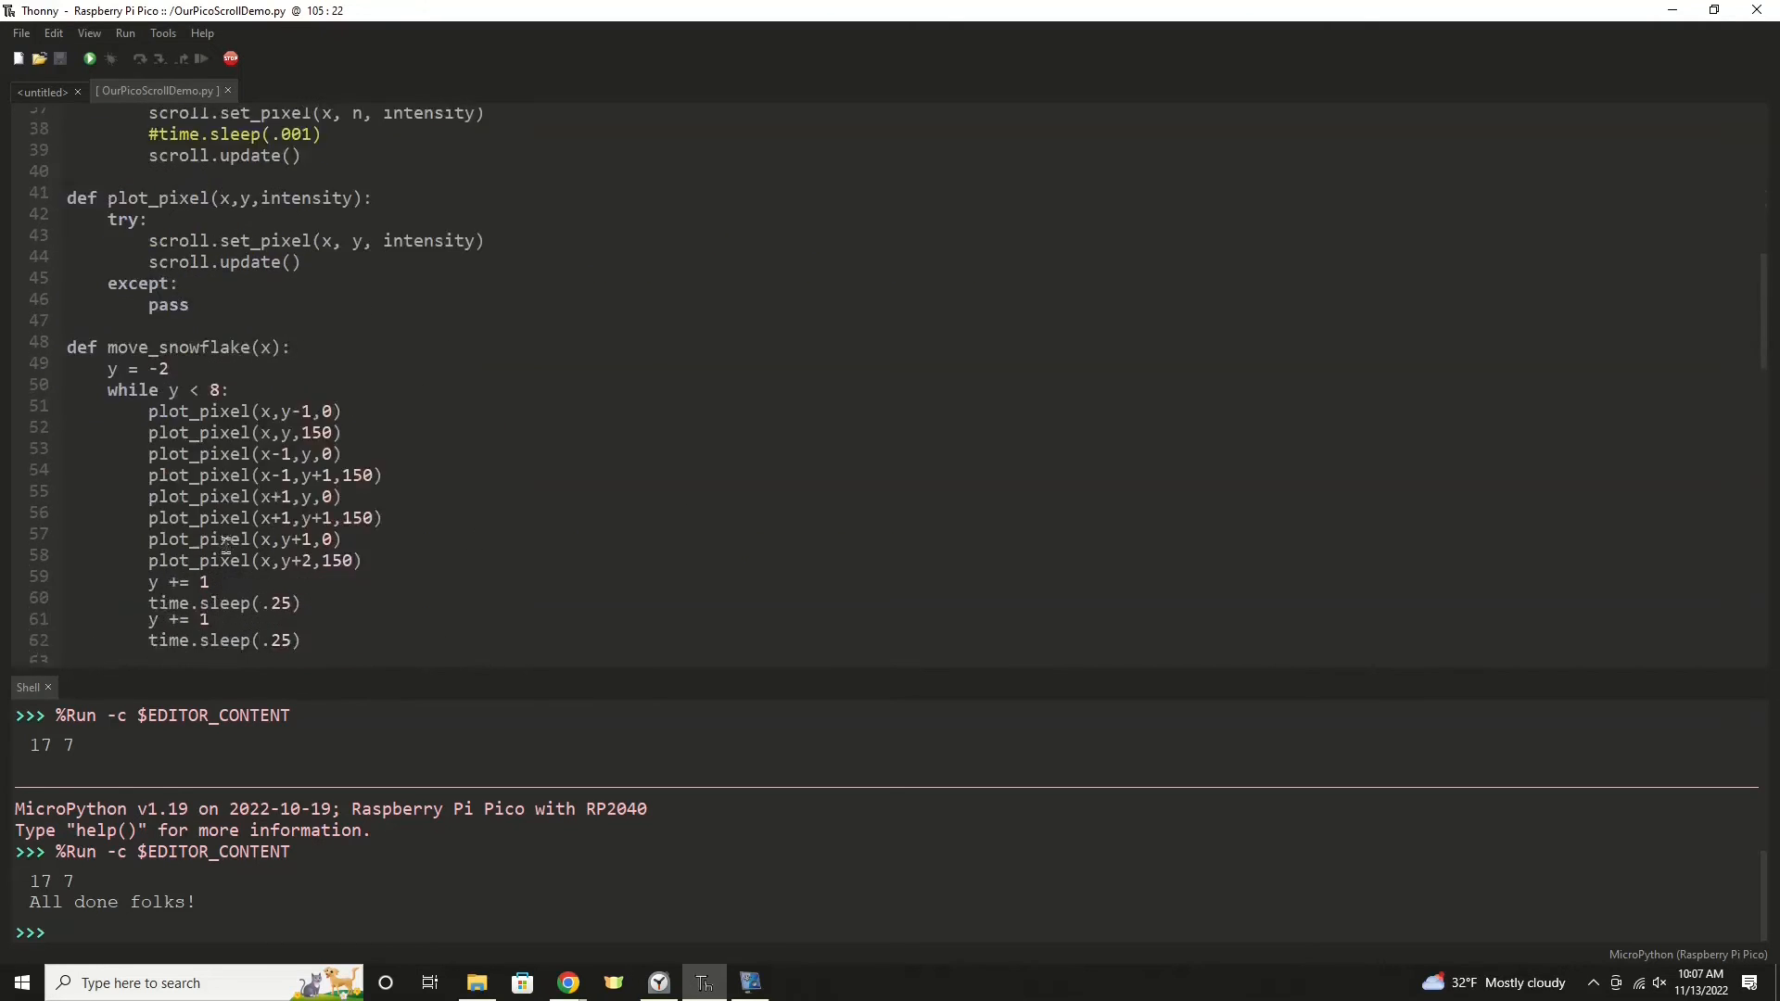
pyautogui.scroll(-3)
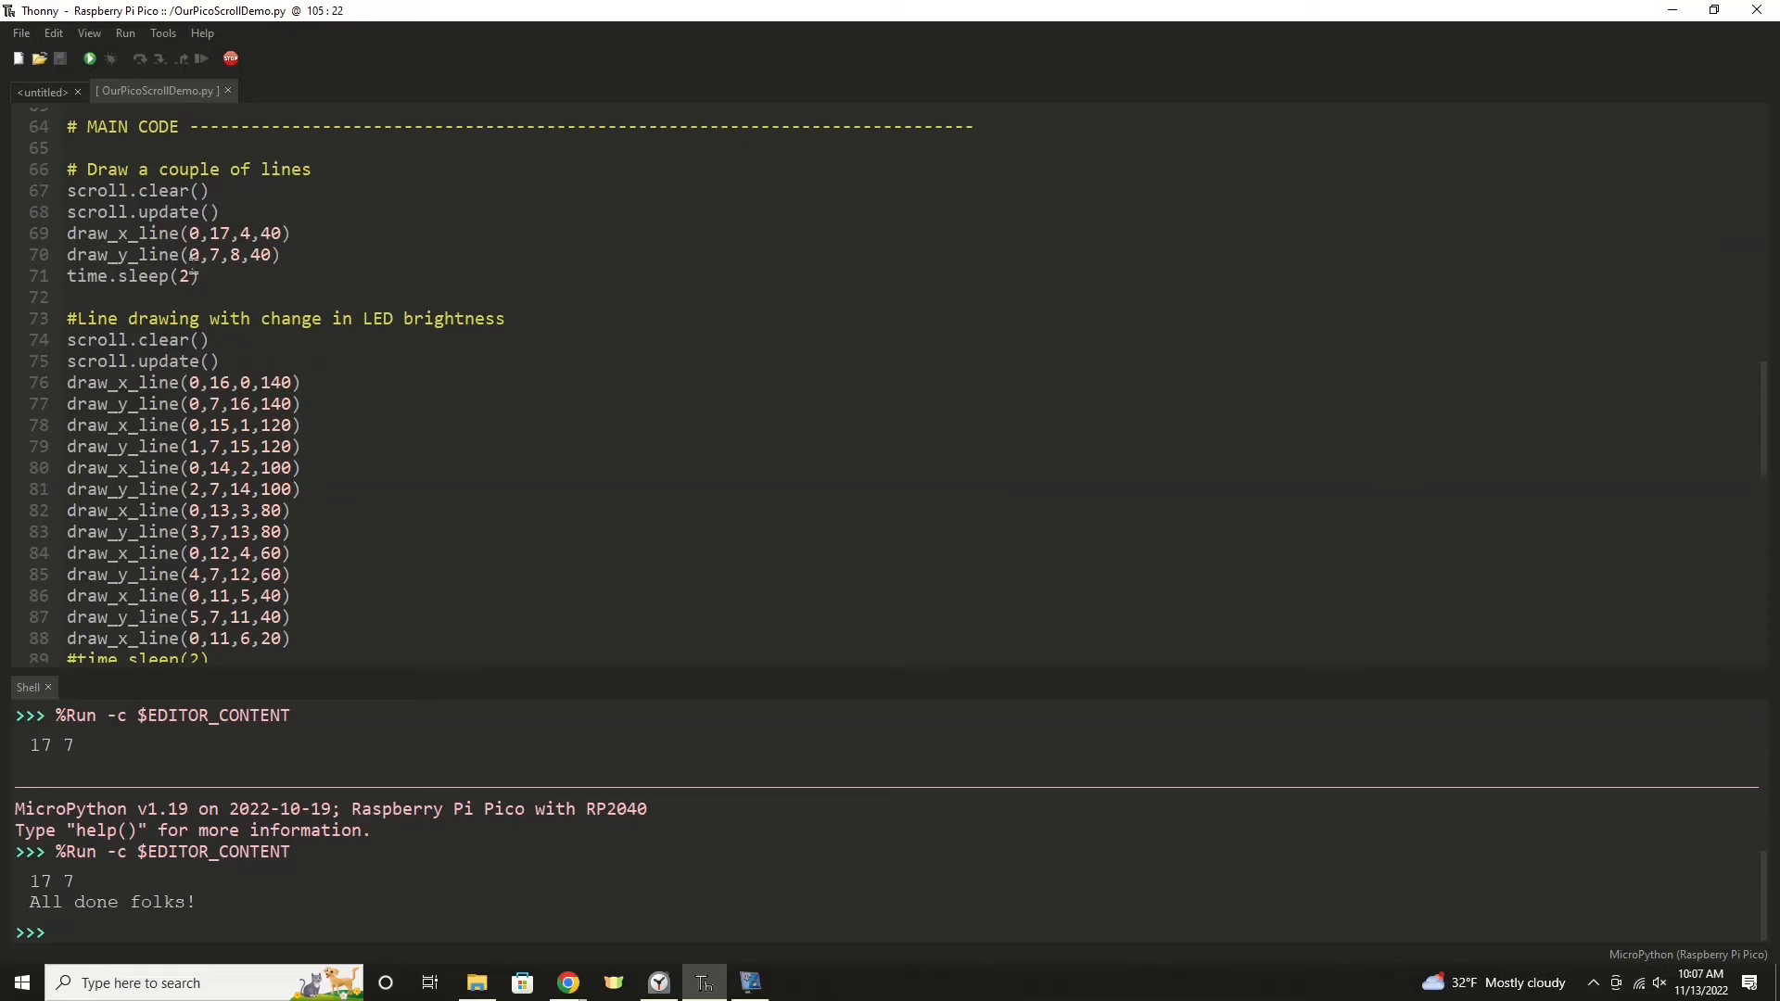
pyautogui.scroll(-3)
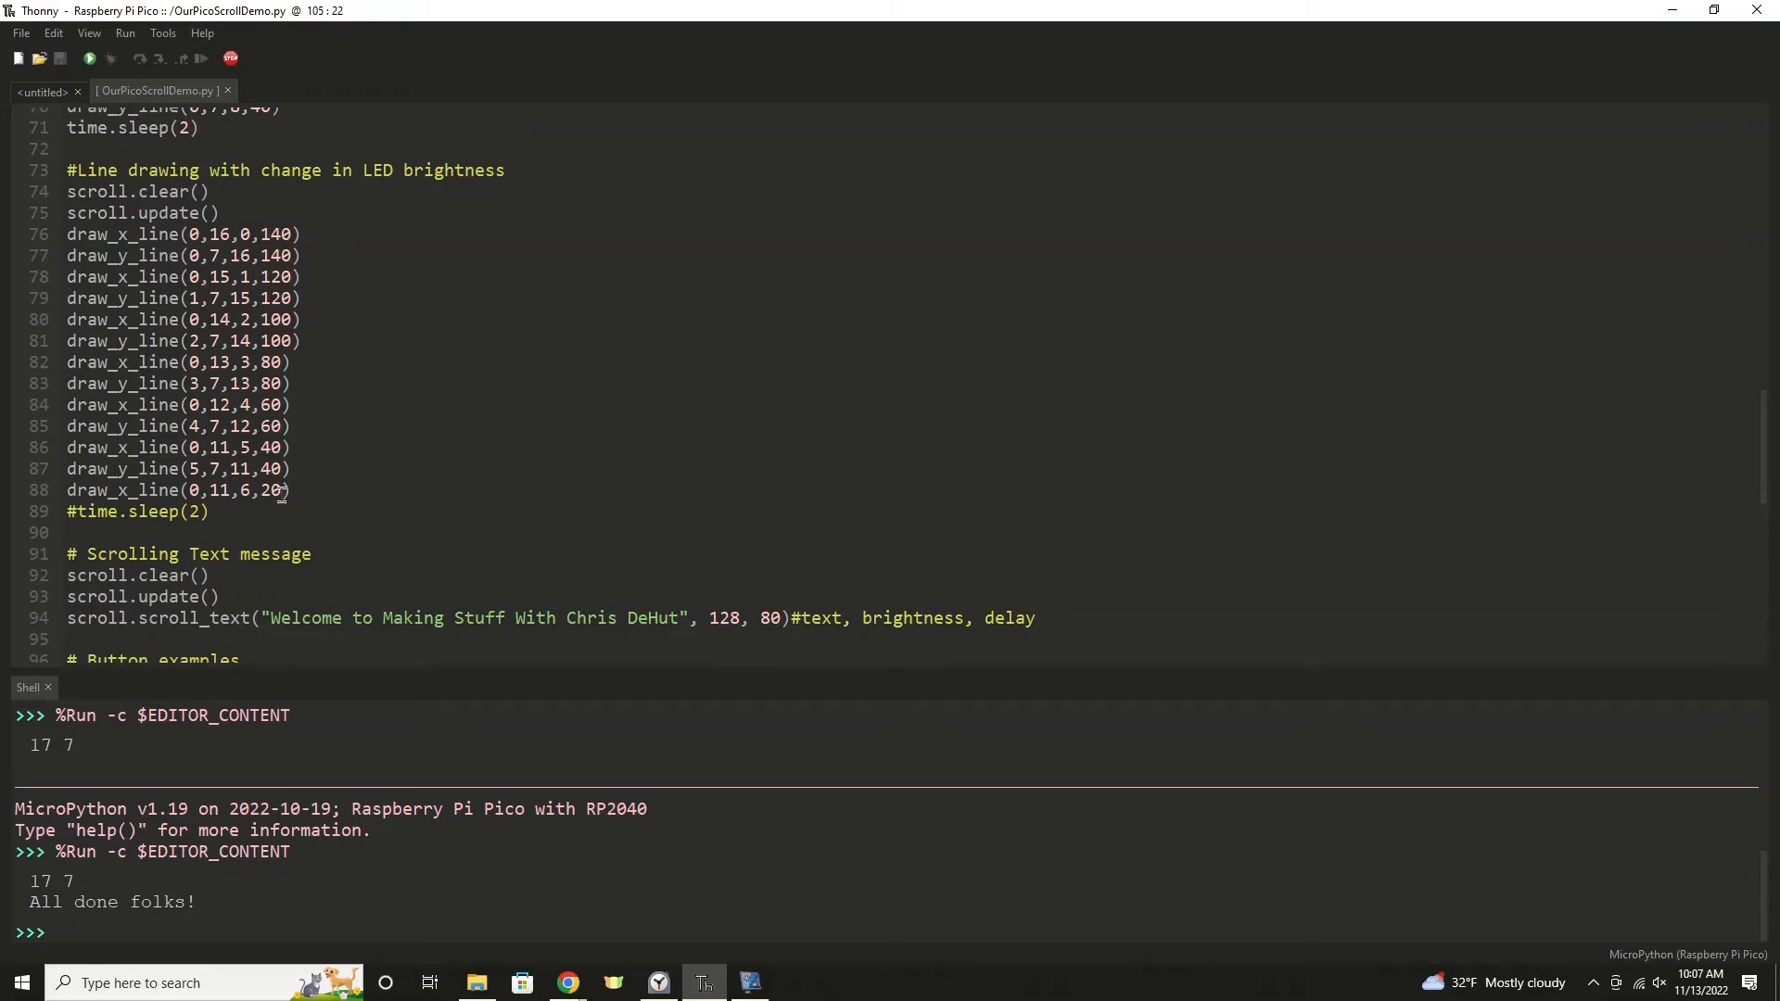
pyautogui.scroll(-3)
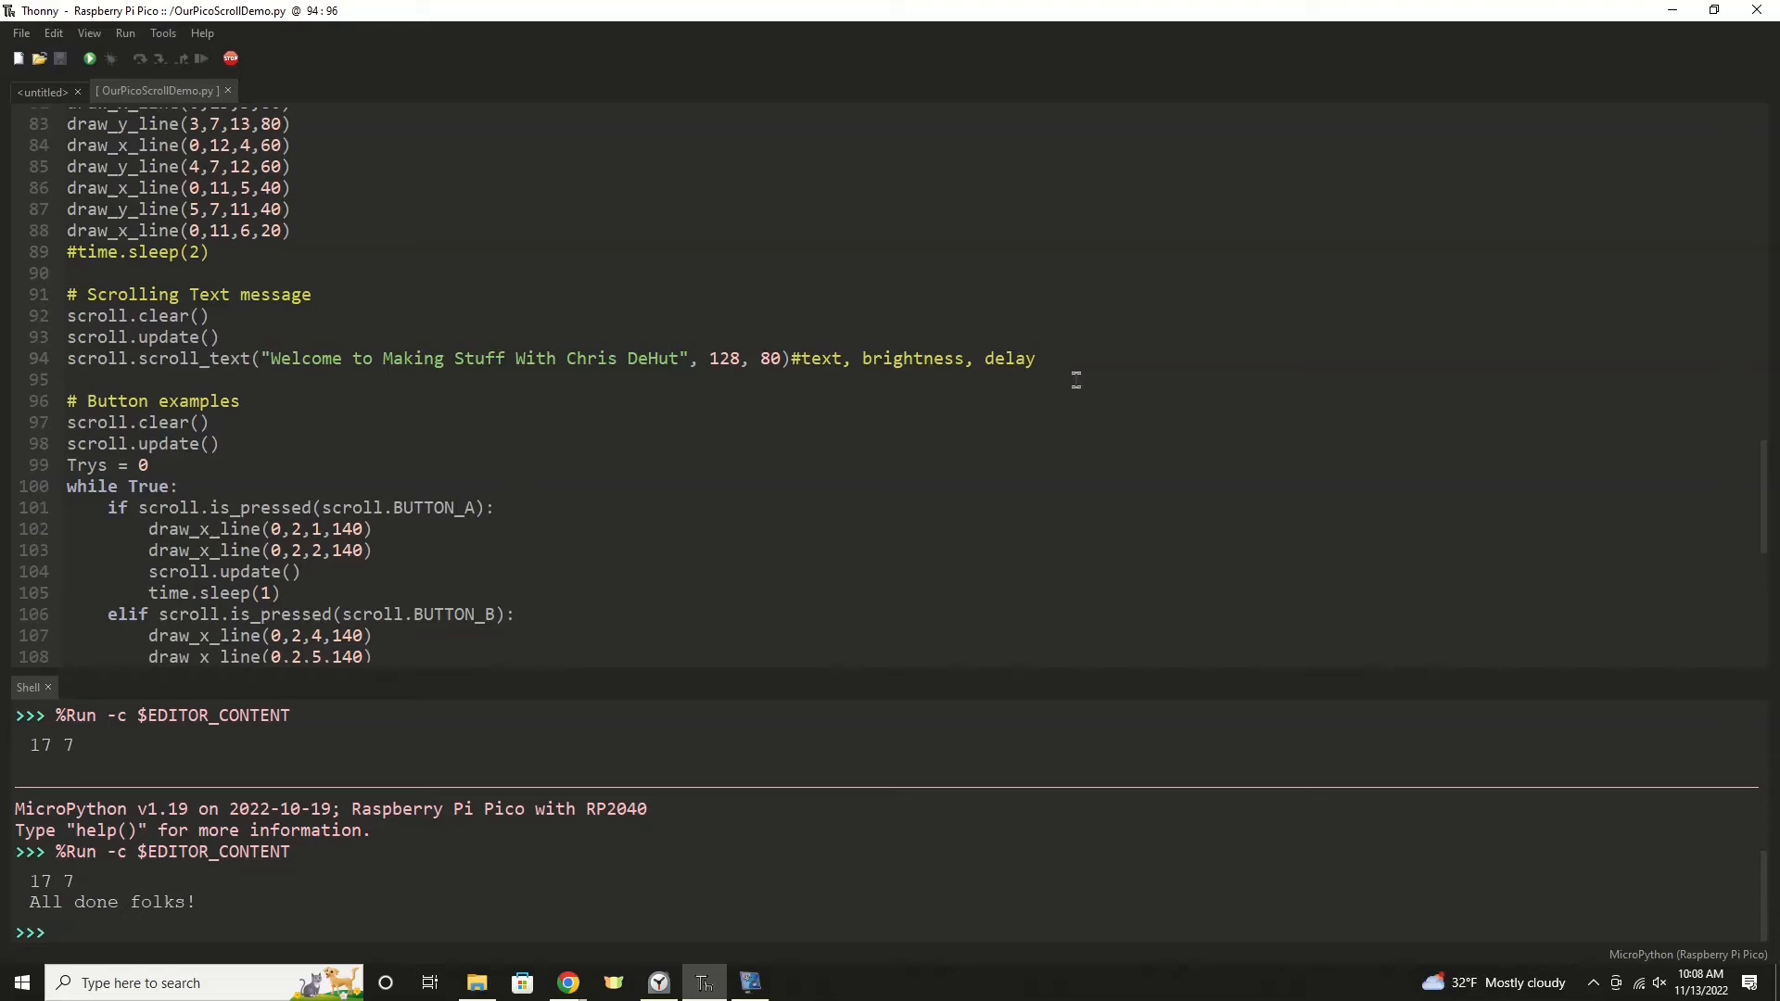
# Step: Append 'in ms' to the scroll_text comment so it reads 'text, brightness, delay in ms'
pyautogui.write('in ms')
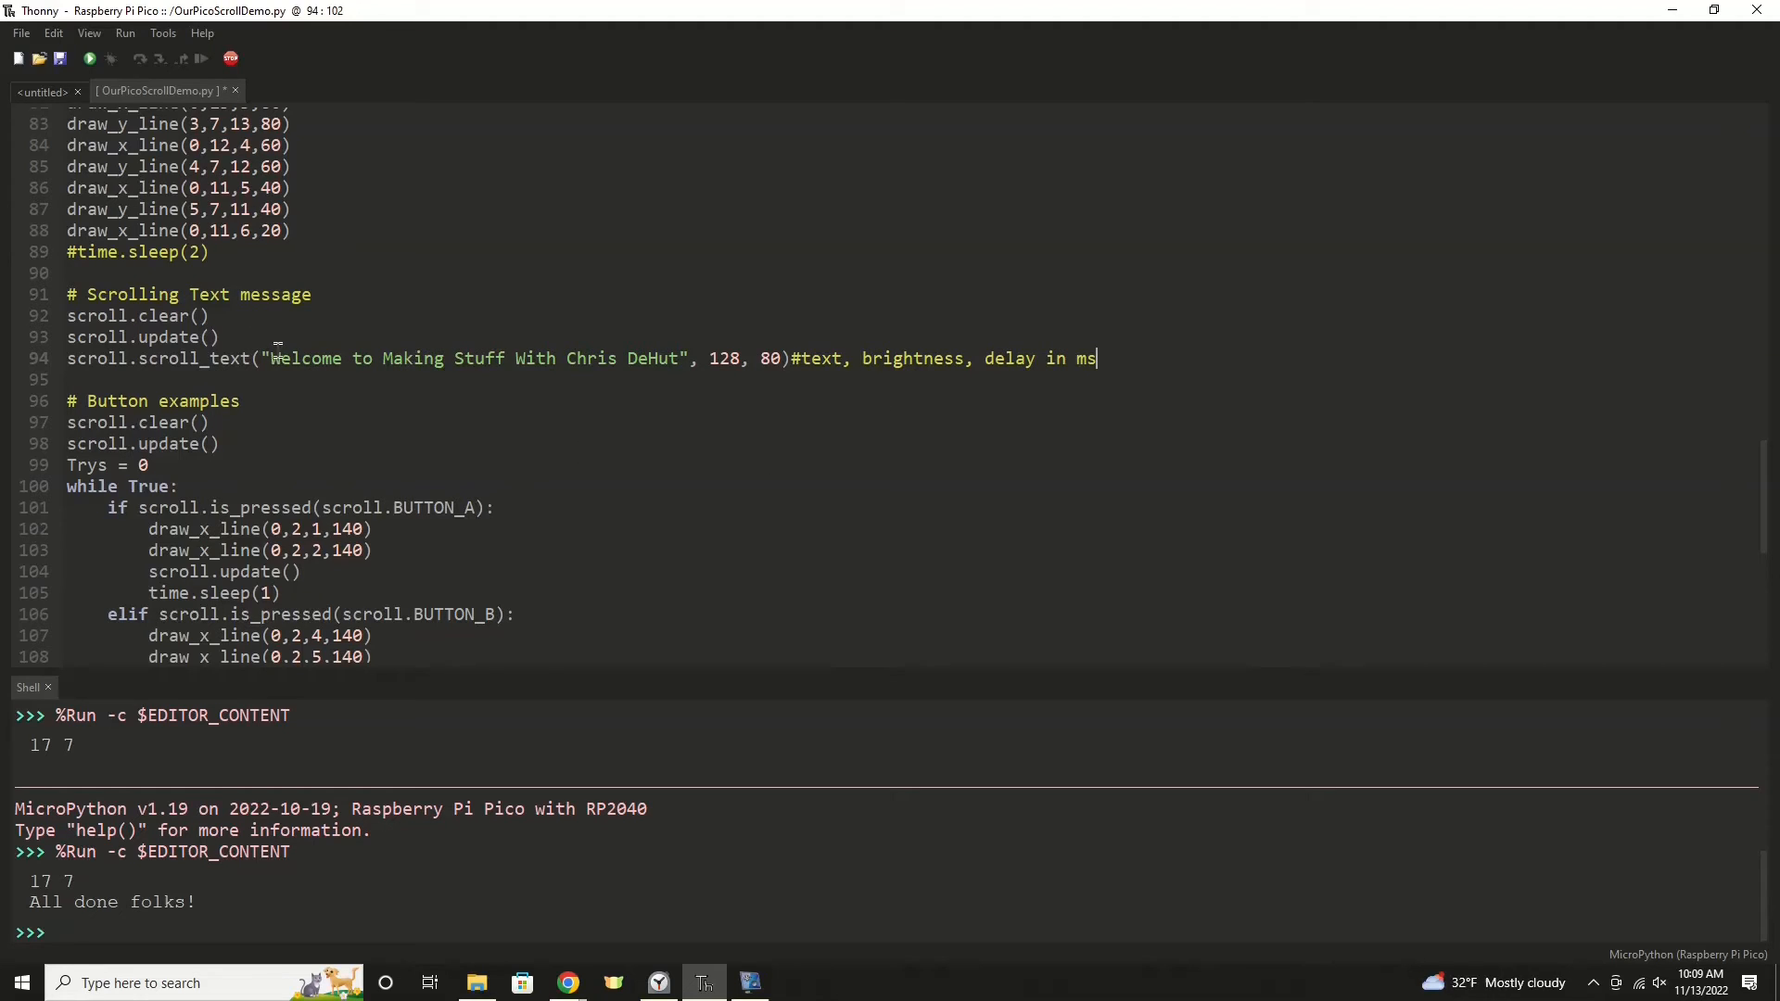
pyautogui.scroll(-3)
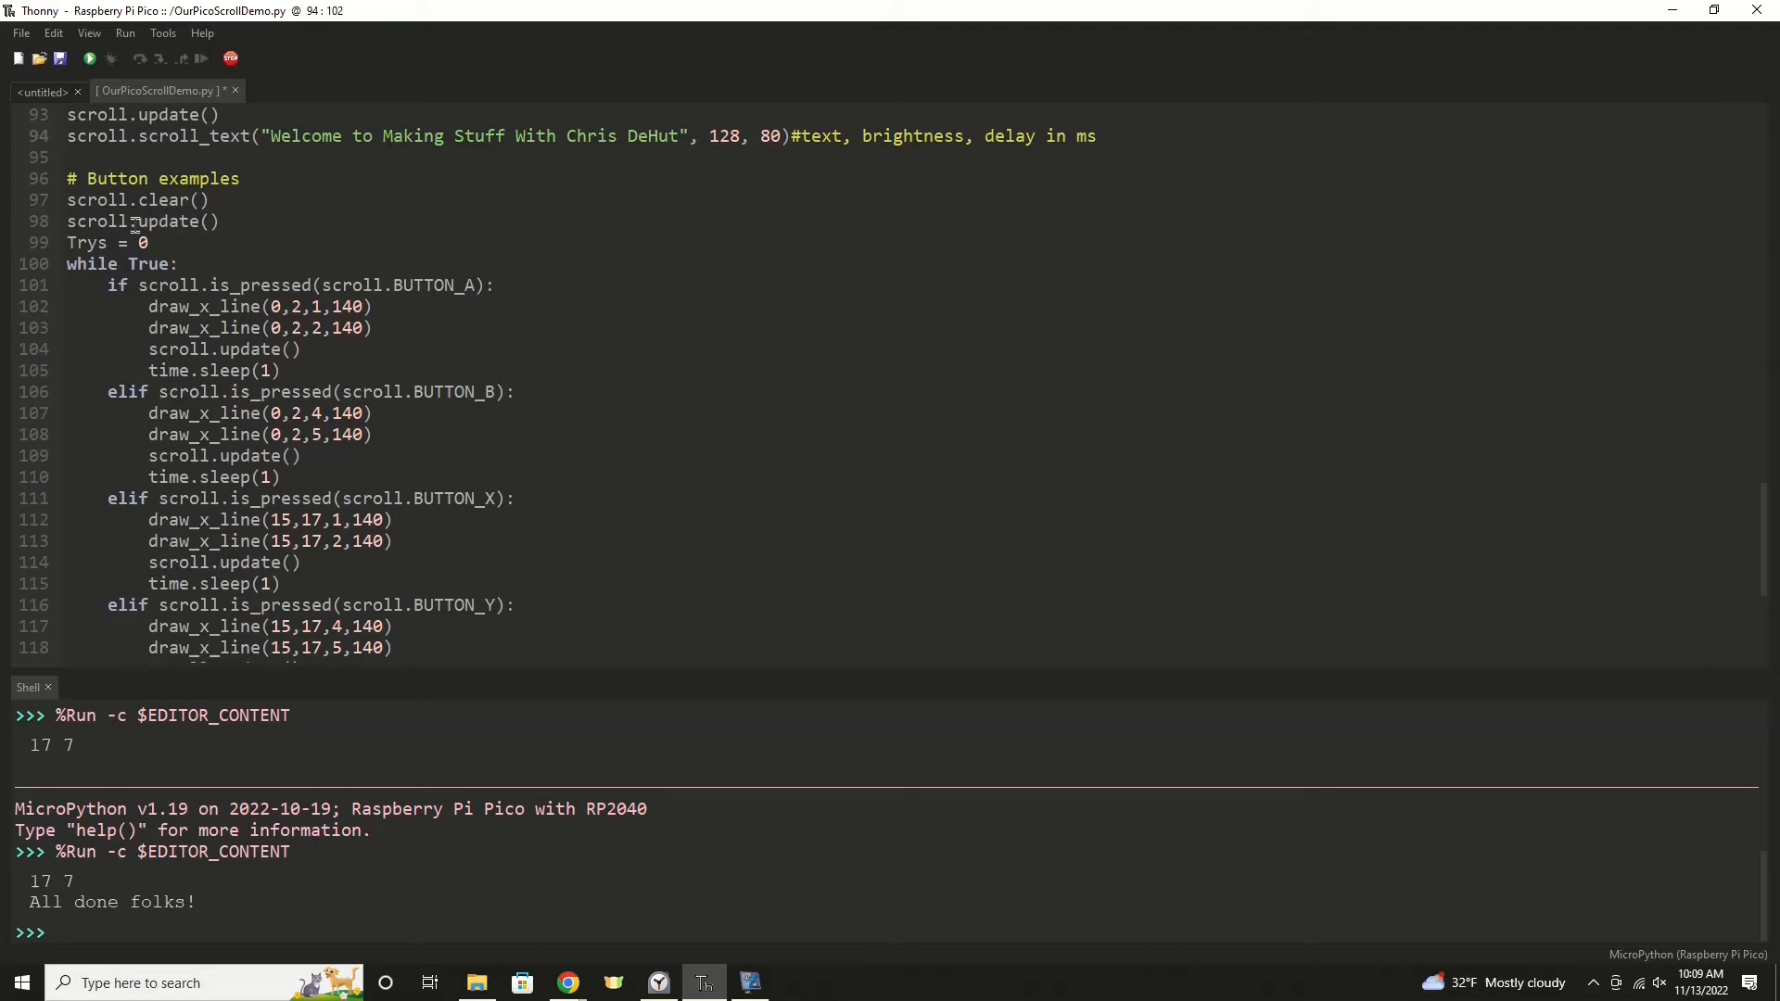
# Step: Delete the unused 'Trys = 0' line from the button examples
pyautogui.scroll(-3)
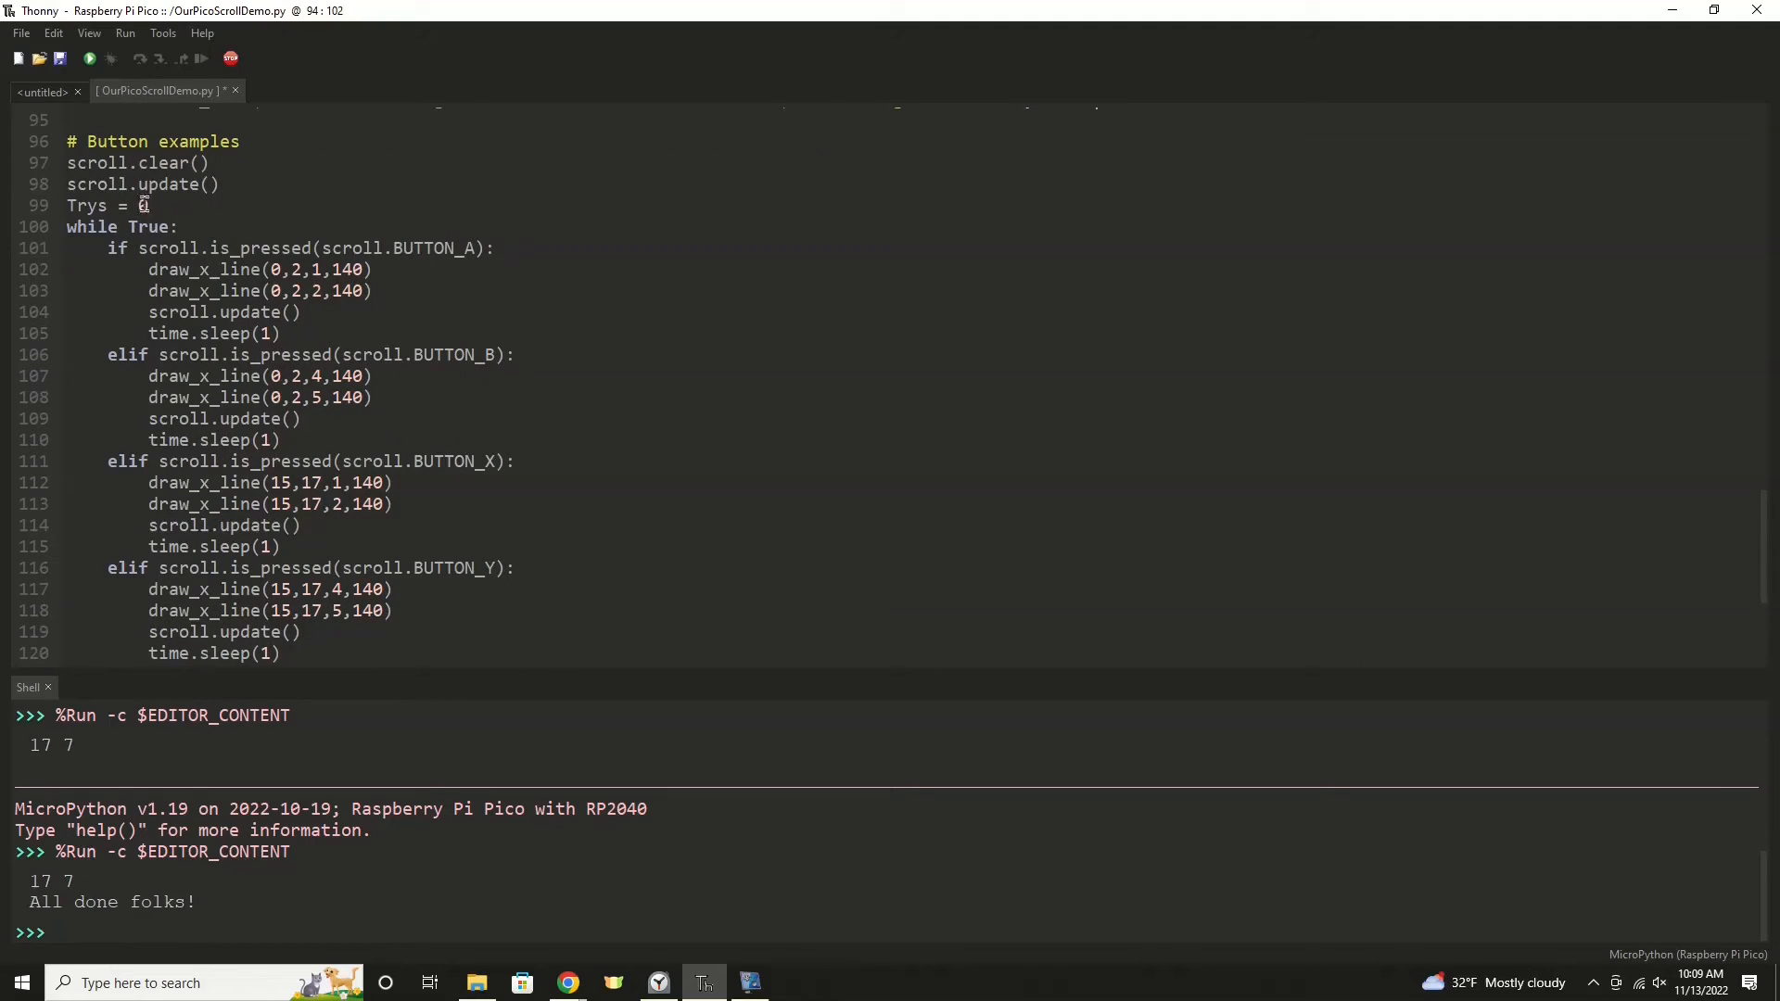
pyautogui.doubleClick(85, 206)
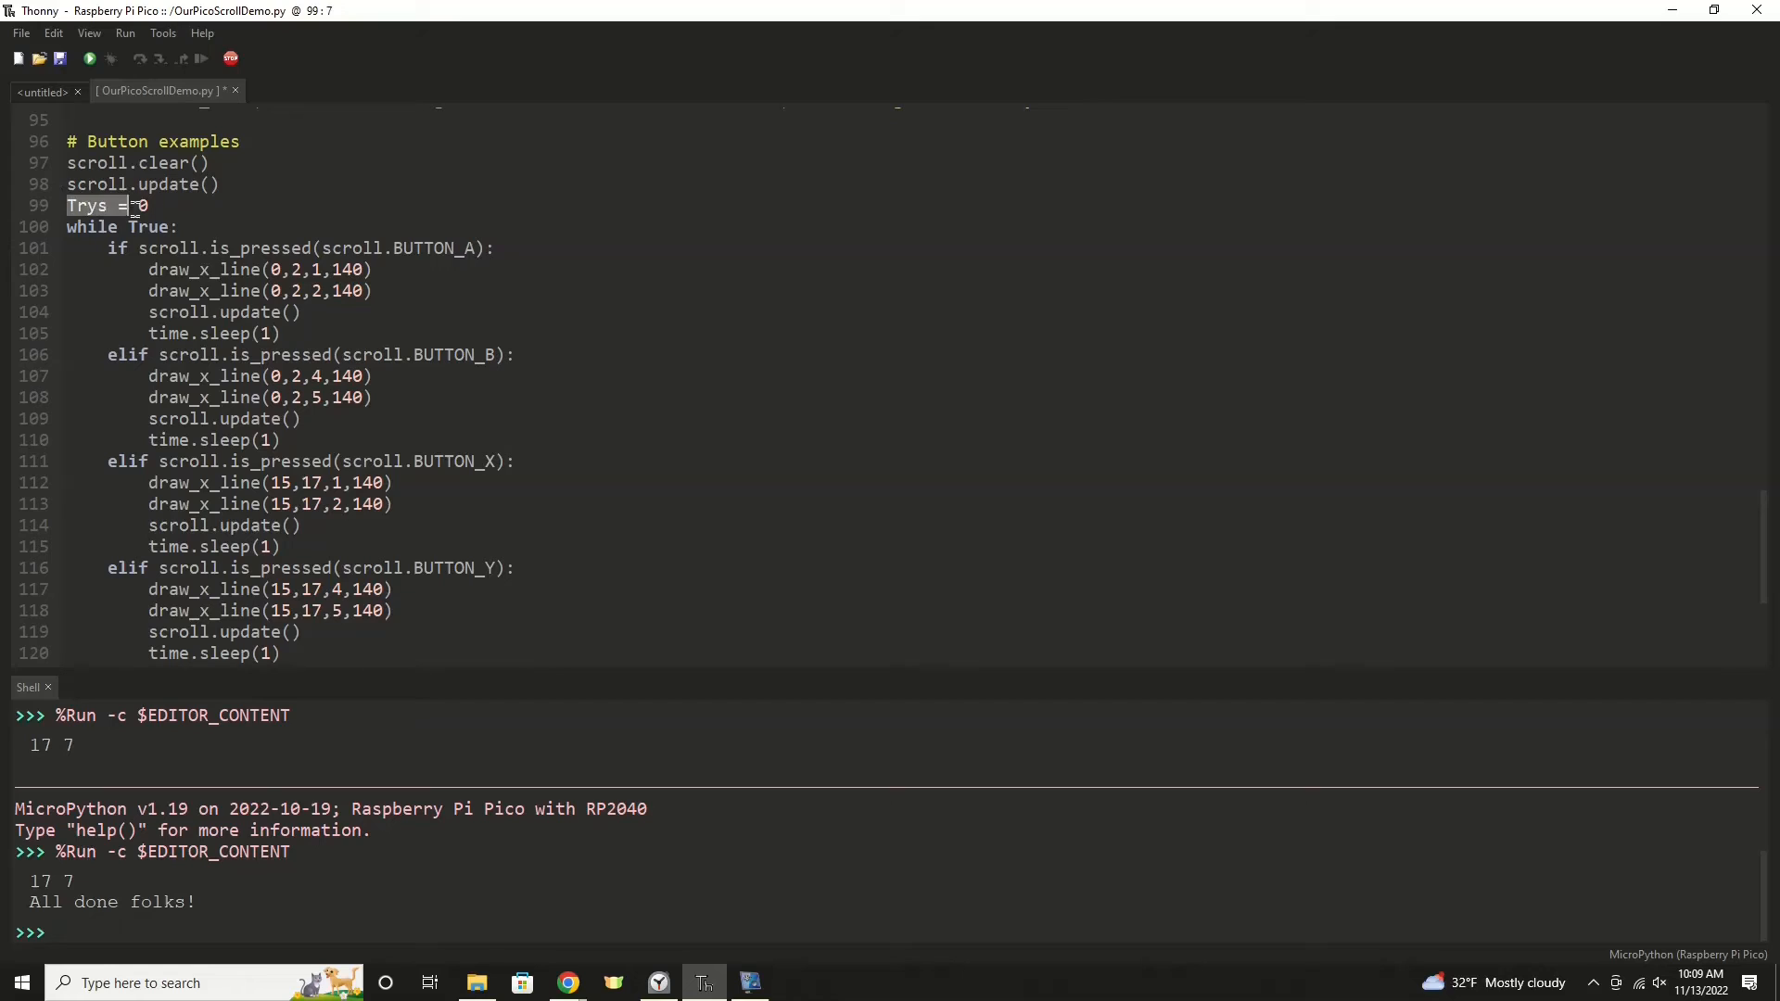
pyautogui.press('Delete')
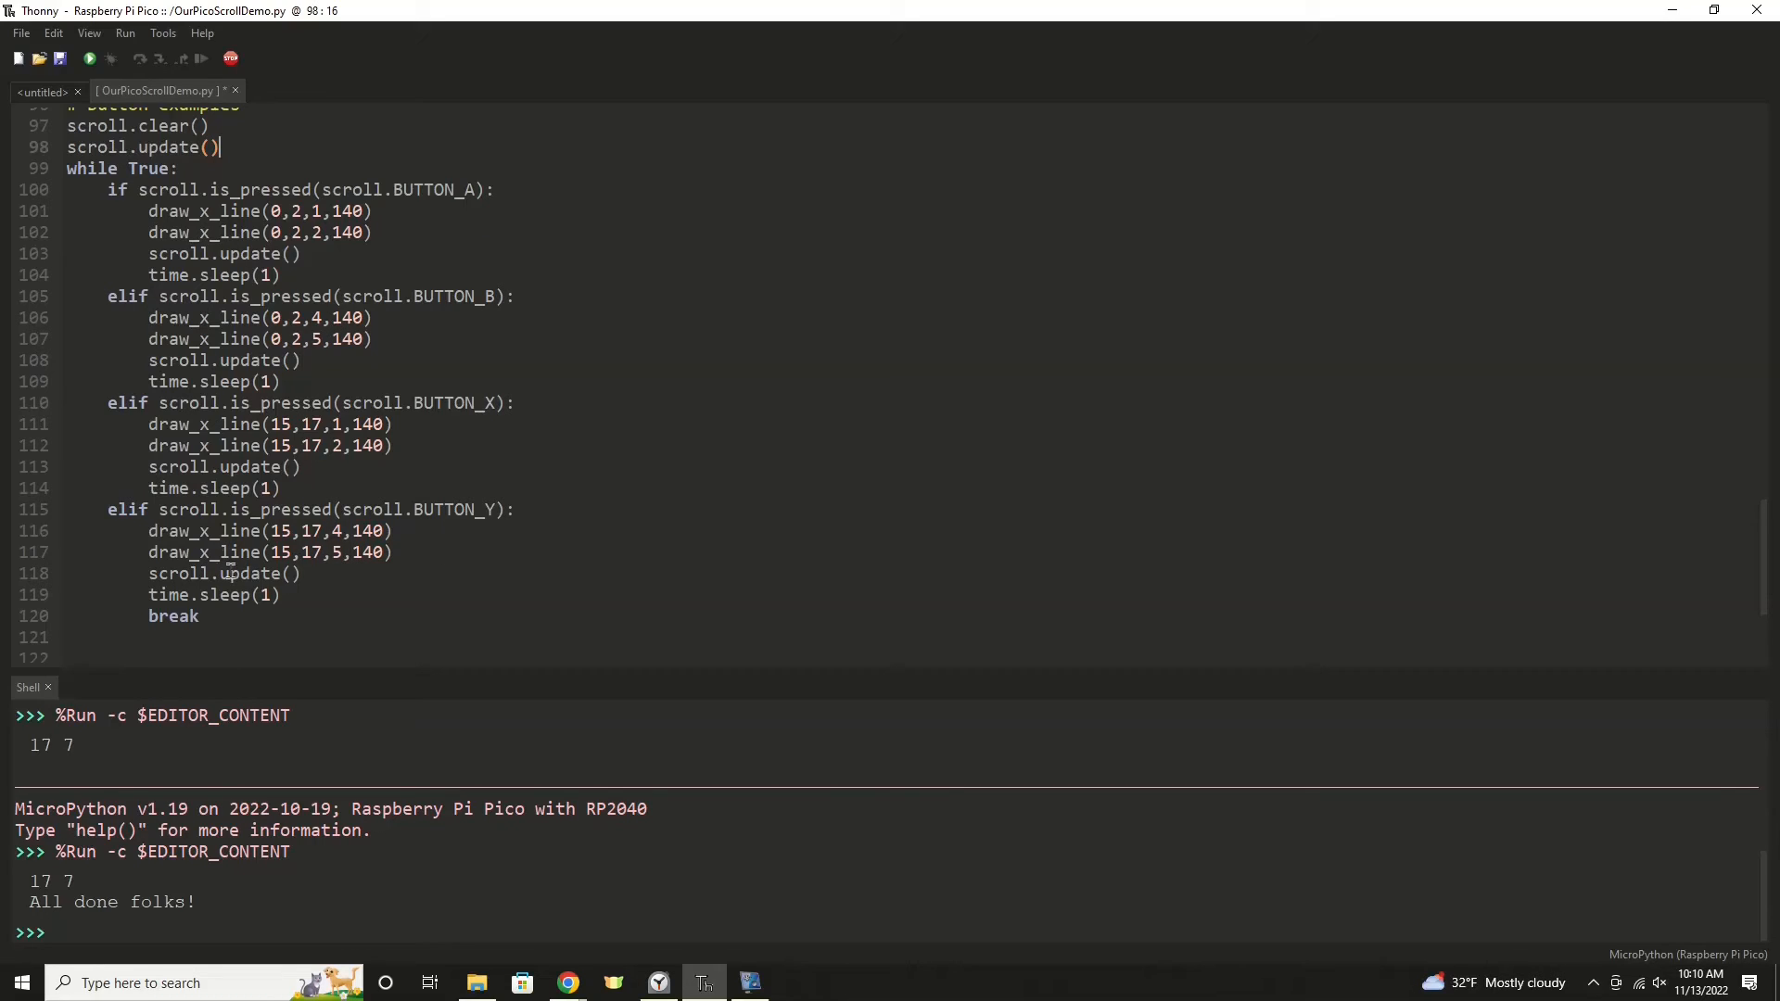
pyautogui.moveTo(264, 593)
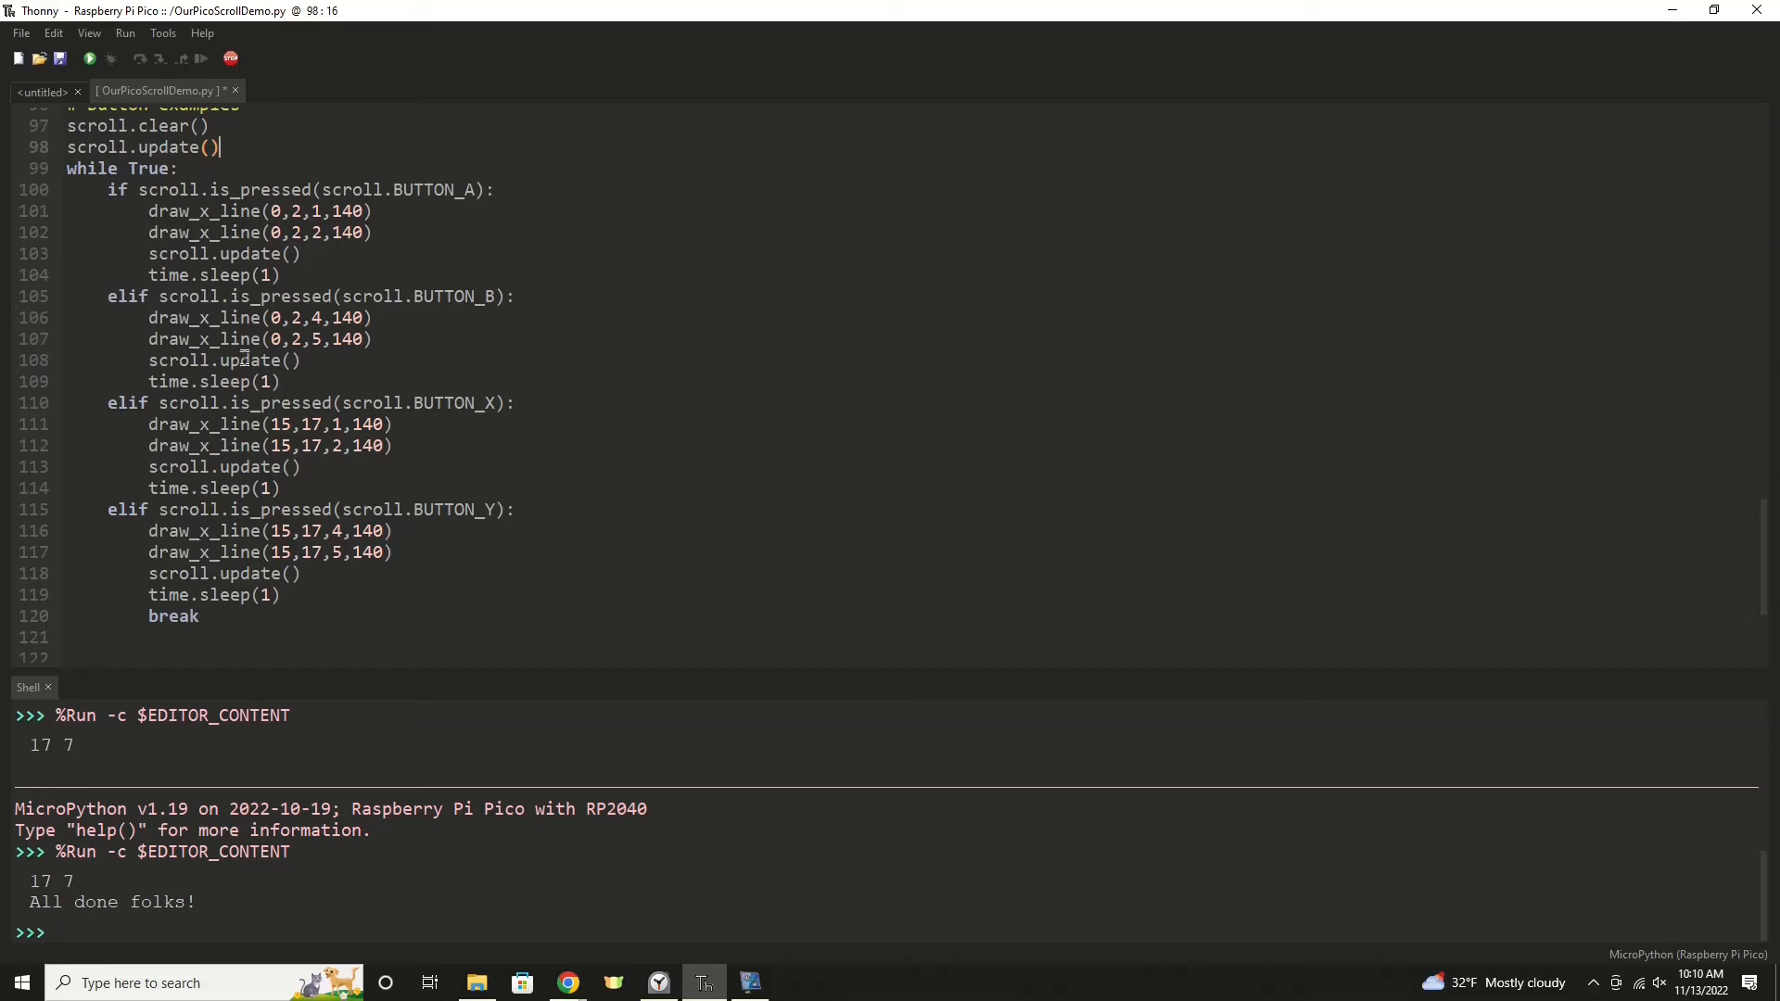
pyautogui.scroll(-3)
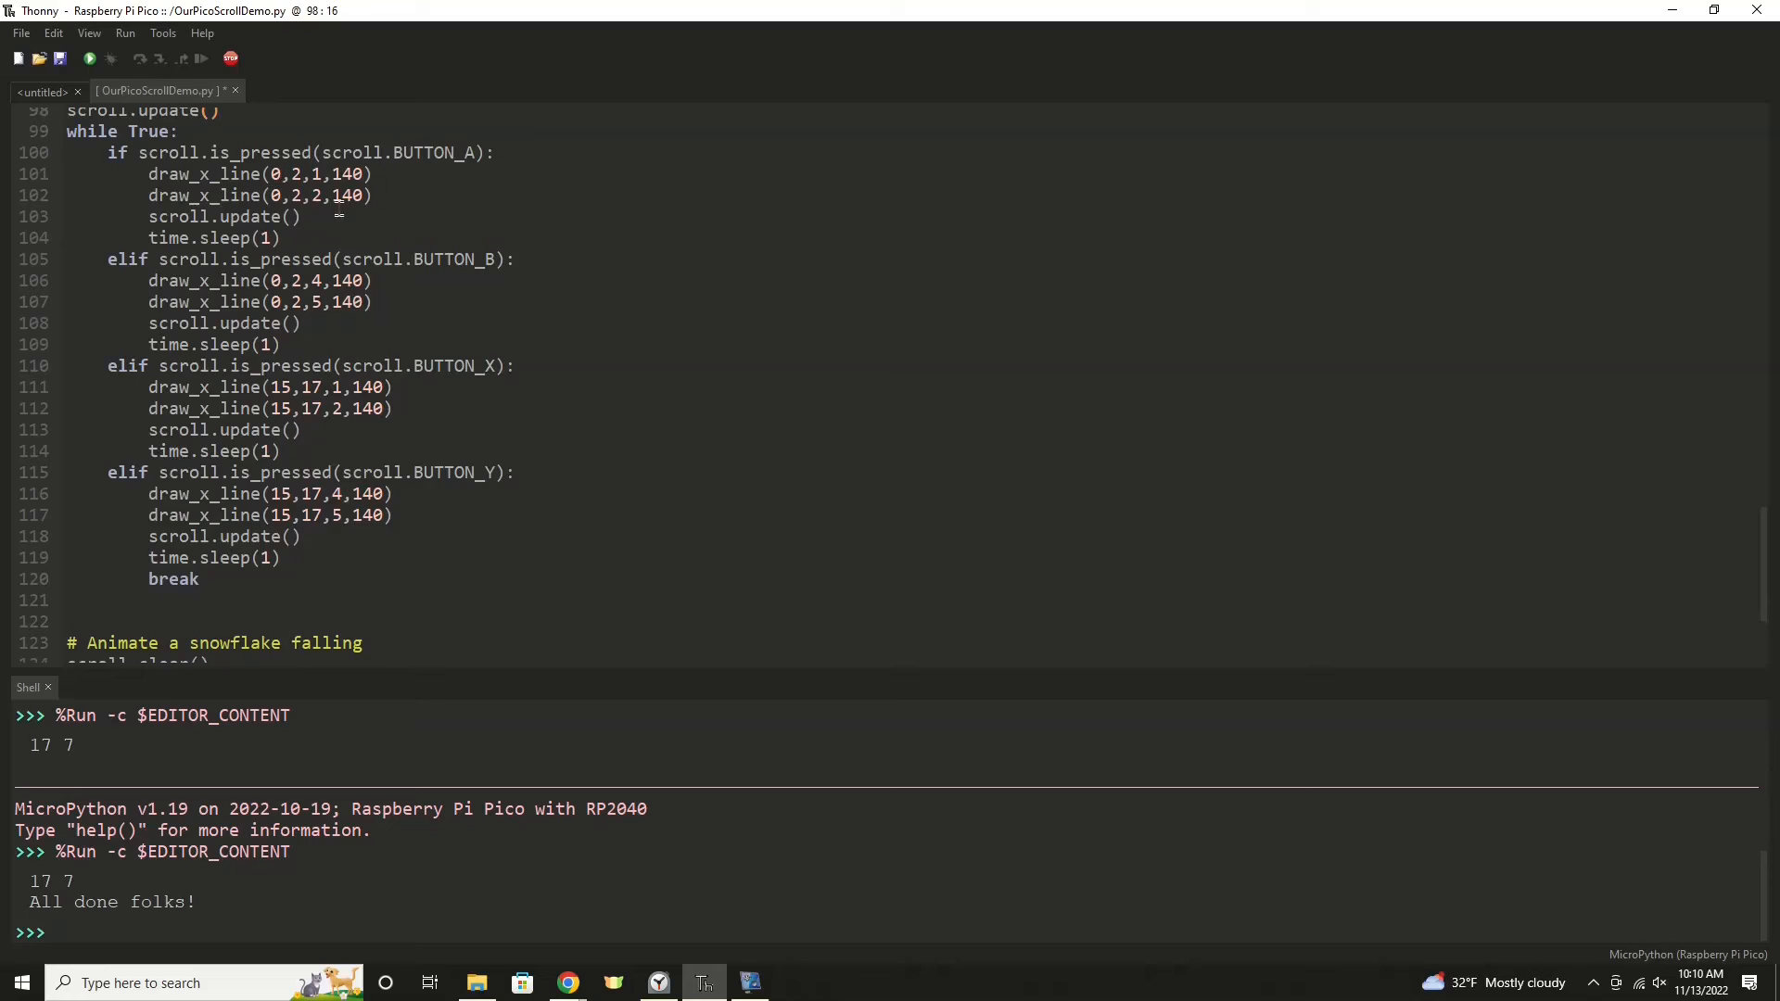
pyautogui.scroll(-3)
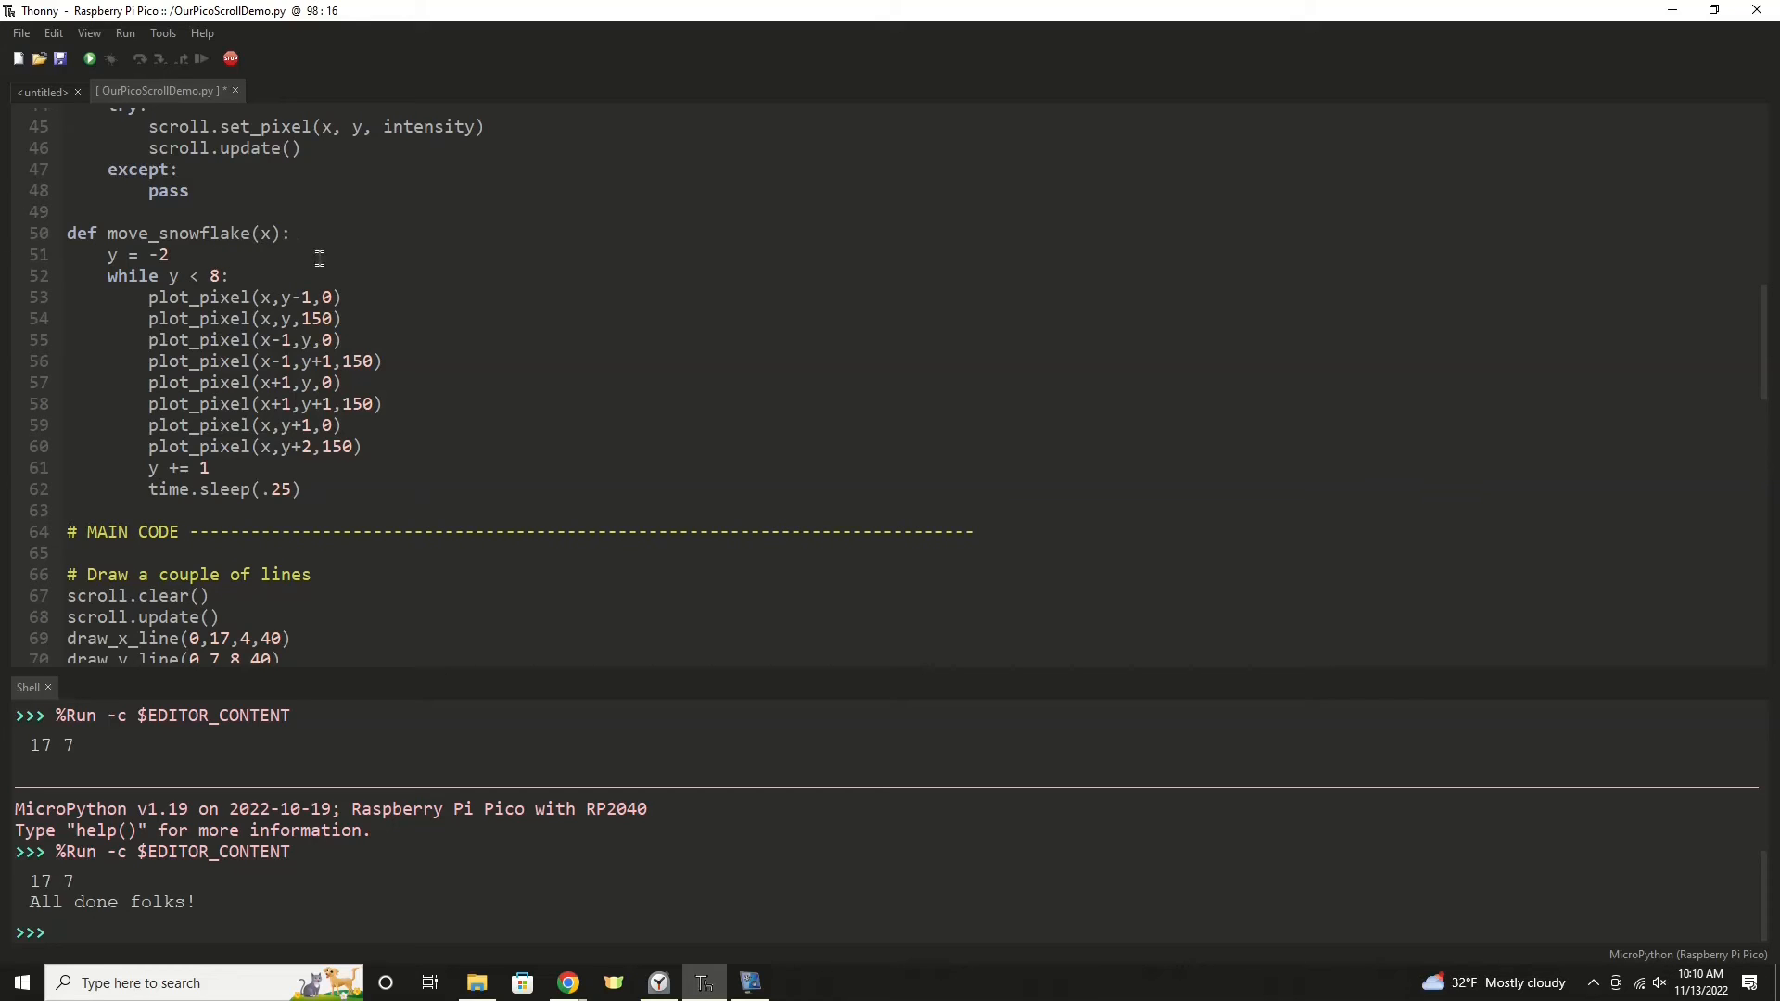
pyautogui.scroll(-3)
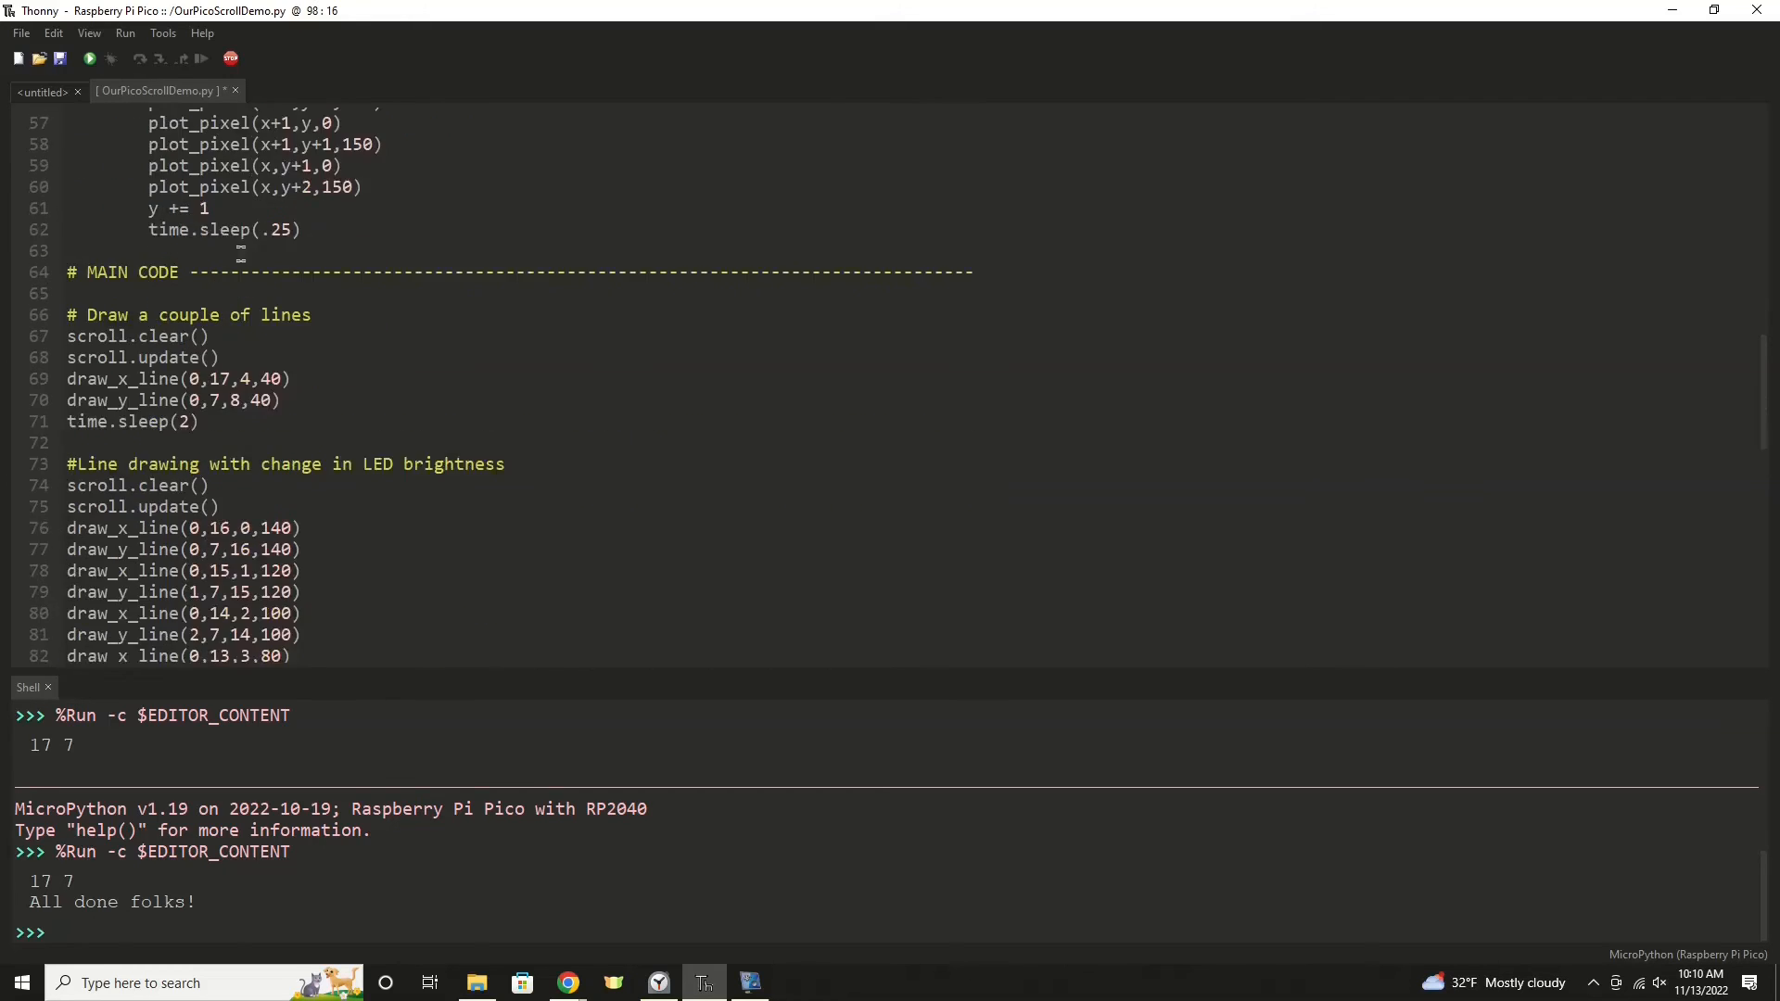
pyautogui.scroll(-3)
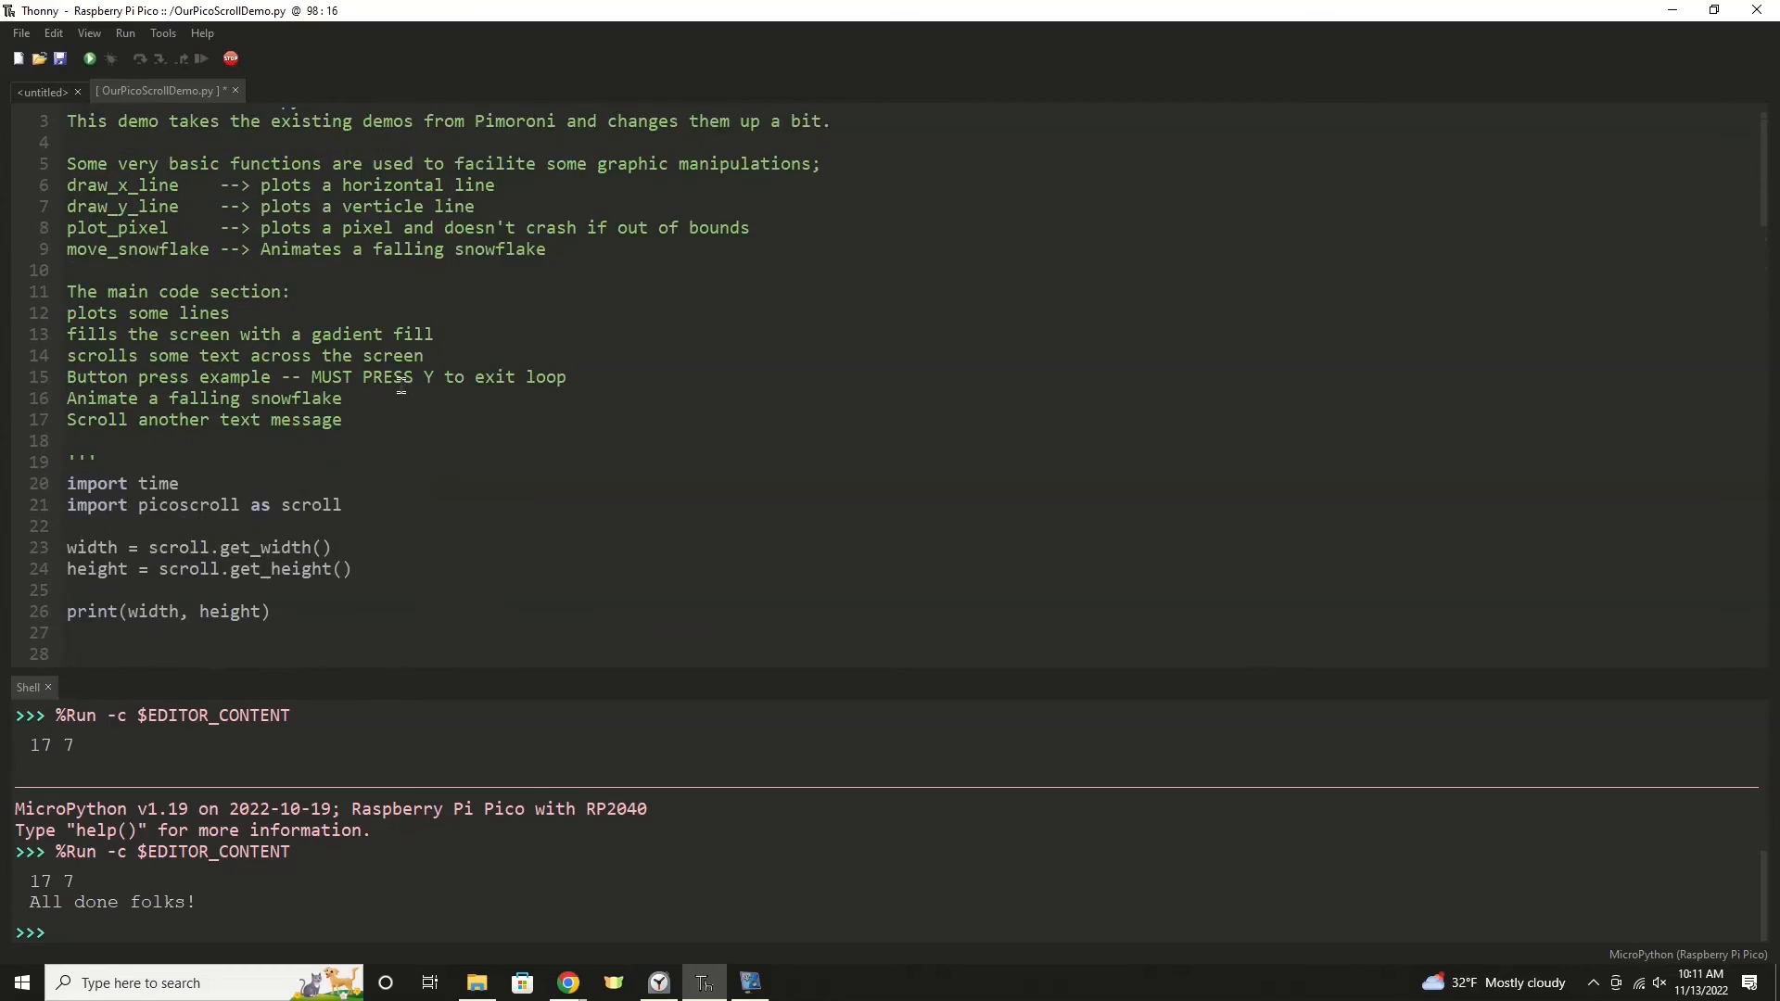
# Step: Scroll to draw_x_line and draw_y_line, each pausing 0.01 seconds per pixel
pyautogui.scroll(-3)
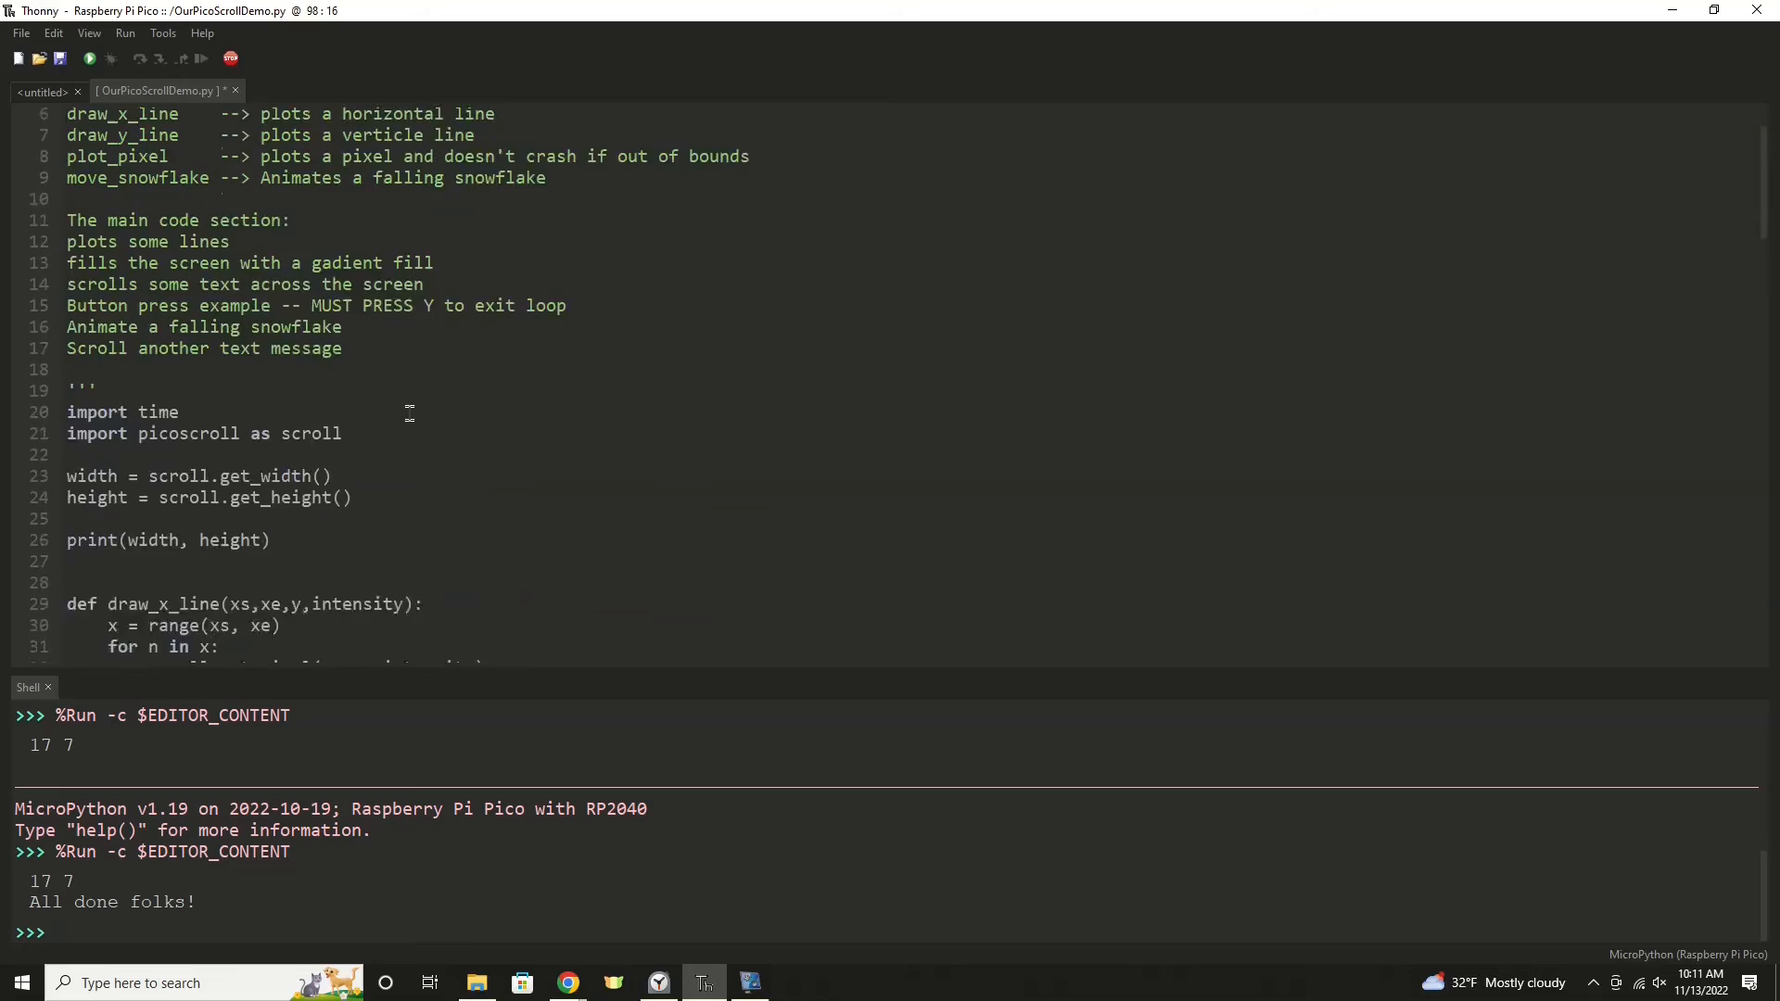
pyautogui.scroll(-3)
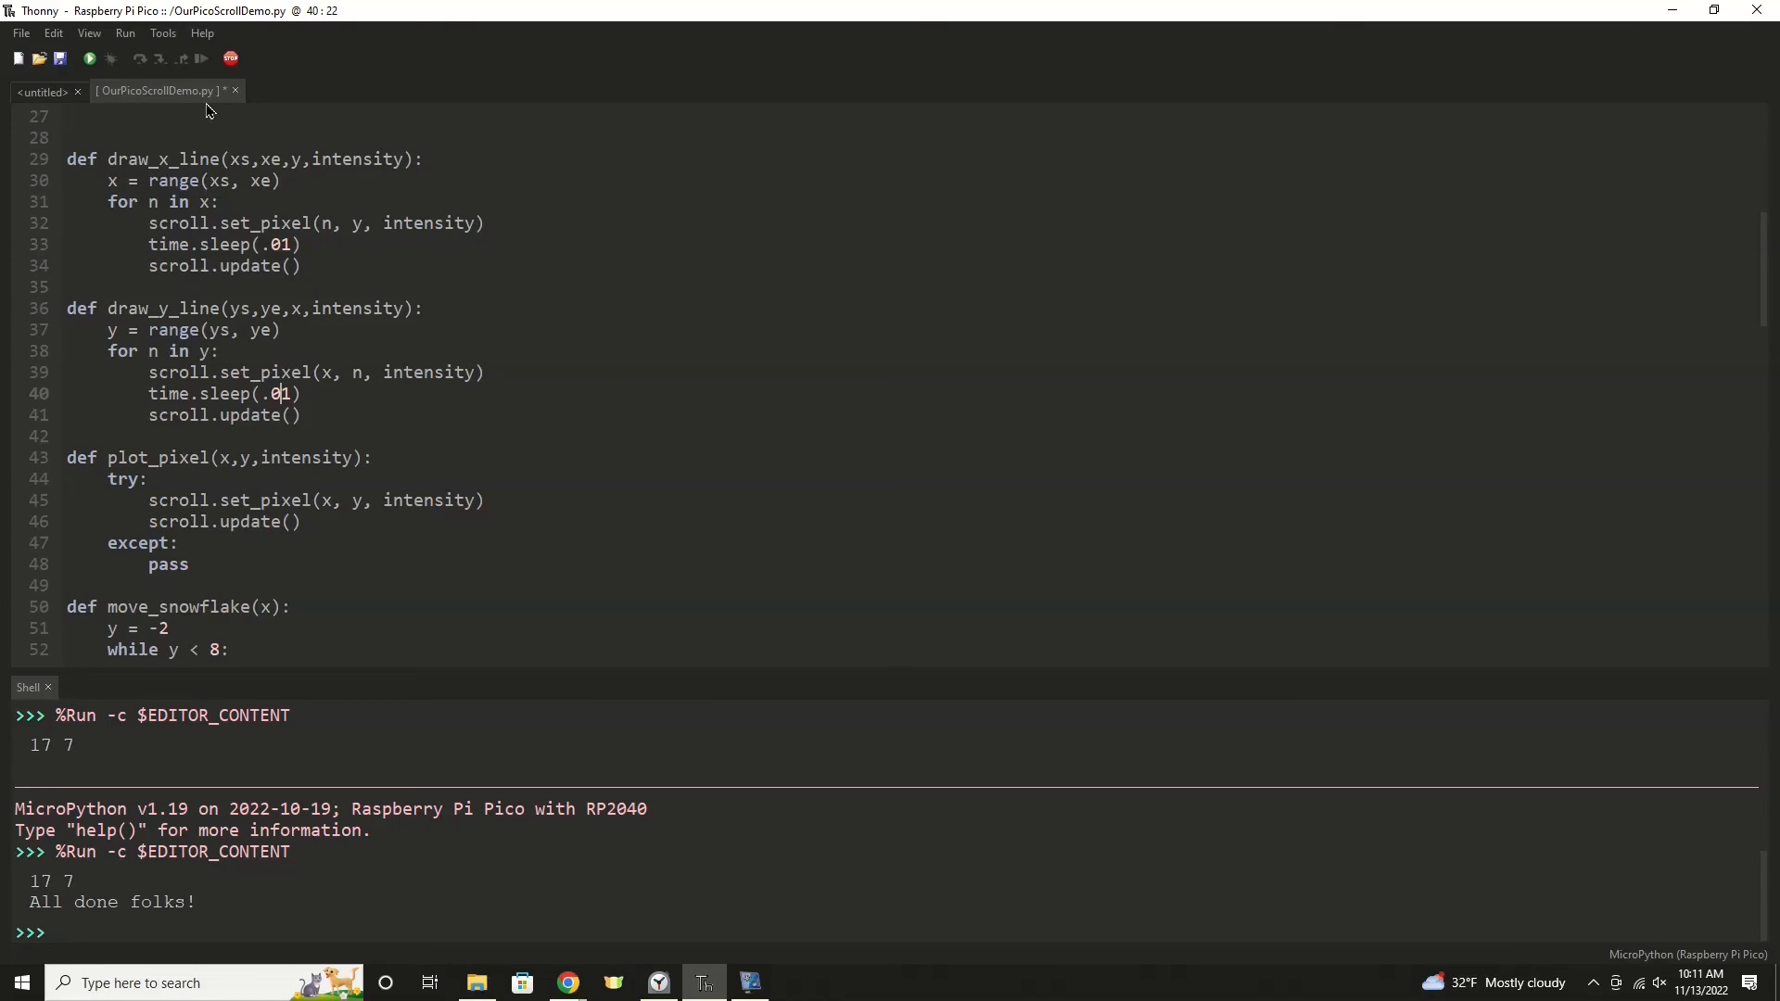
pyautogui.moveTo(89, 60)
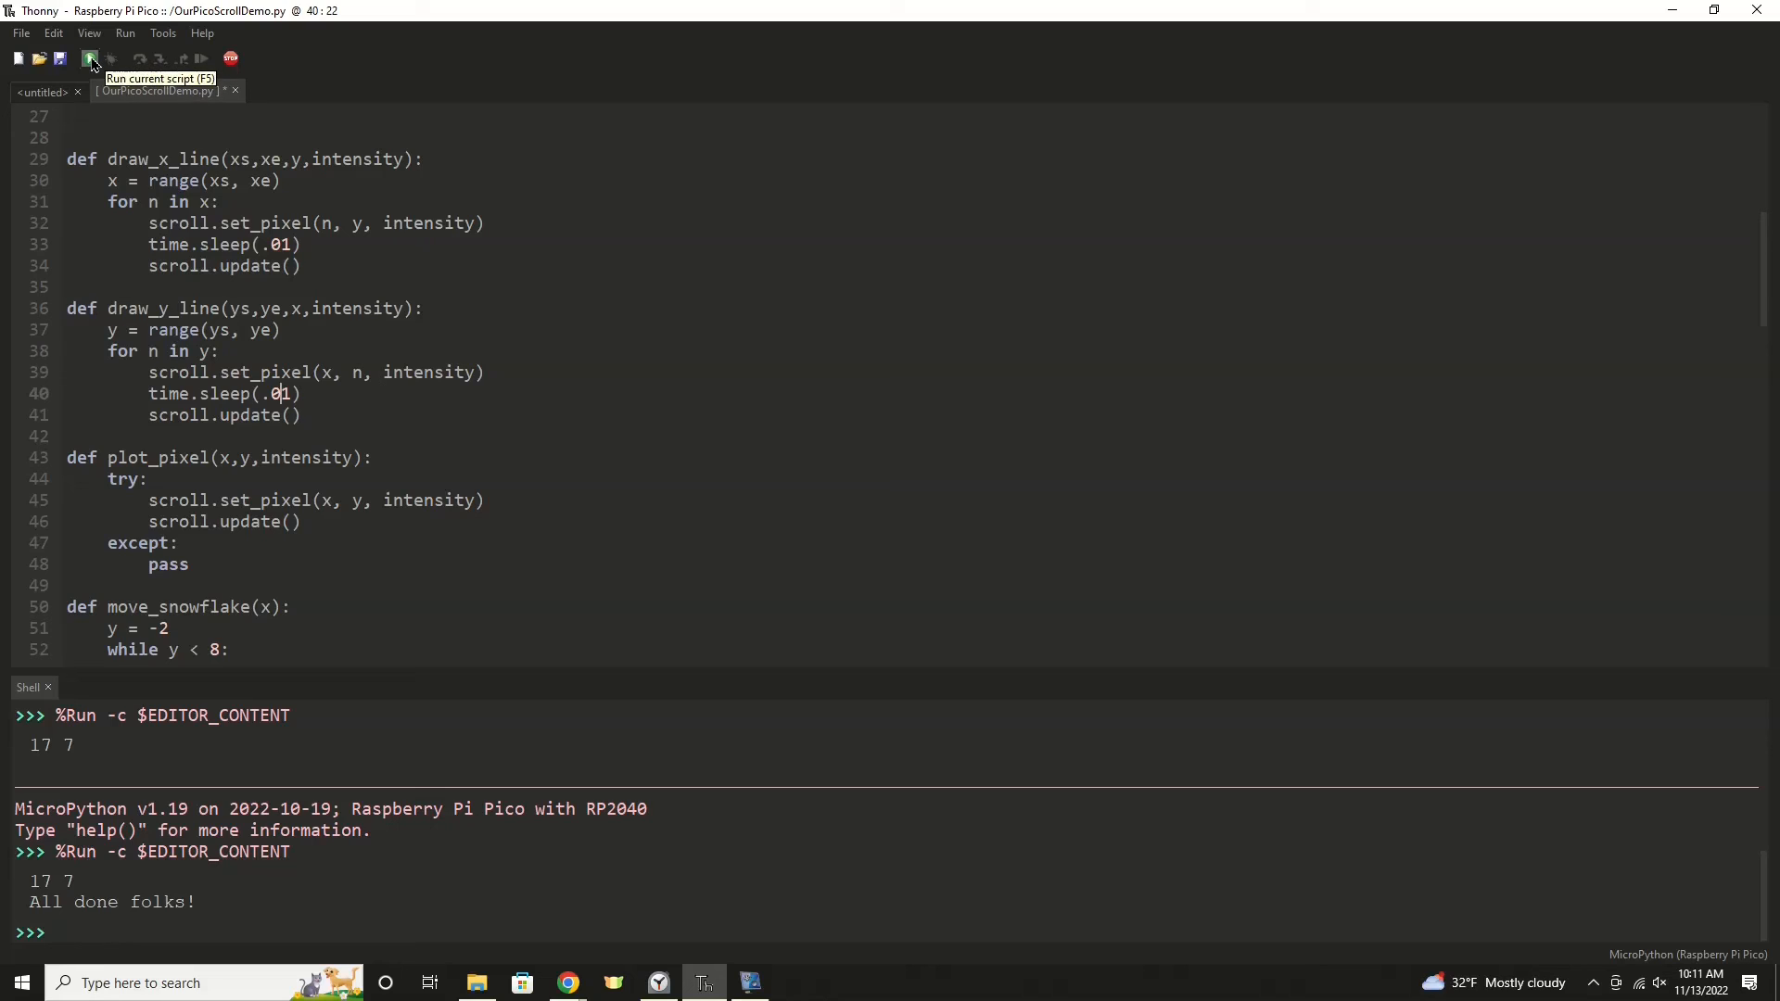